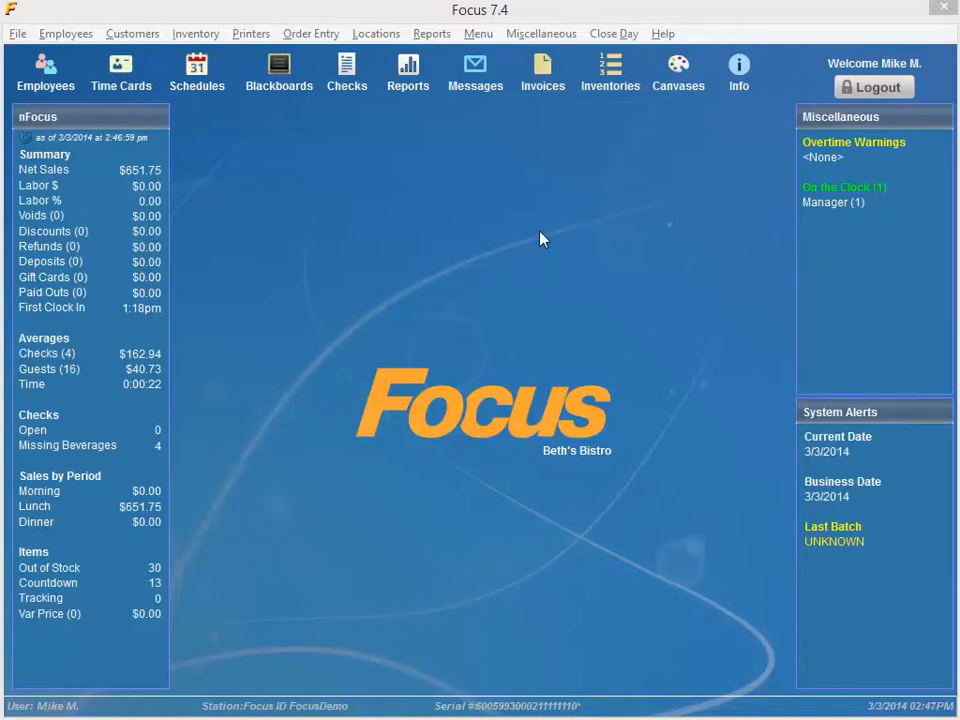
mouse_move(575, 107)
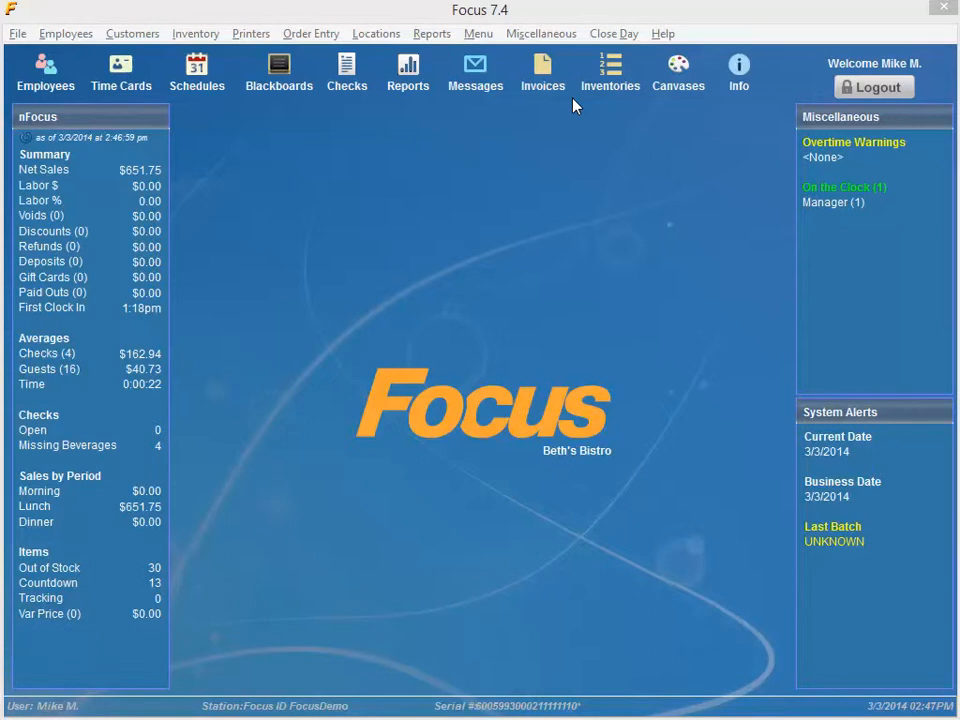
mouse_move(475, 42)
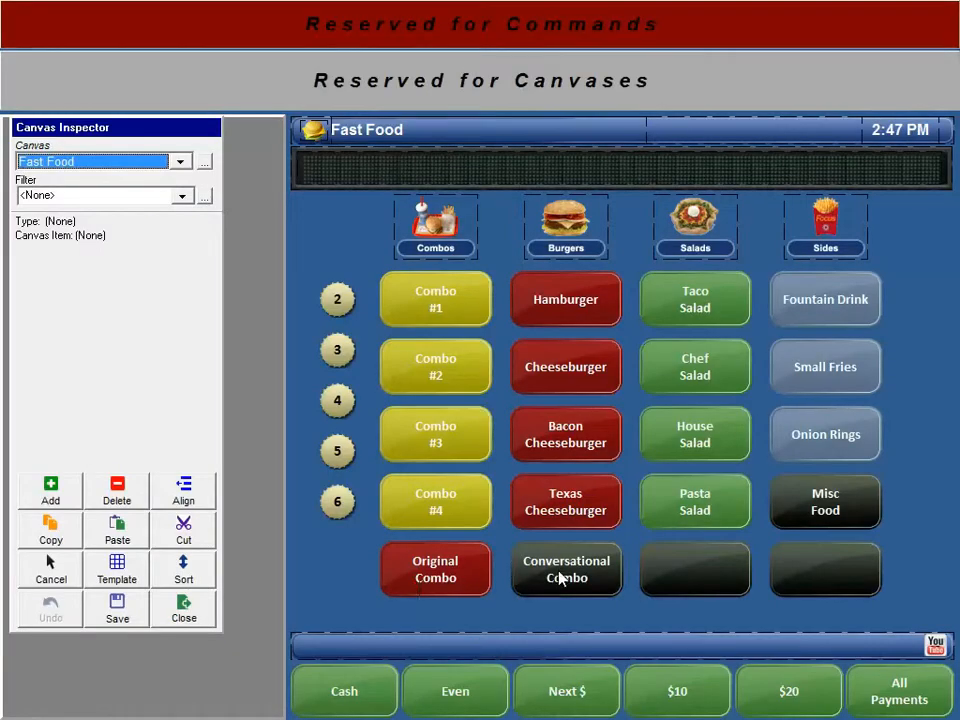
Select Conversational Combo on the Fast Food canvas and open its menu item settings
left_click(566, 569)
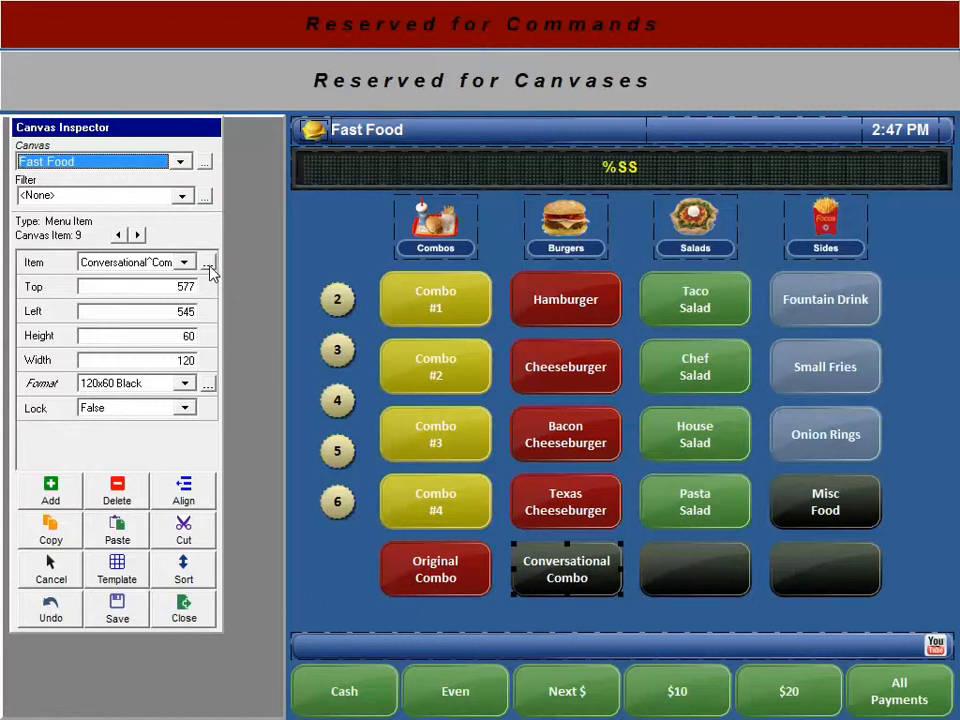
left_click(210, 272)
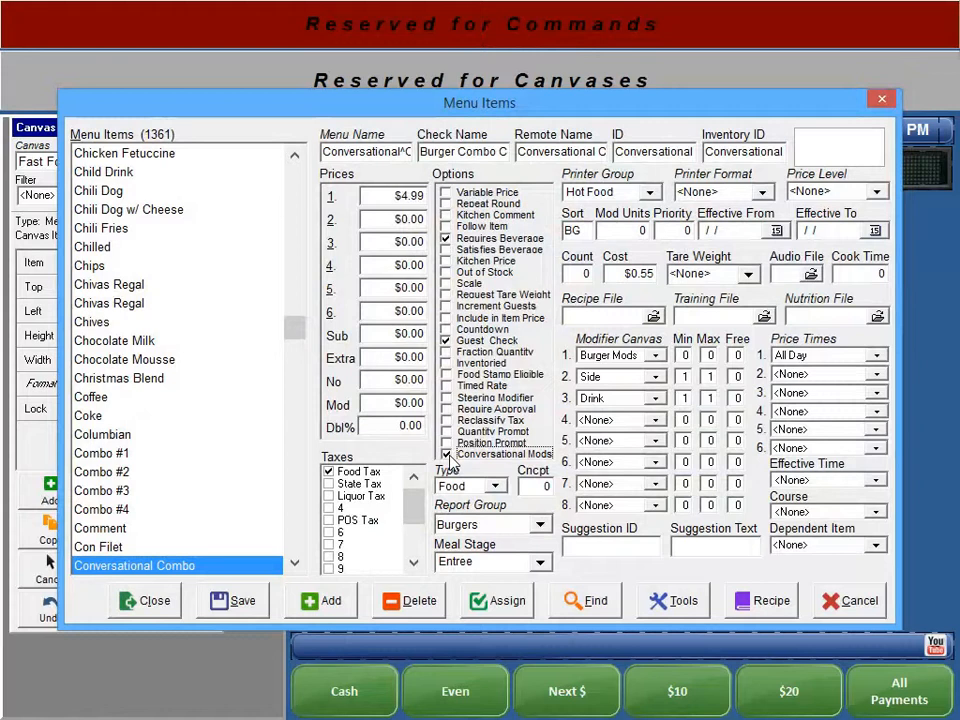
mouse_move(518, 450)
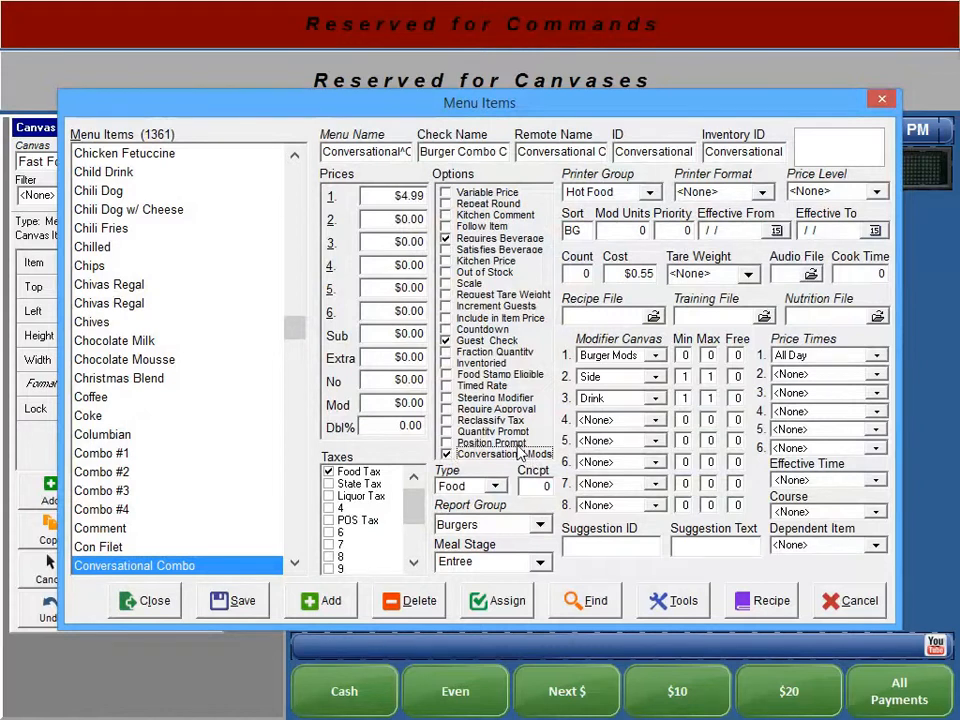
mouse_move(565, 295)
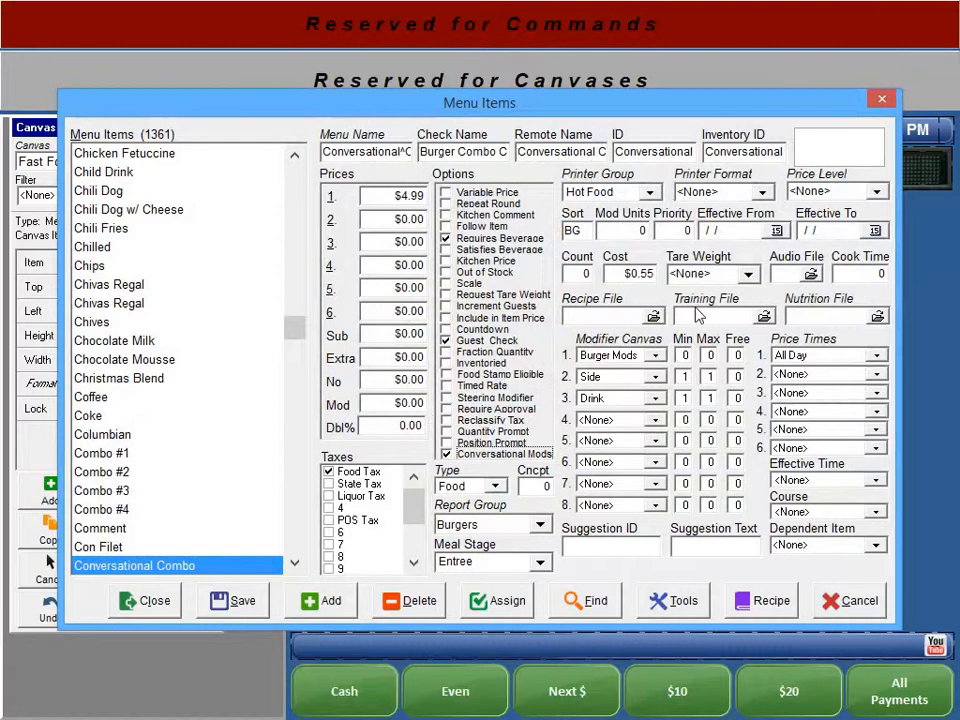
mouse_move(620, 350)
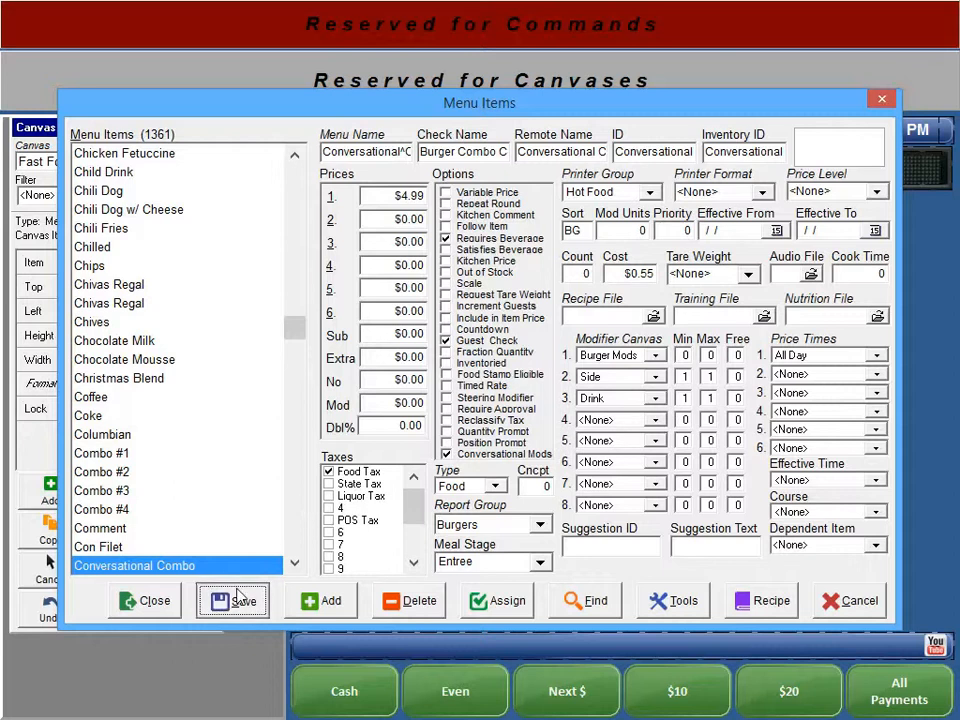
Save the Conversational Combo item and set Burger Mods' canvas level to Modifier Conversational
left_click(145, 600)
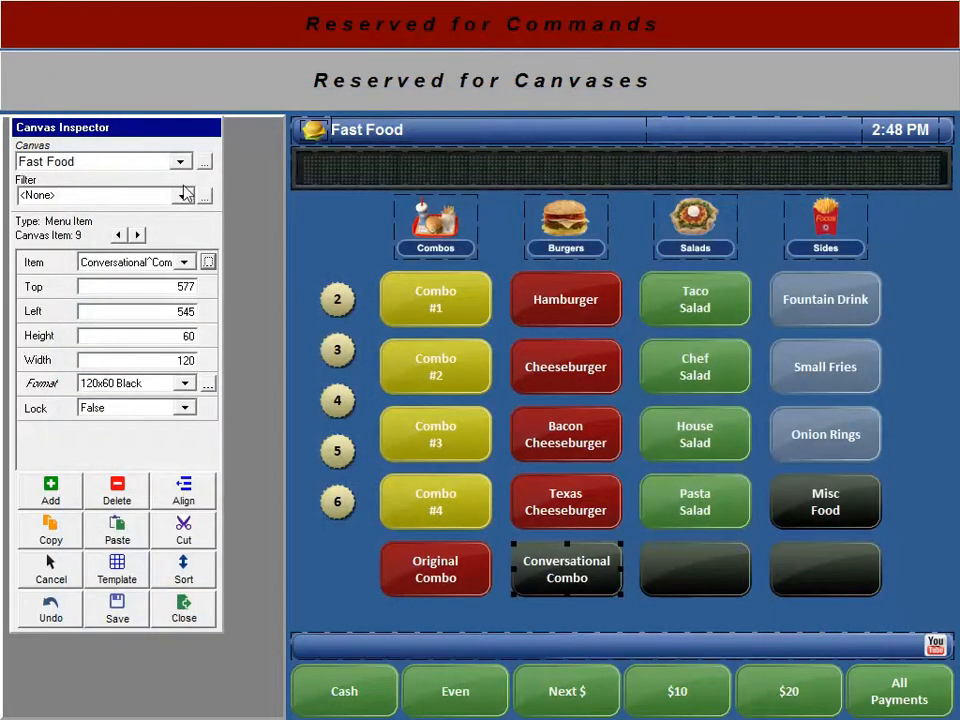
left_click(203, 161)
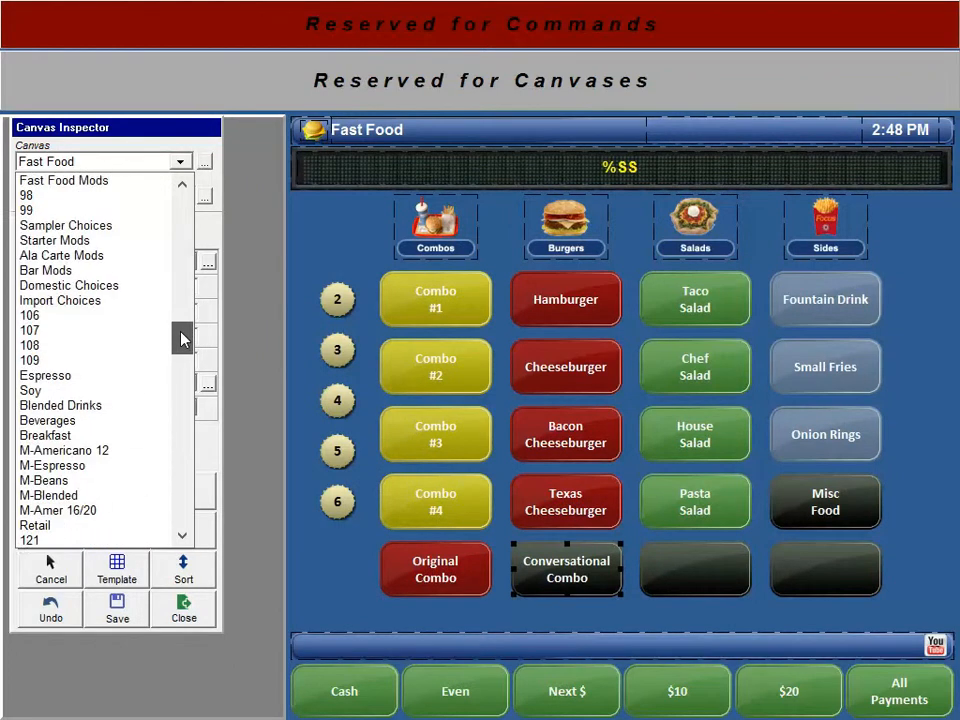
scroll("down", 3)
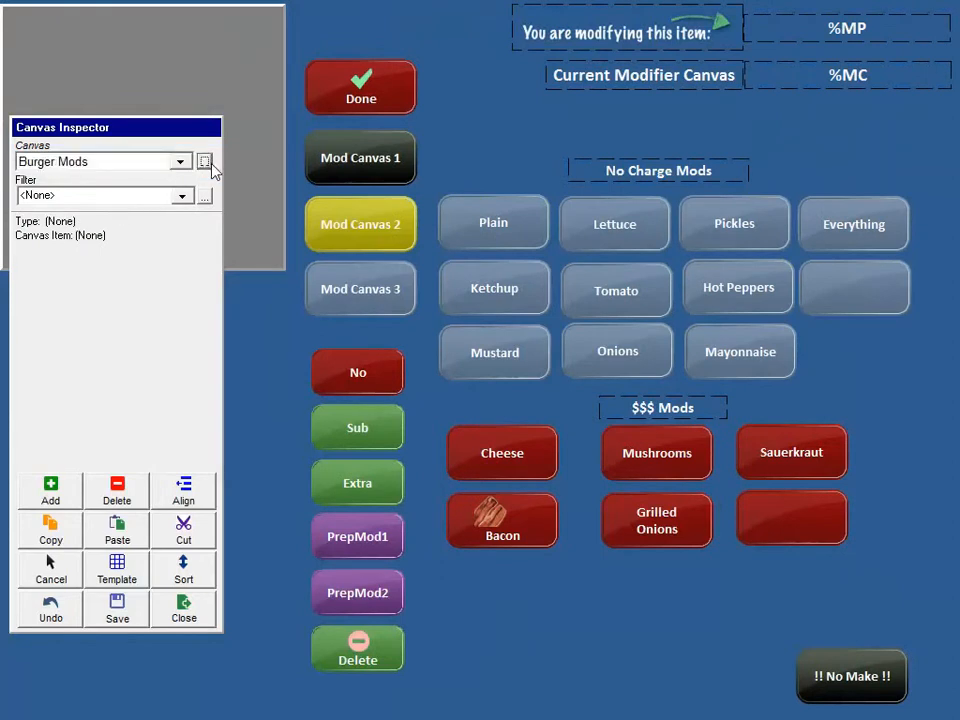
left_click(204, 161)
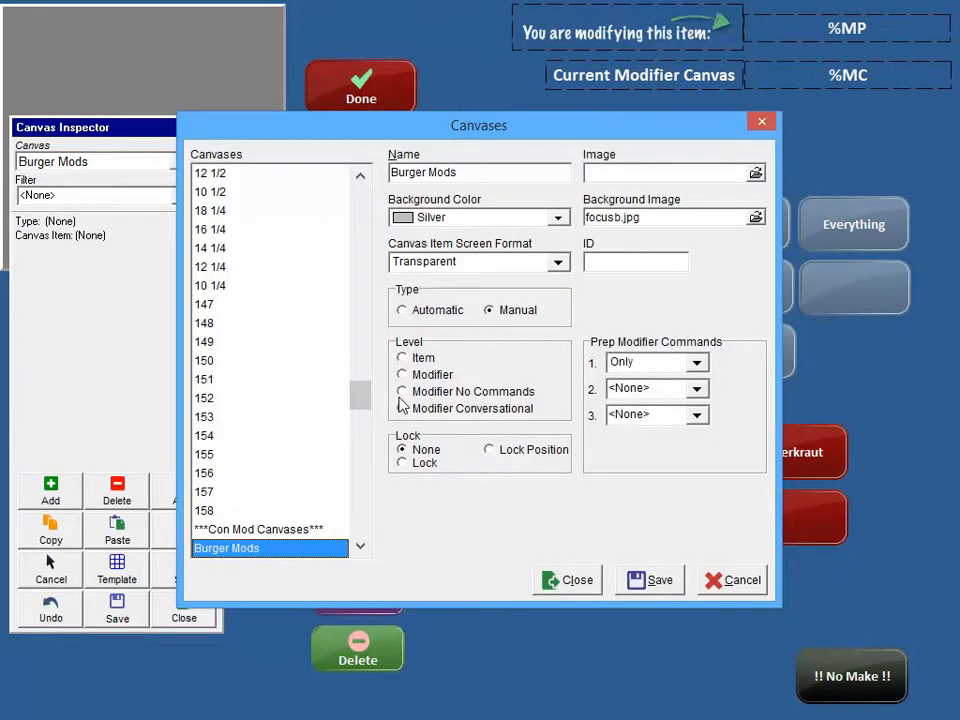
left_click(402, 408)
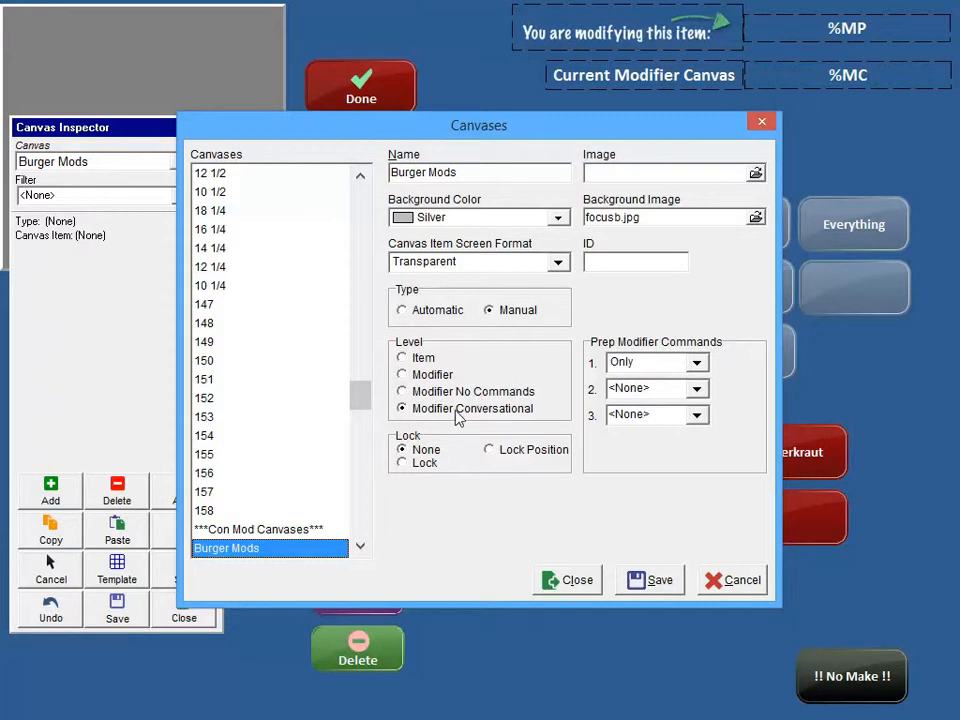
mouse_move(505, 415)
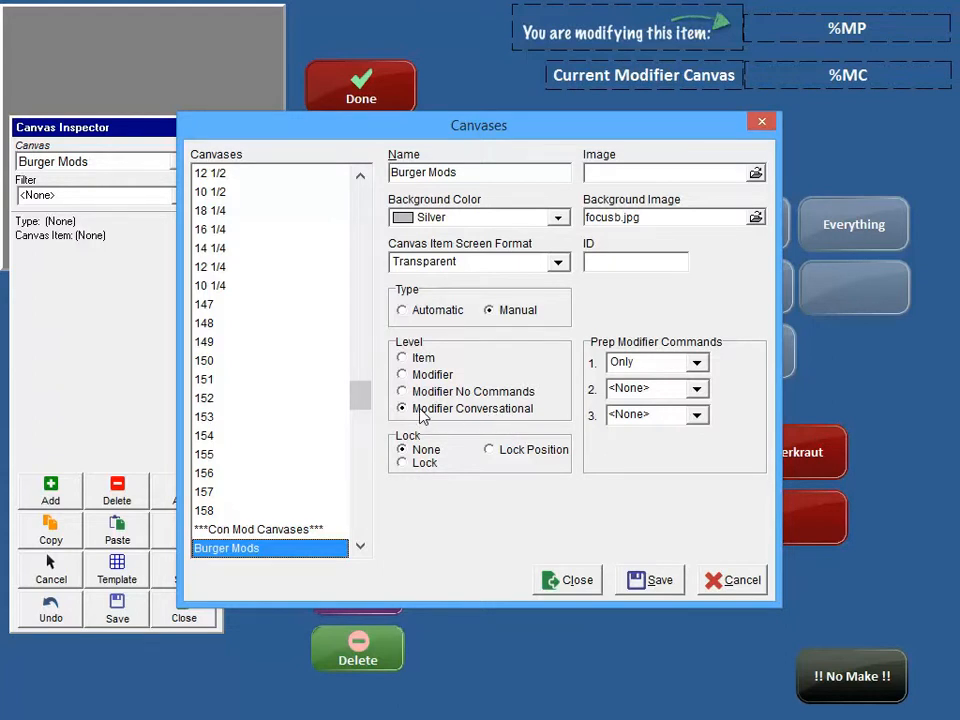
mouse_move(632, 553)
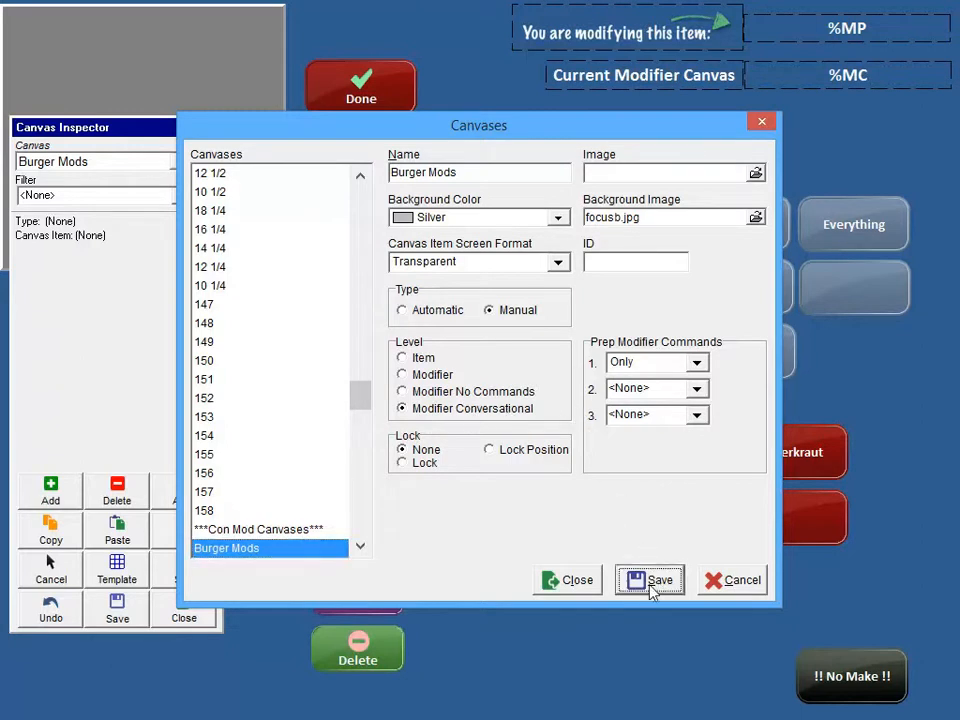
Save the Burger Mods canvas level, then reopen its settings to verify and close
left_click(649, 580)
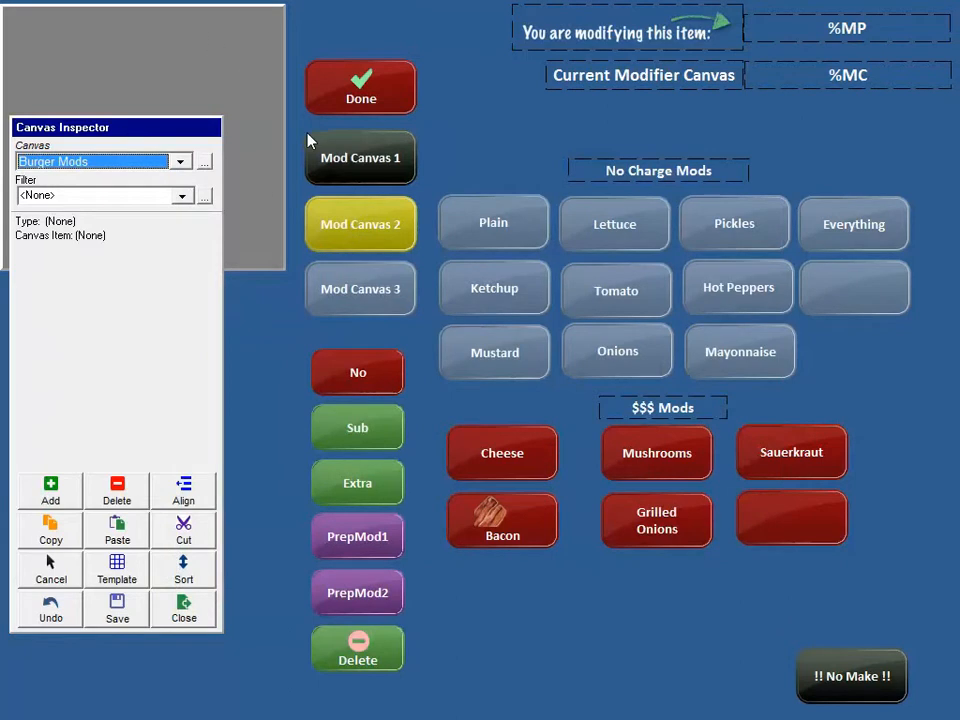
mouse_move(270, 125)
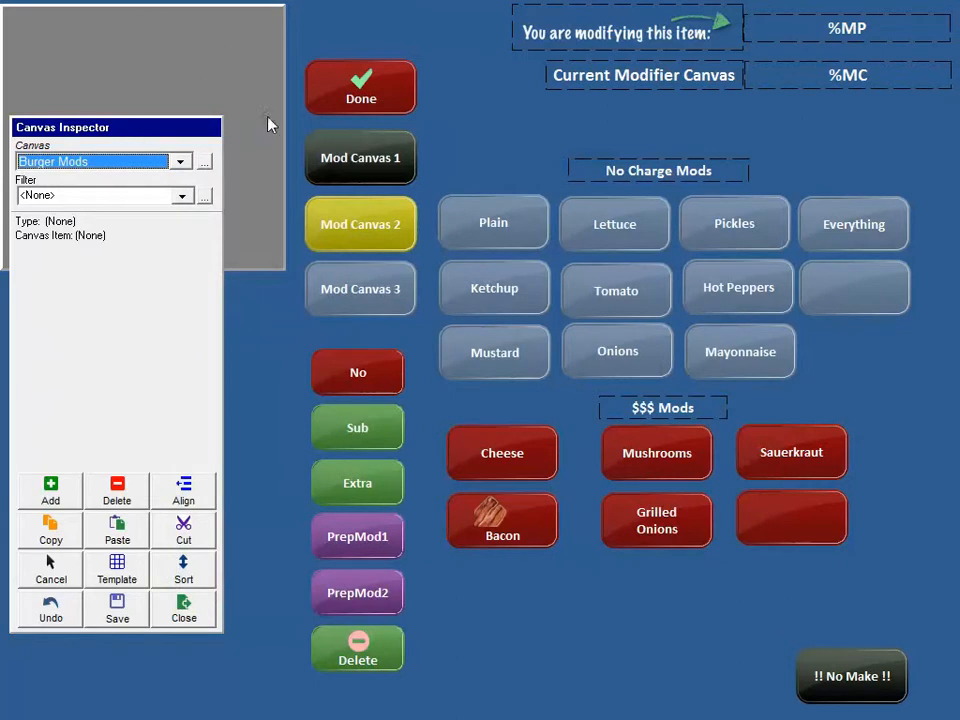
mouse_move(575, 275)
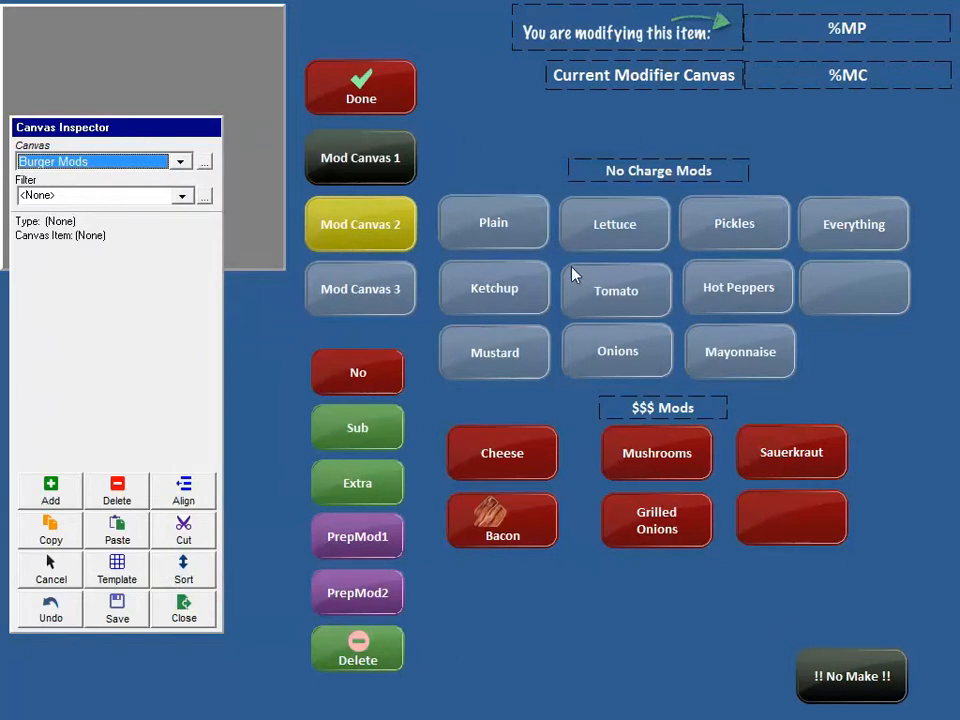
mouse_move(549, 130)
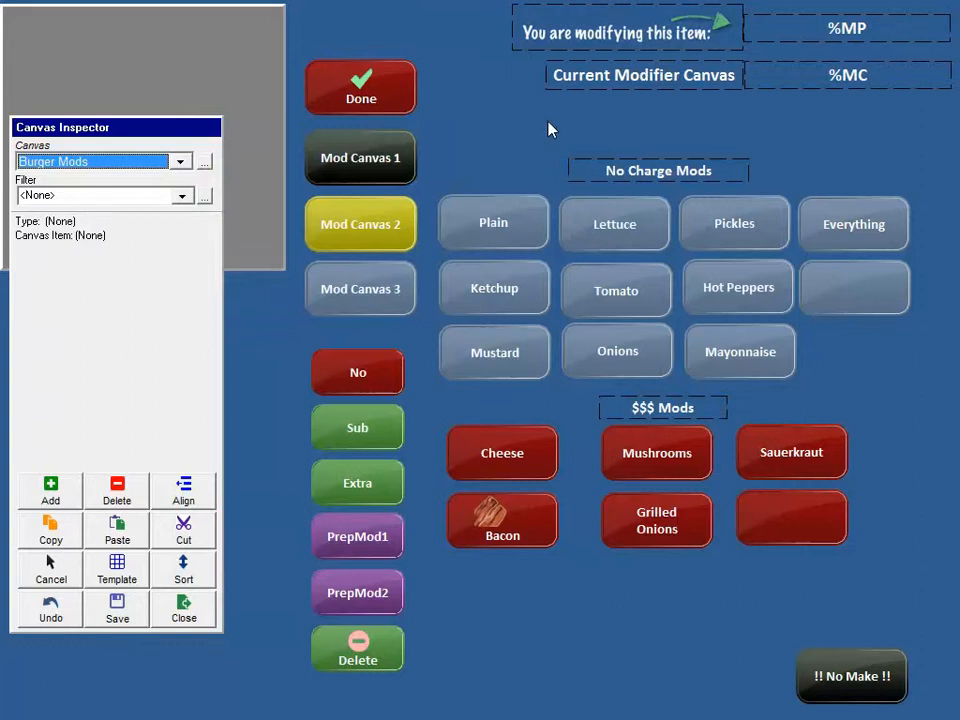
mouse_move(465, 42)
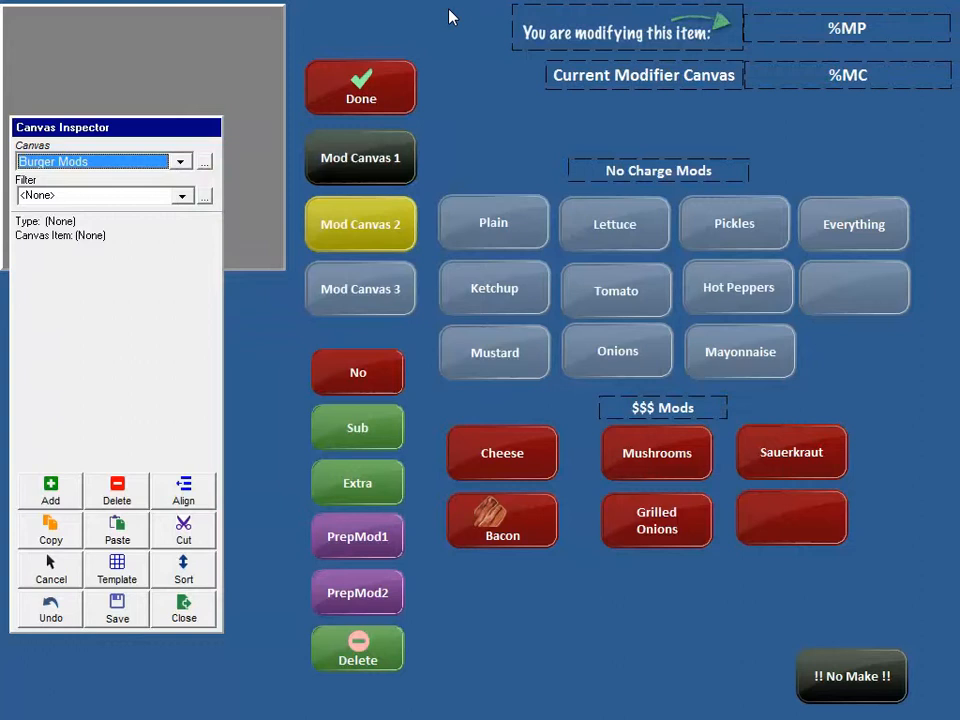
mouse_move(419, 24)
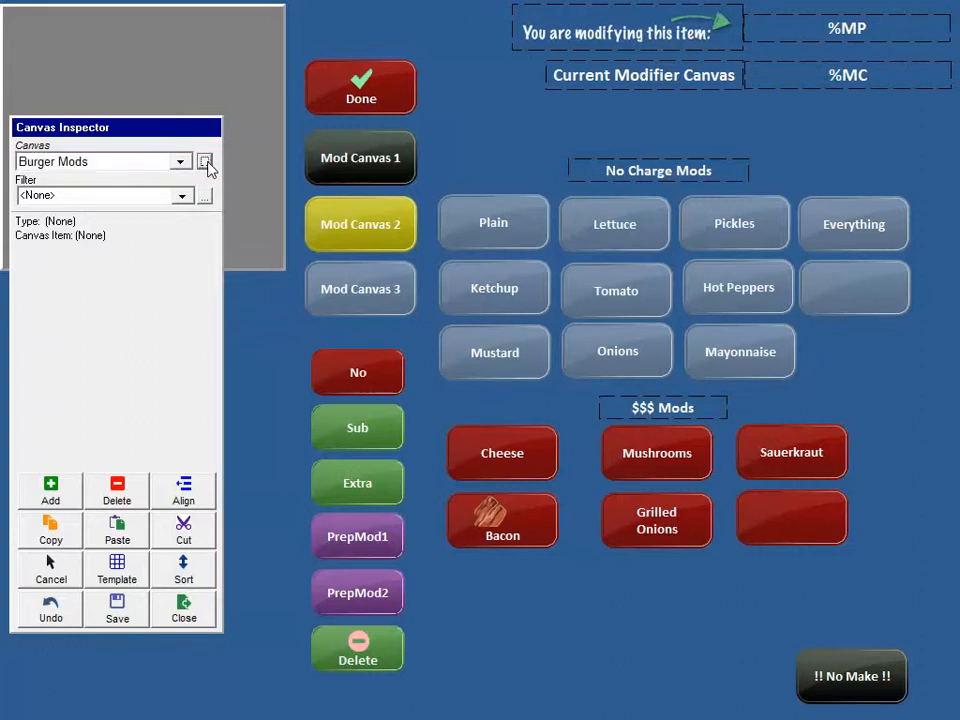
left_click(205, 161)
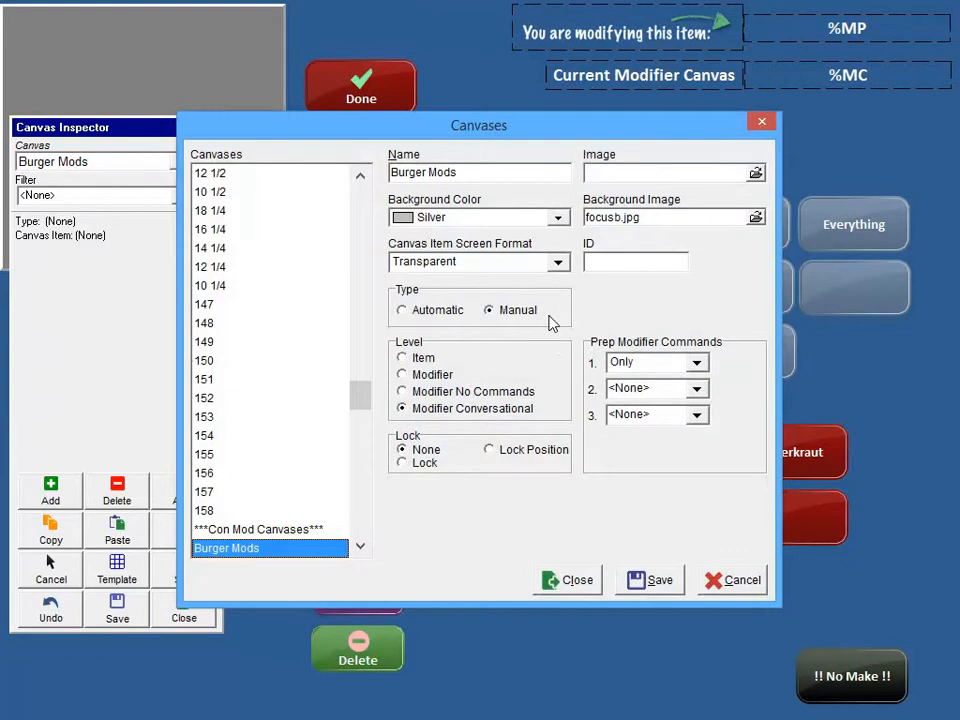
mouse_move(435, 419)
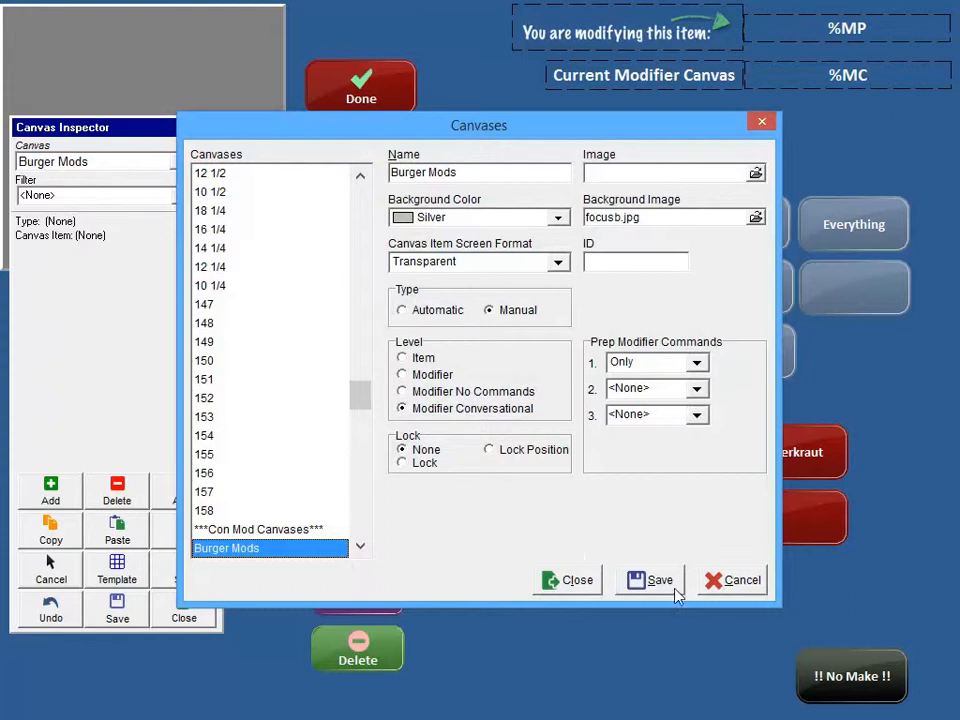
left_click(567, 580)
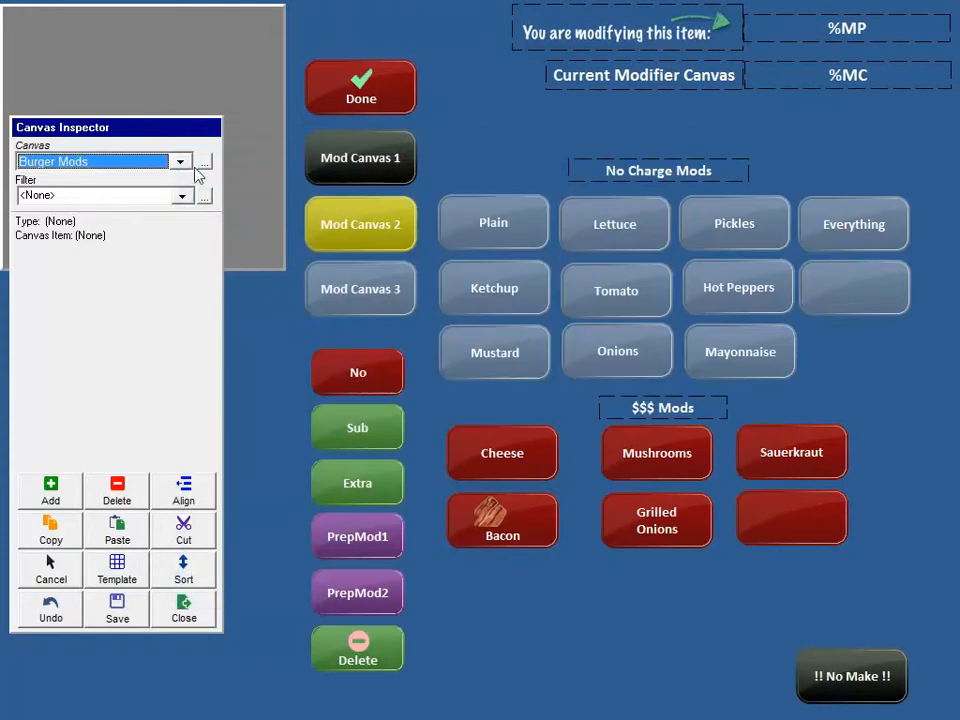
Remove Baked Pot Sample from the Side canvas and close the menu item settings
left_click(180, 161)
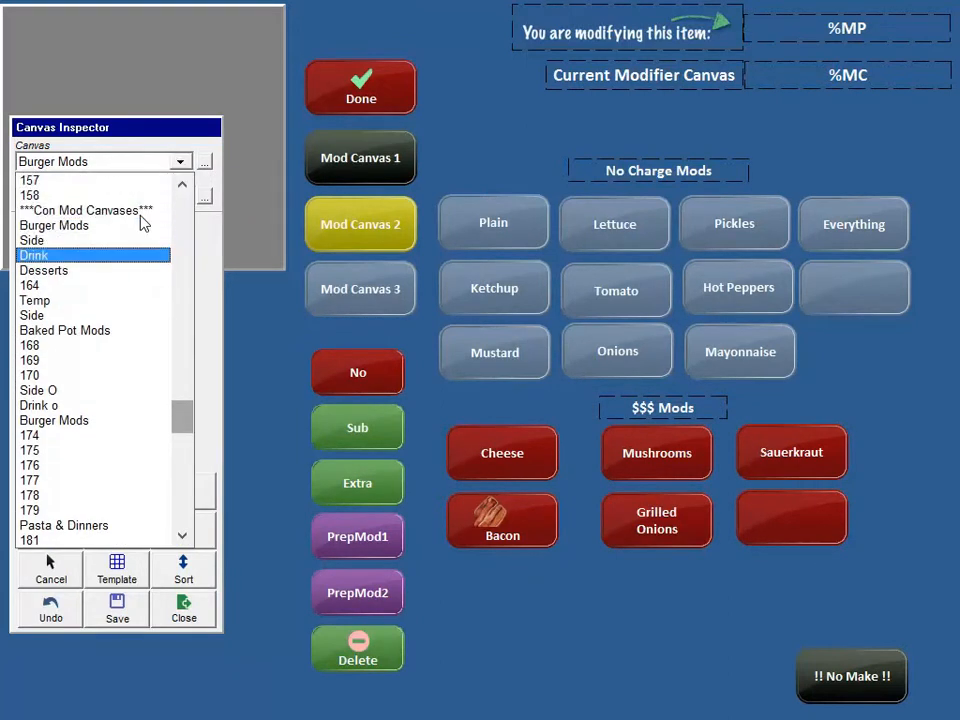
left_click(35, 300)
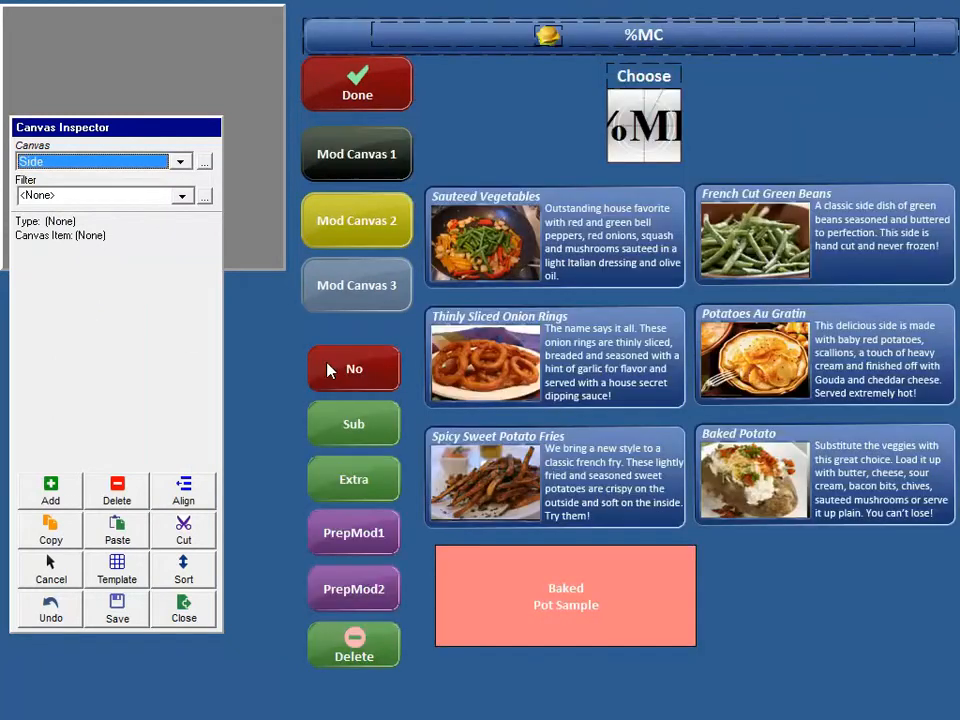
left_click(565, 595)
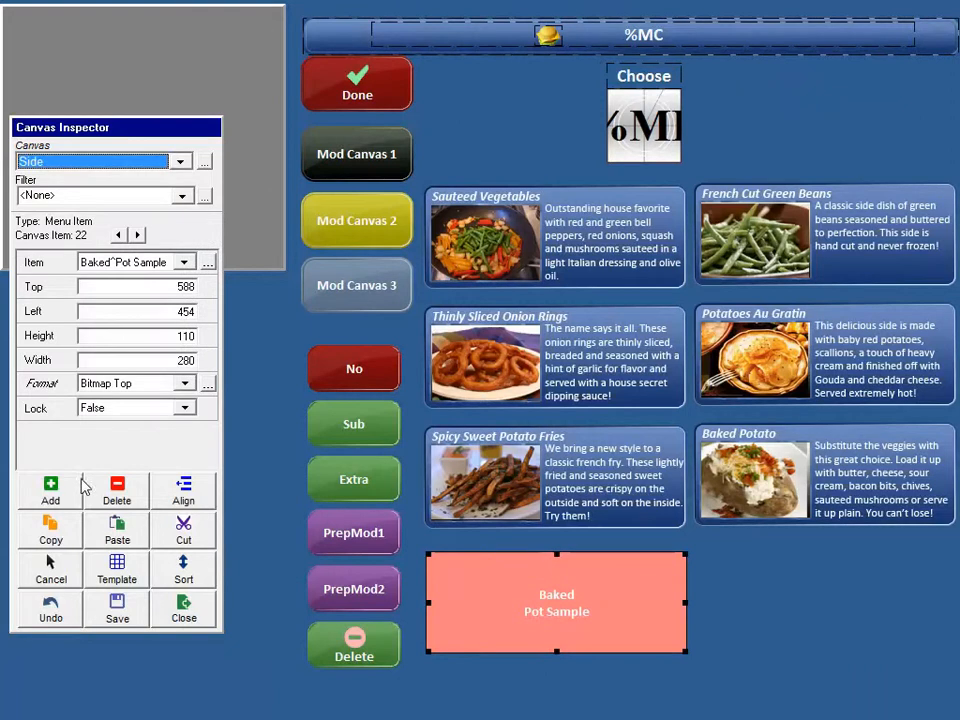
left_click(116, 490)
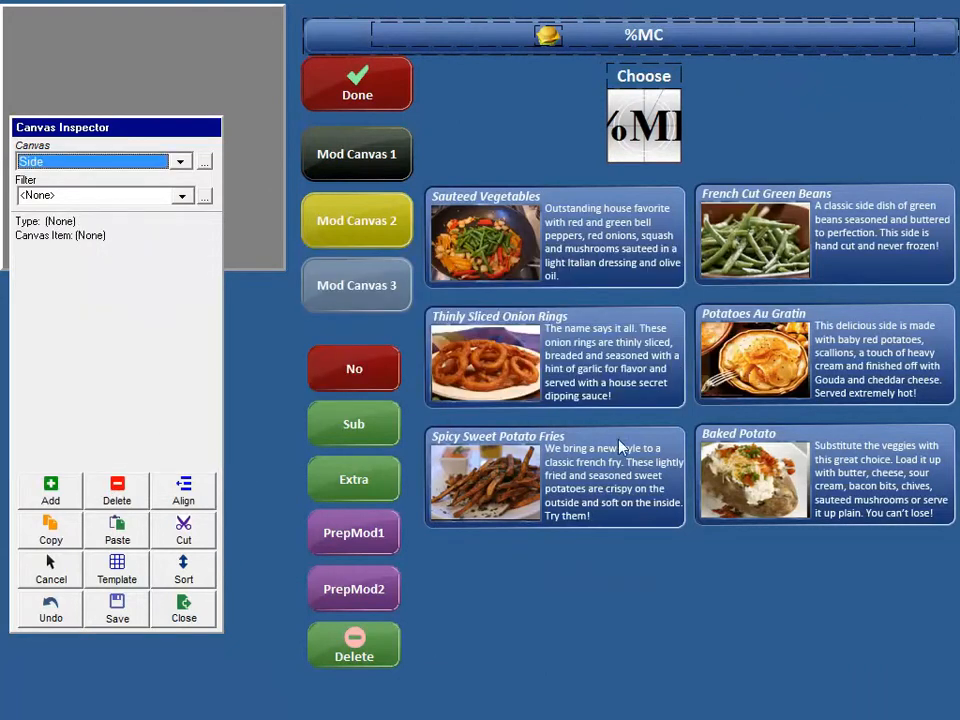
left_click(820, 475)
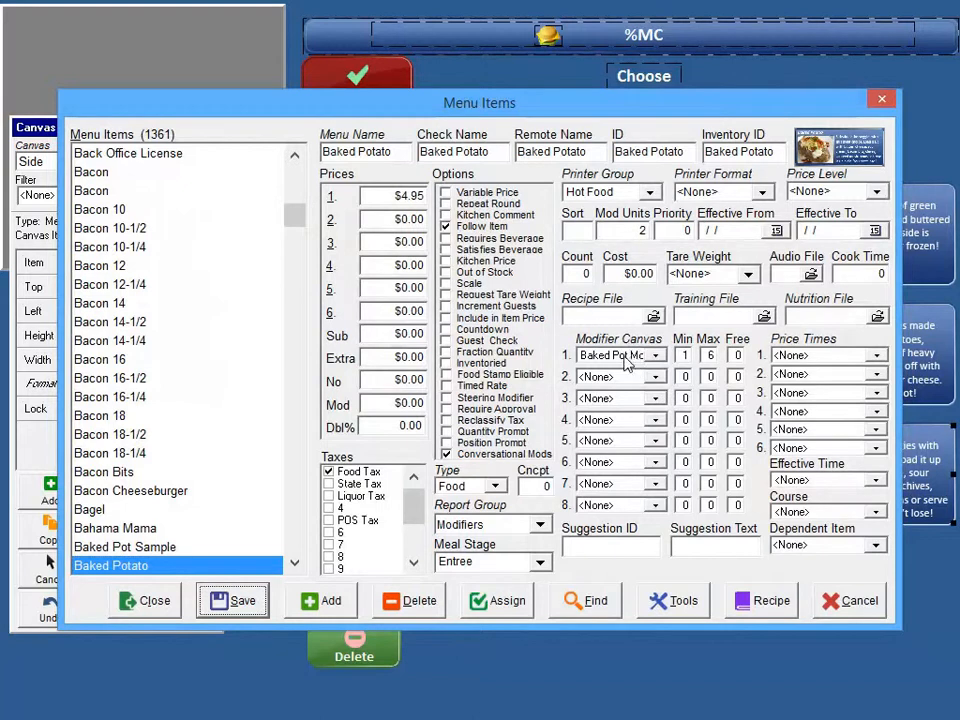
mouse_move(628, 368)
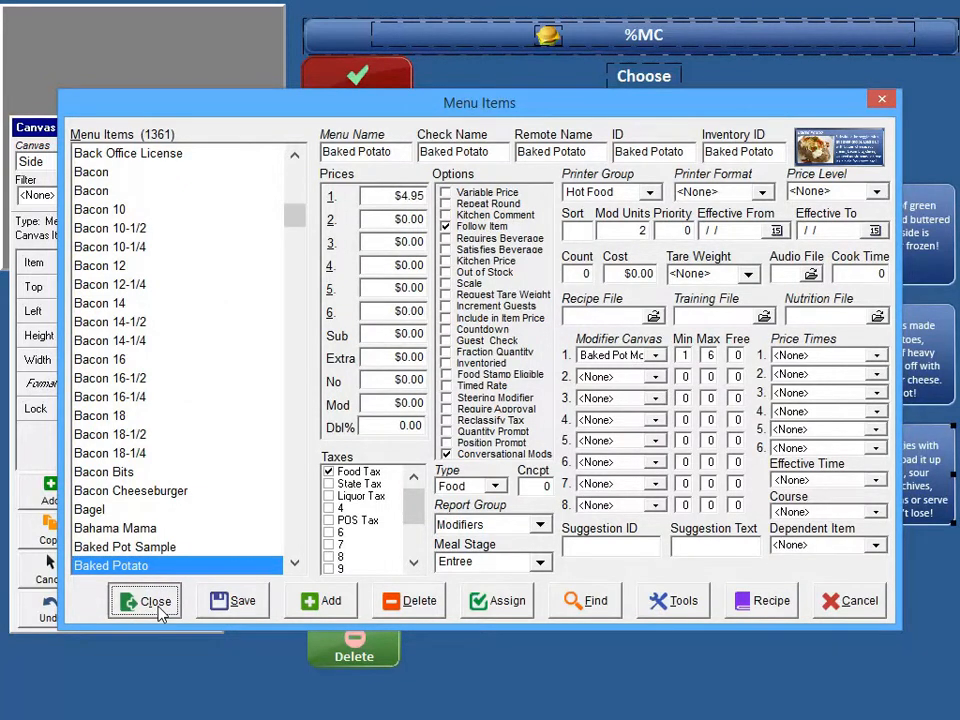
left_click(144, 601)
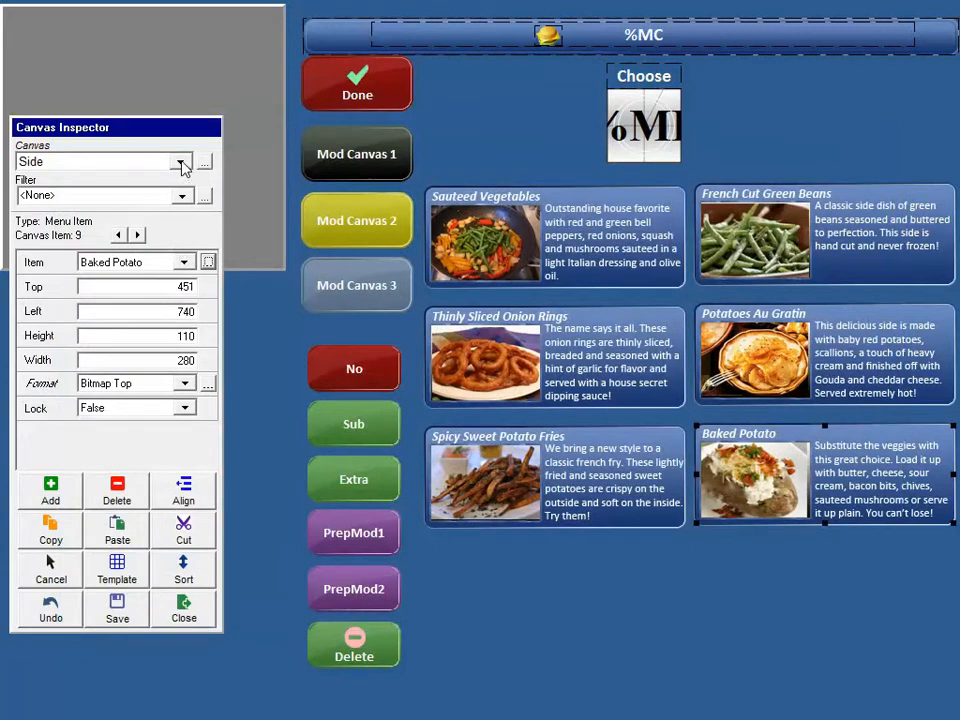
Set the Baked Pot Mods canvas level to Modifier Conversational and save it
left_click(180, 161)
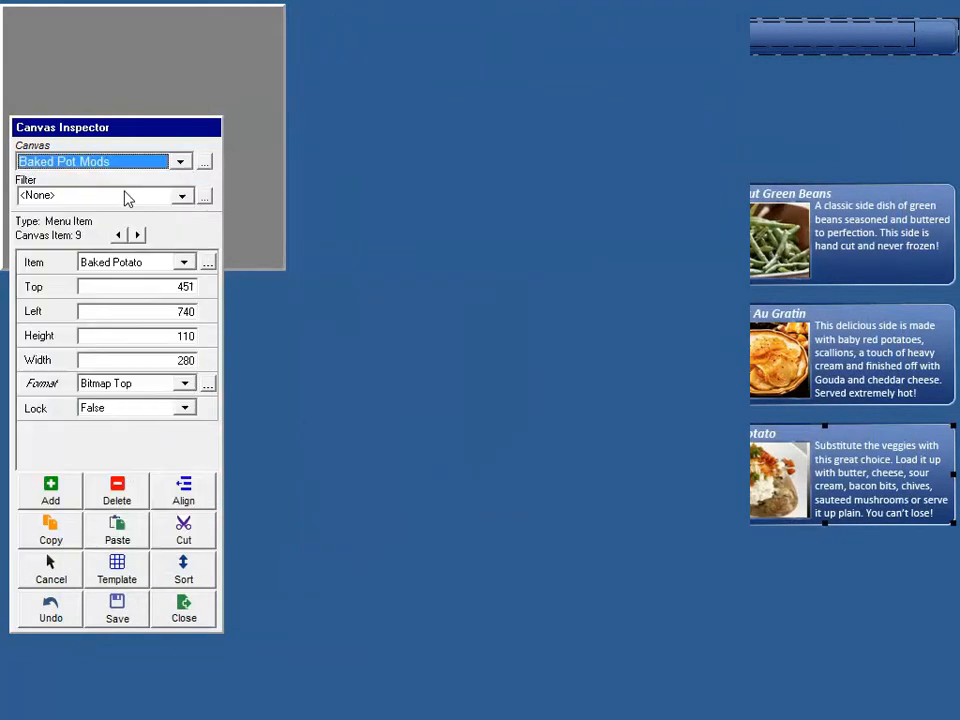
left_click(204, 161)
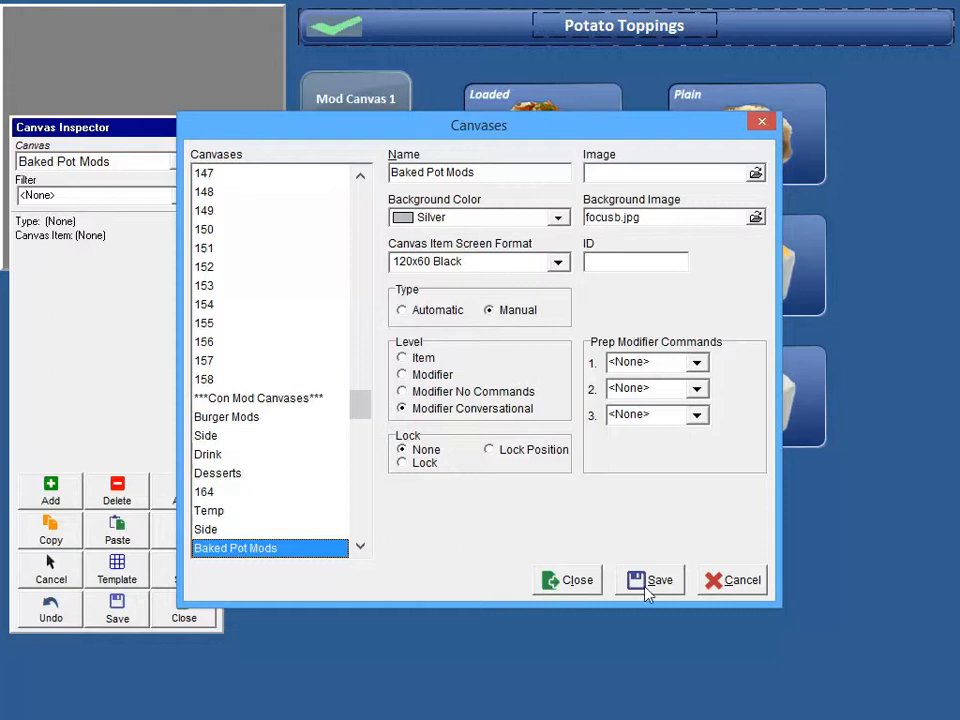
mouse_move(452, 410)
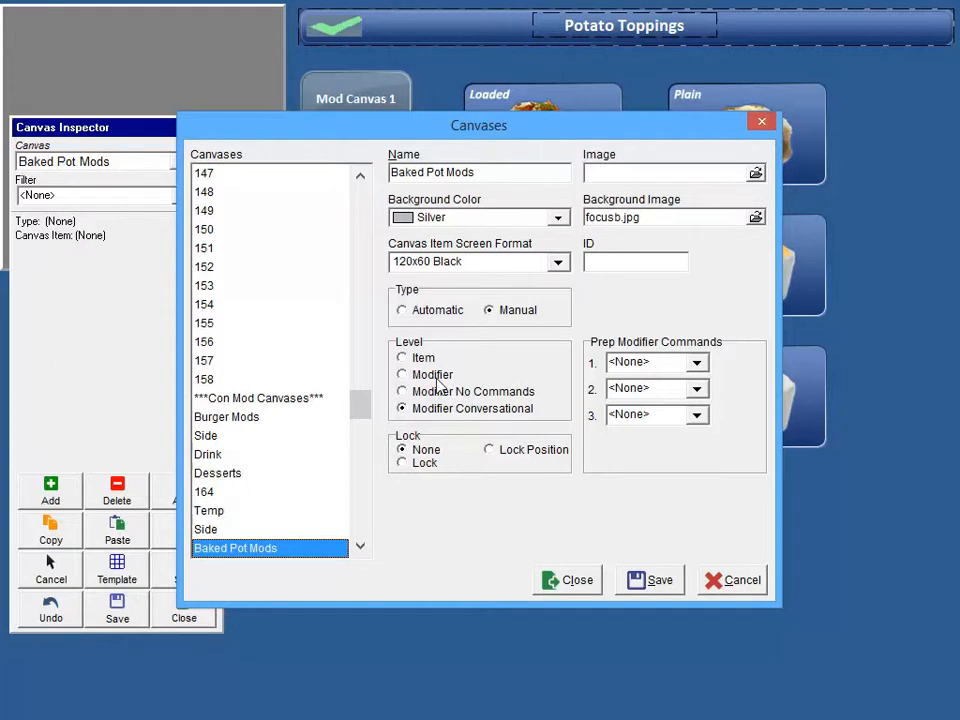
left_click(402, 374)
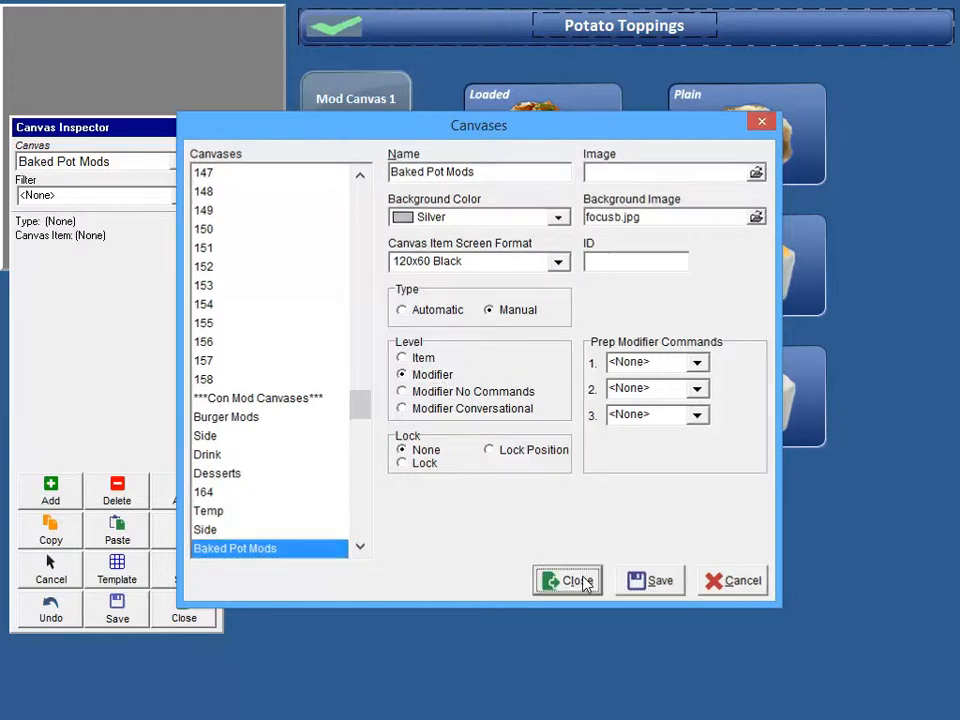
left_click(567, 580)
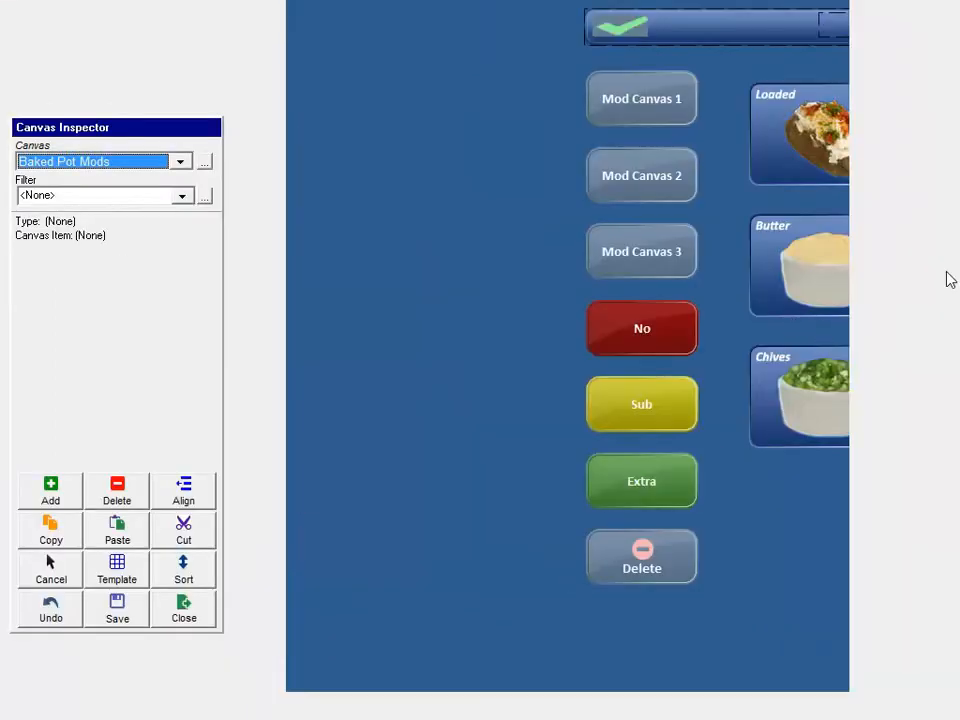
mouse_move(546, 181)
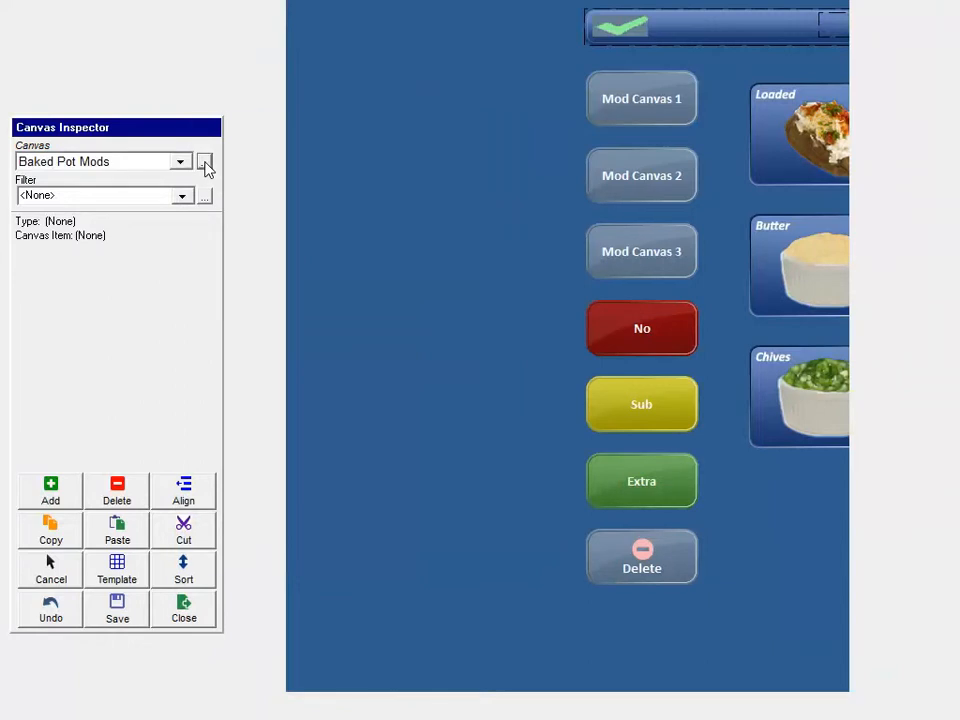
left_click(204, 162)
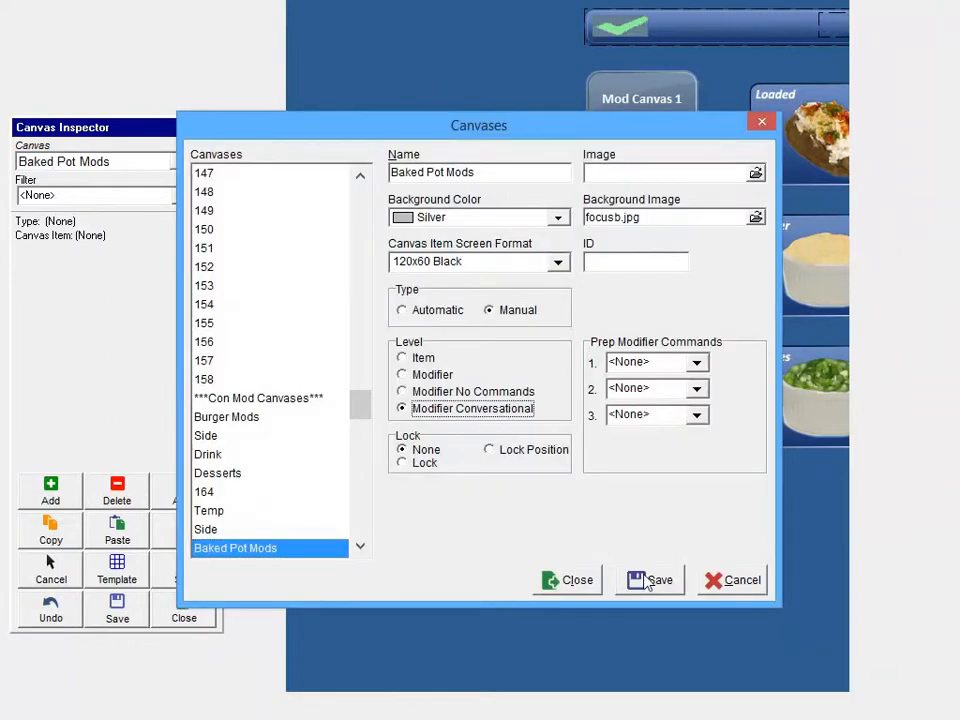
left_click(658, 580)
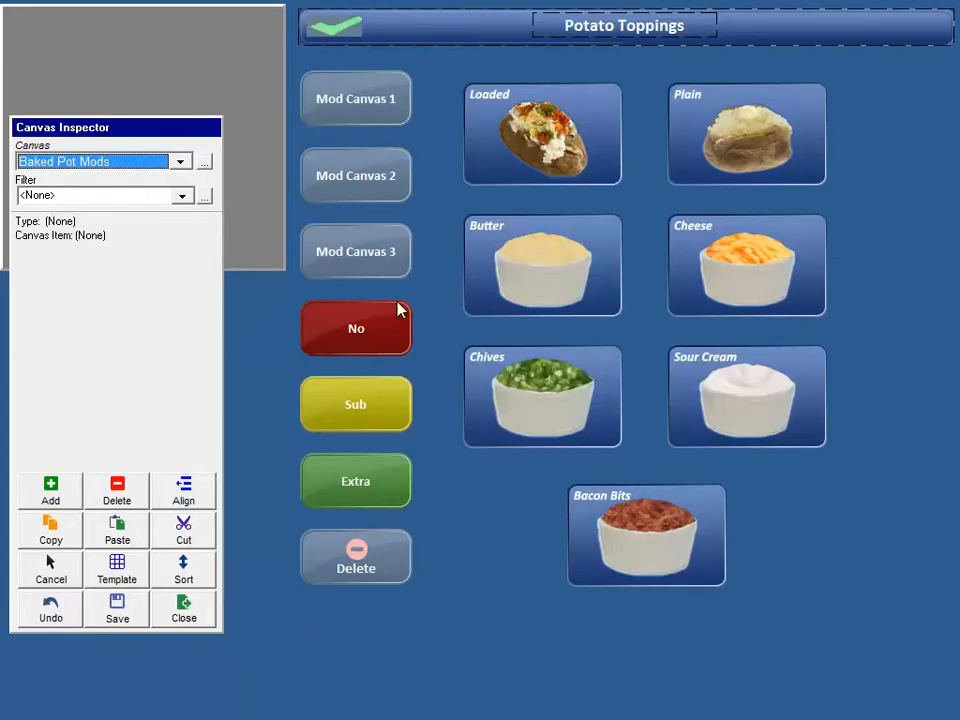
left_click(181, 161)
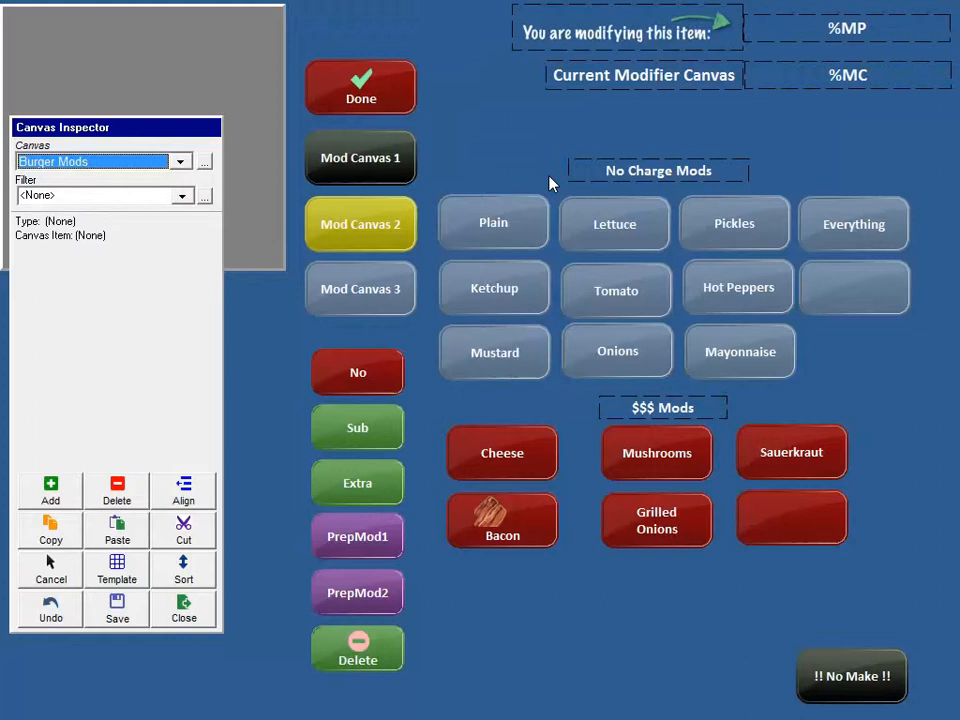
mouse_move(388, 95)
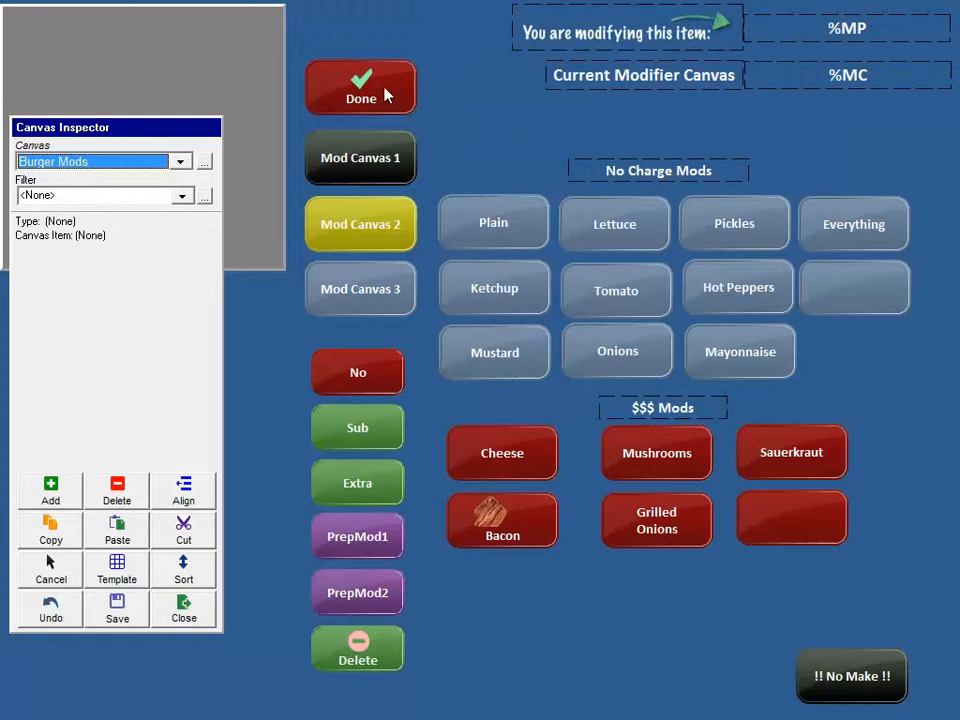
left_click(357, 648)
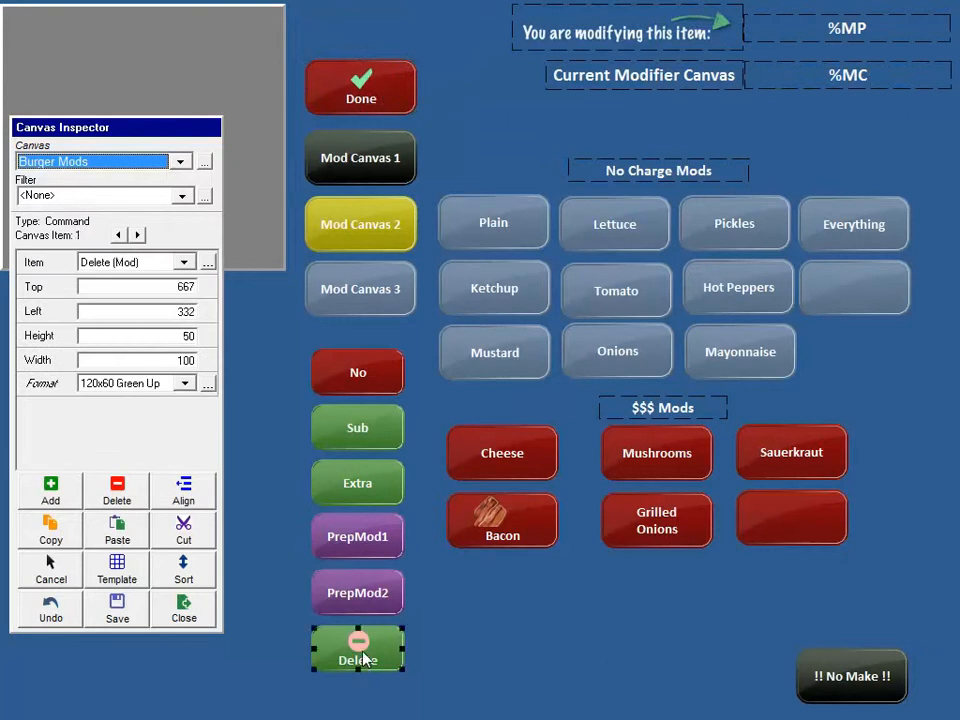
left_click(360, 87)
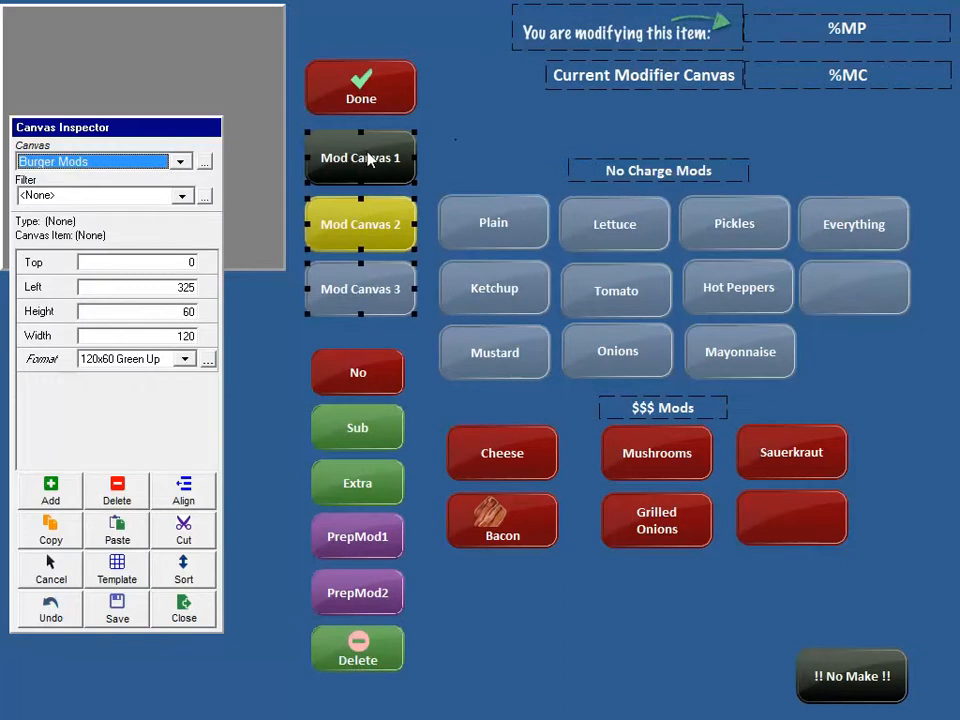
mouse_move(378, 484)
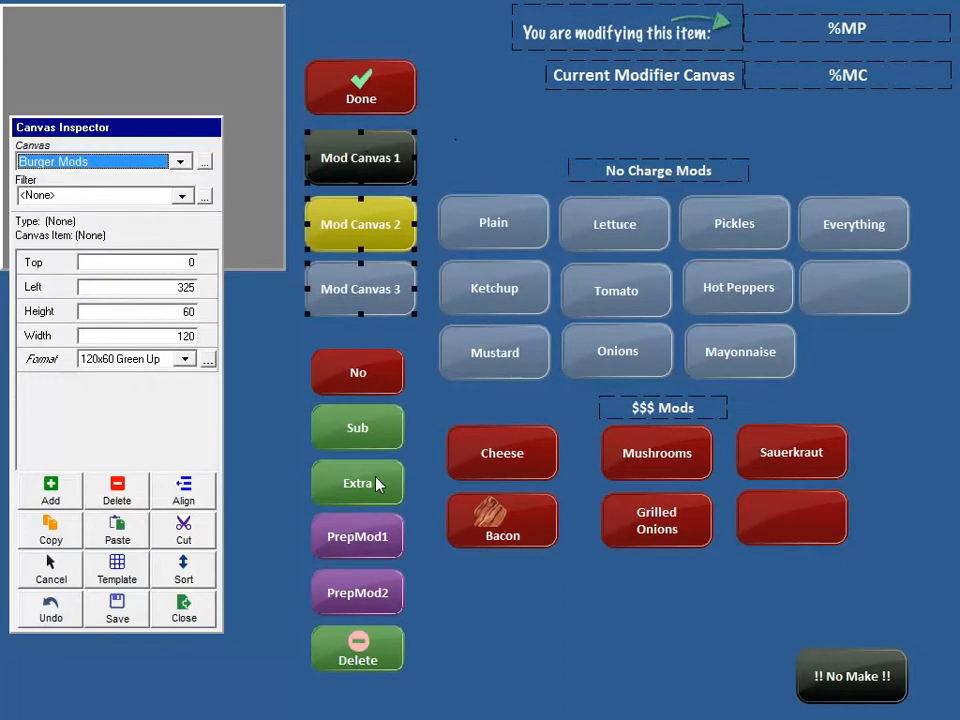
mouse_move(313, 265)
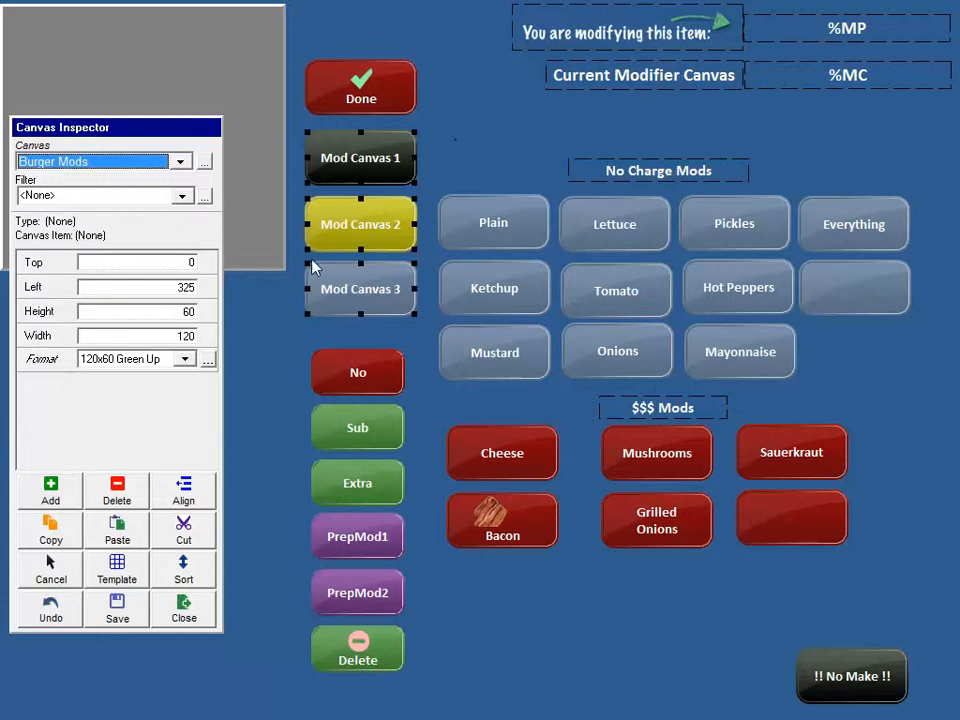
mouse_move(343, 188)
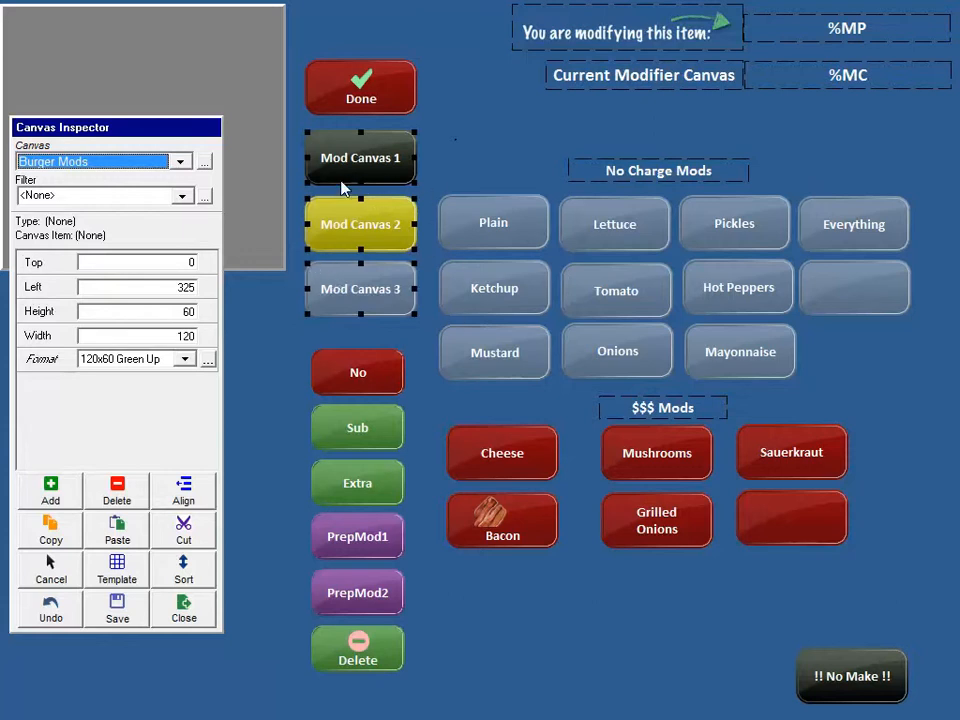
mouse_move(437, 137)
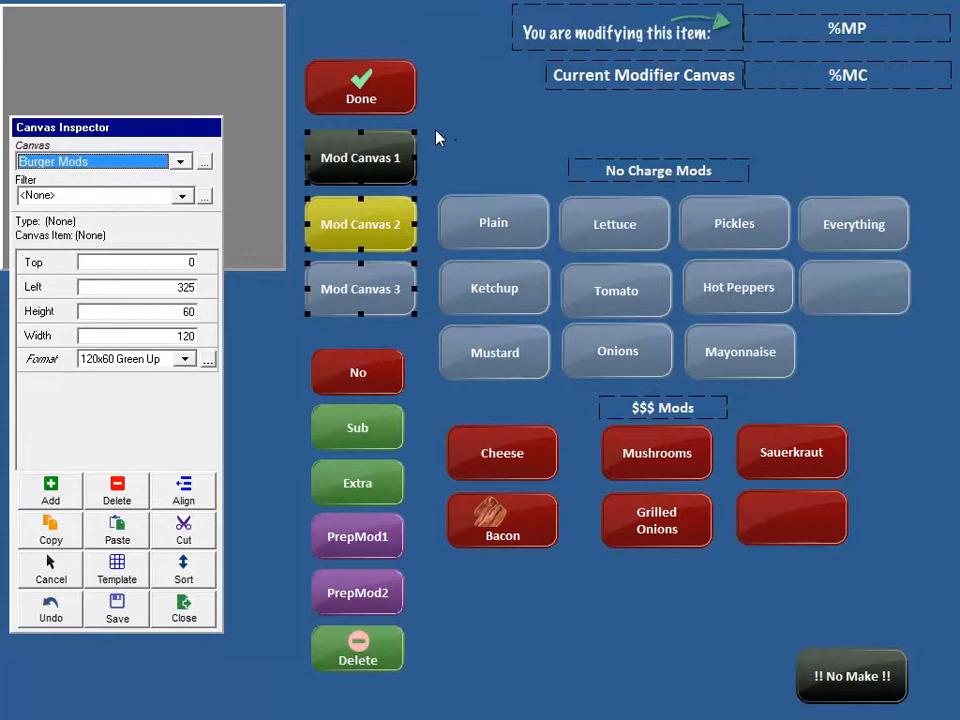
mouse_move(388, 173)
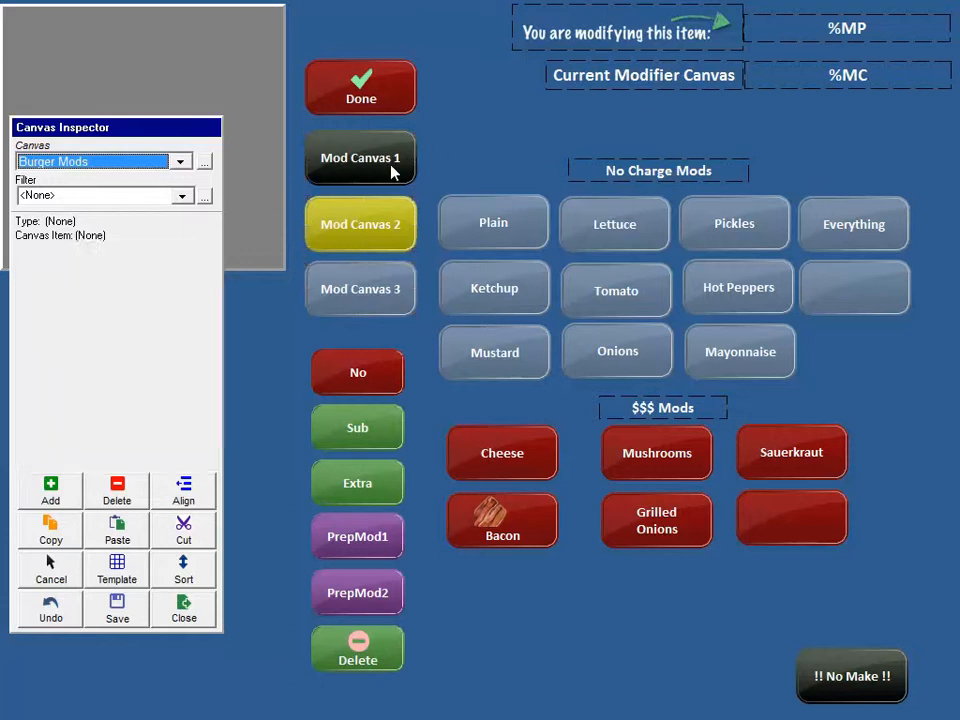
left_click(181, 161)
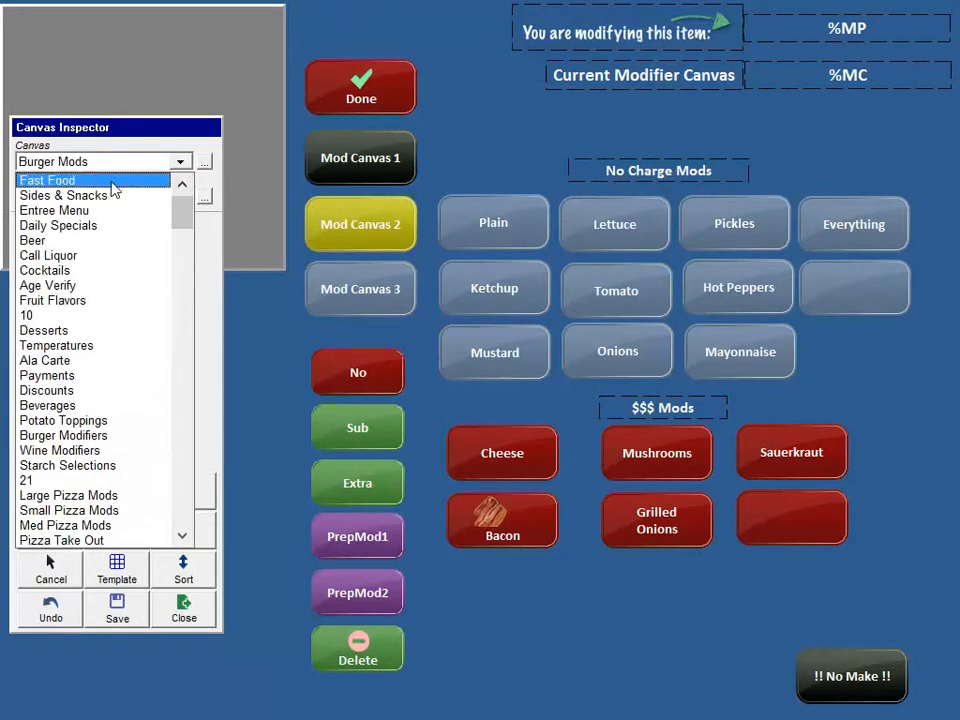
Review Conversational Combo's modifier canvas slots: Burger Mods, Side, Drink, and an empty fourth
left_click(47, 180)
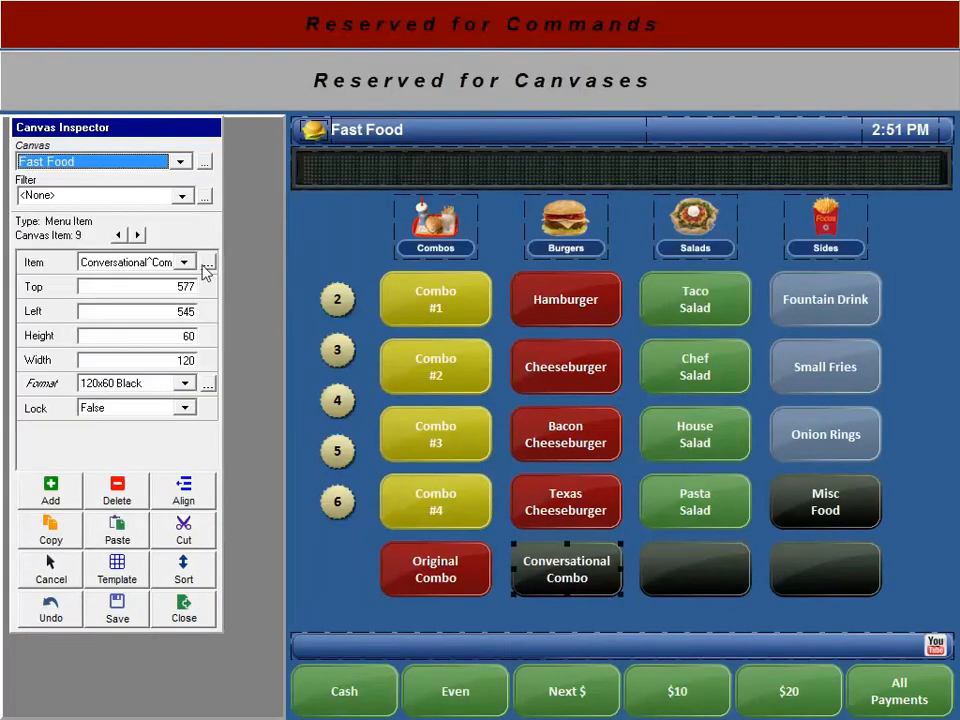
left_click(207, 262)
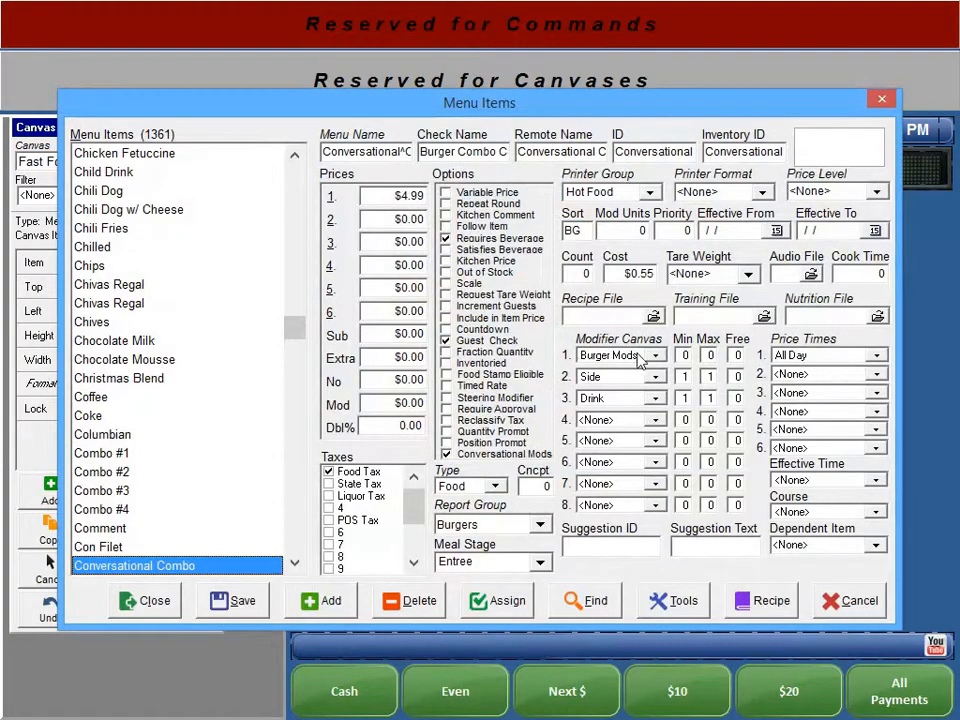
mouse_move(608, 378)
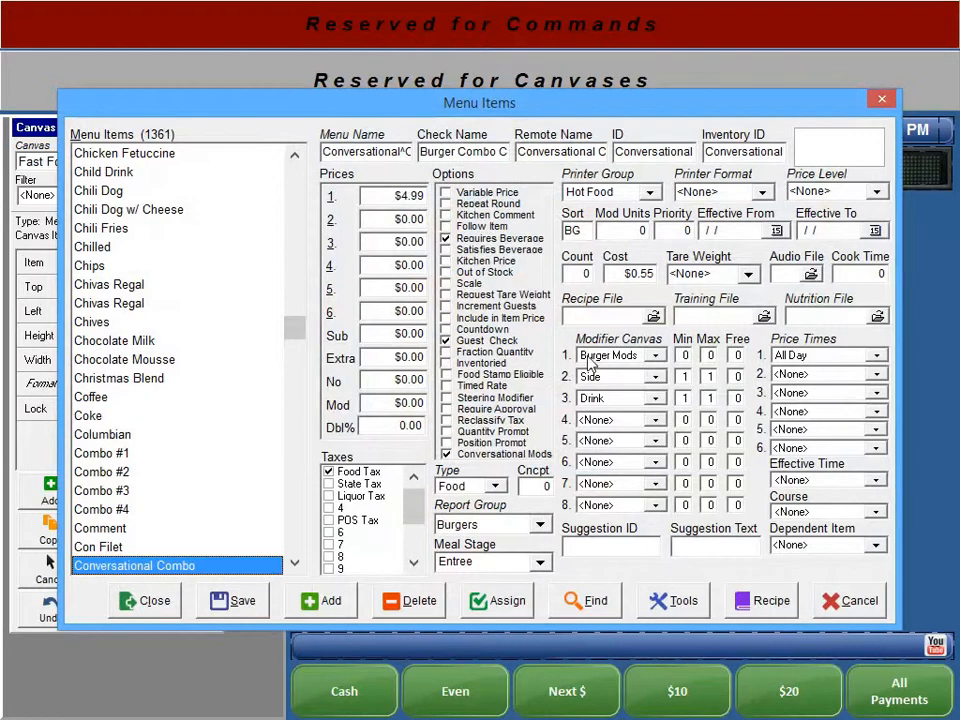
left_click(615, 375)
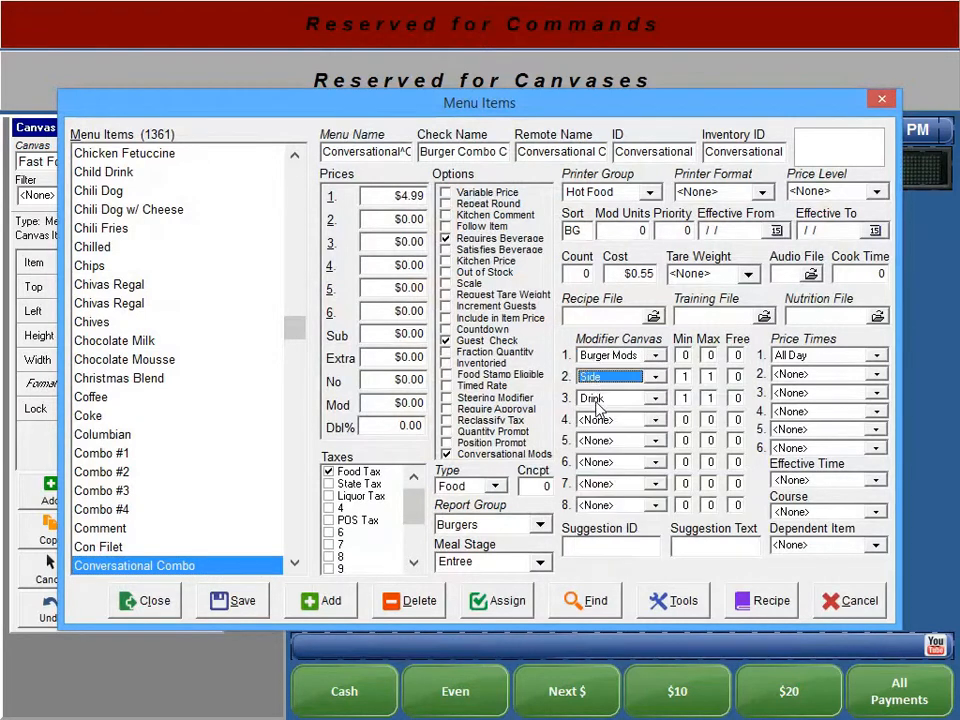
left_click(610, 398)
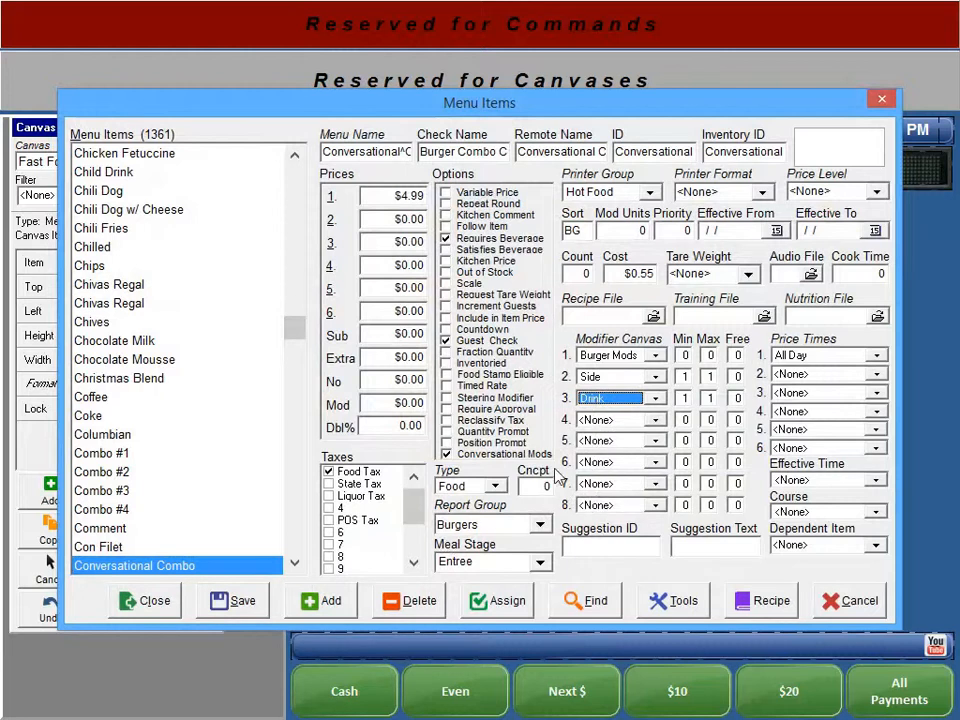
left_click(610, 419)
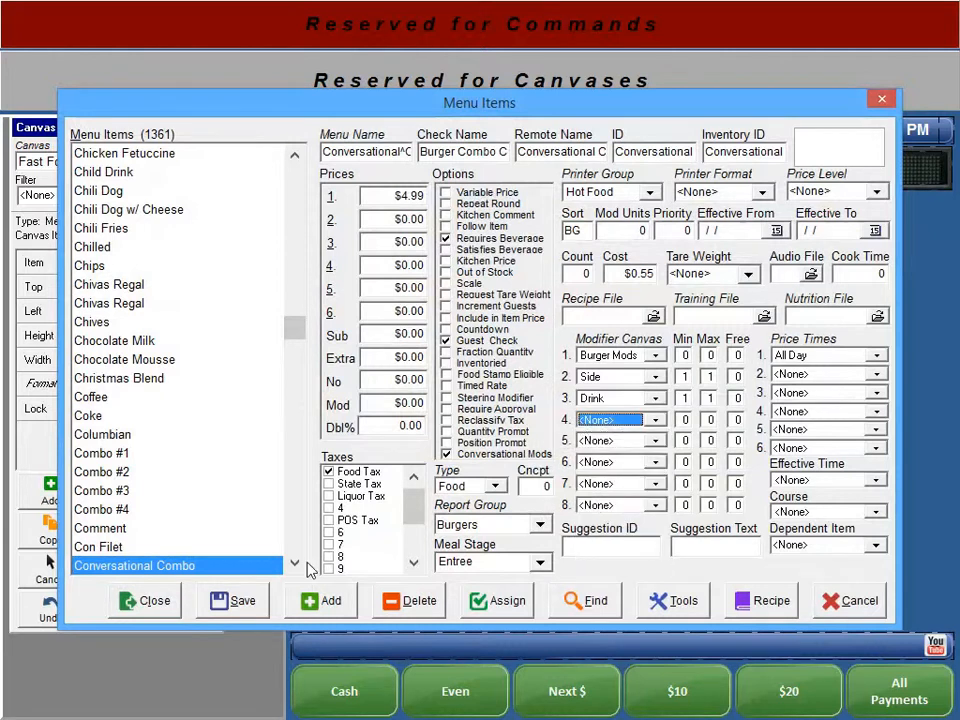
left_click(143, 600)
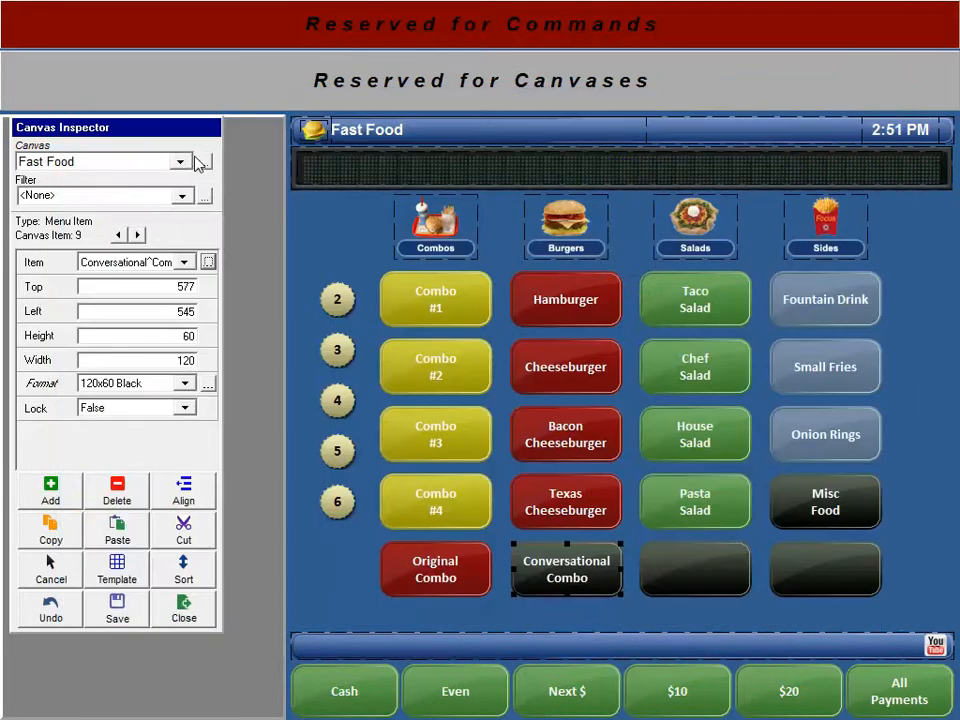
Switch to the Burger Mods canvas and inspect its No, Mod Canvas and Done items
left_click(181, 161)
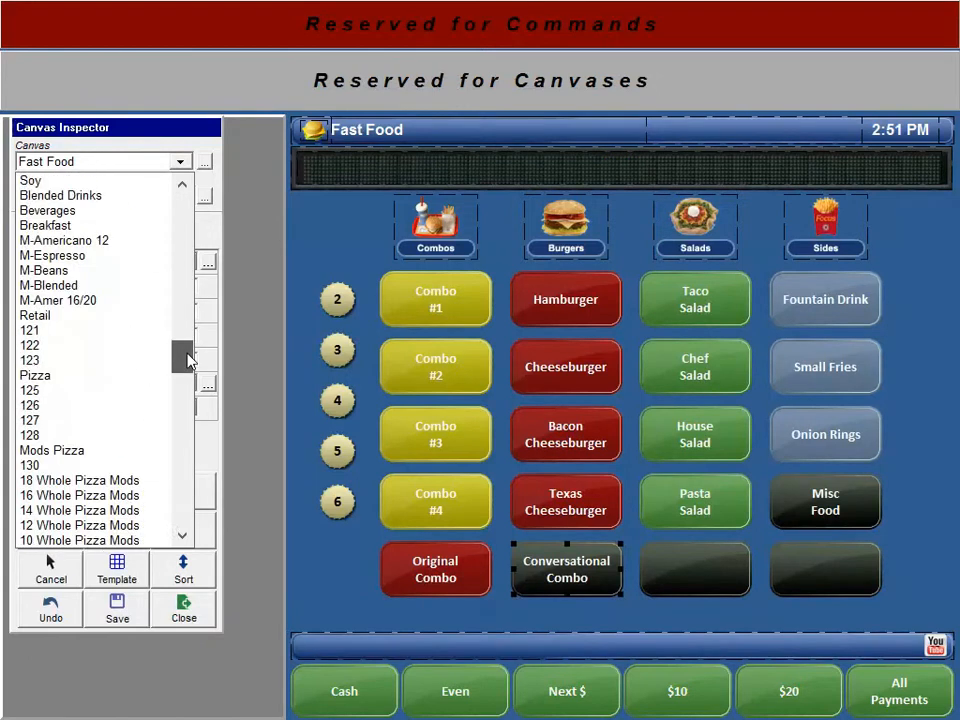
left_click(32, 330)
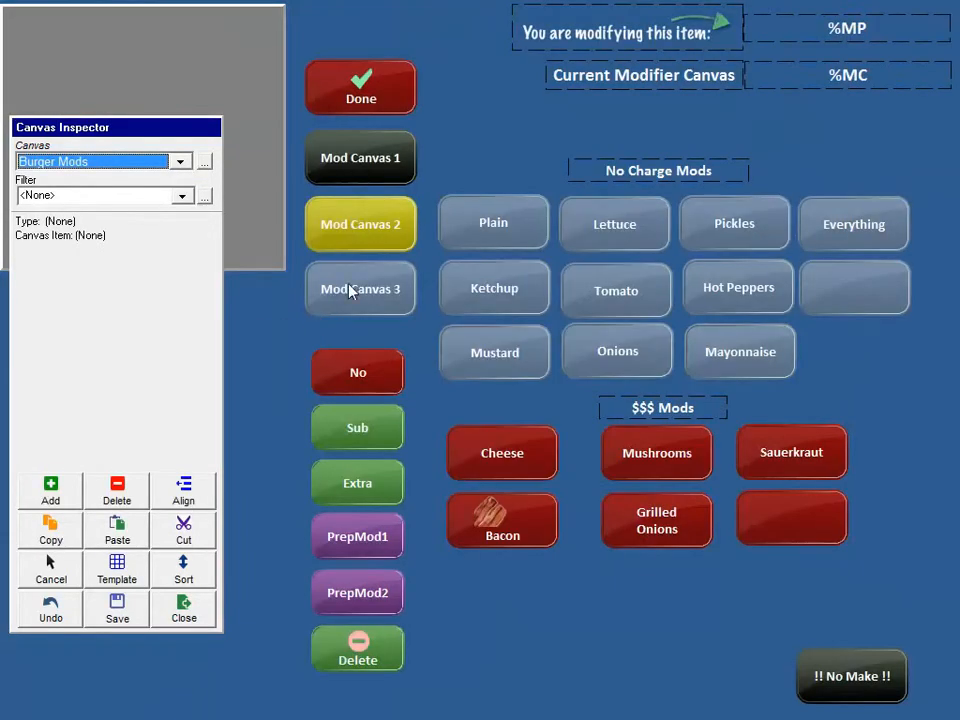
left_click(357, 372)
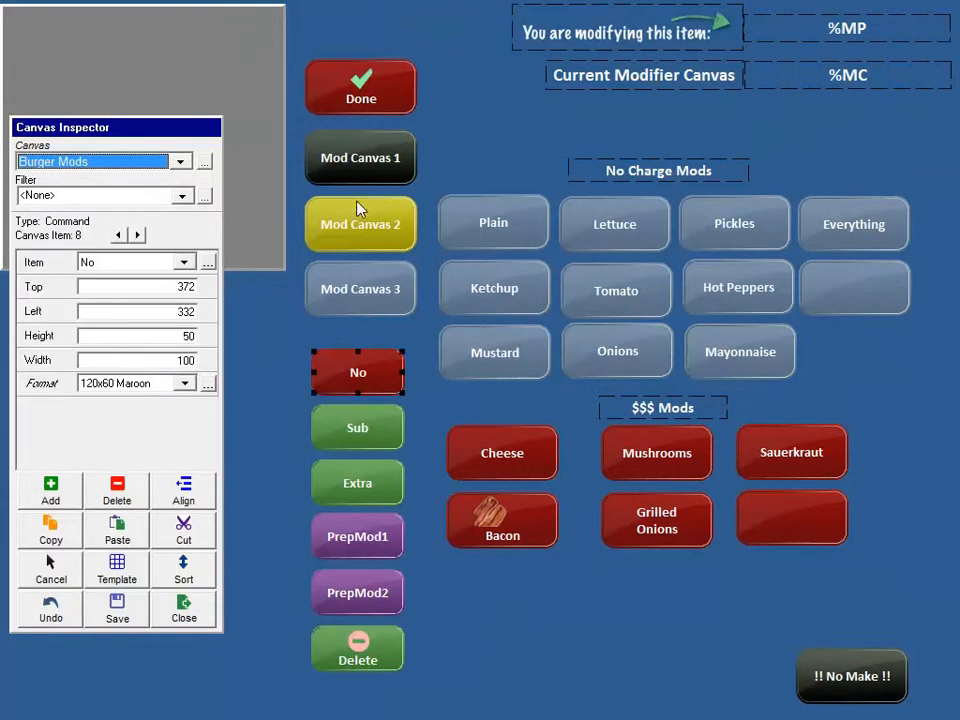
left_click(360, 224)
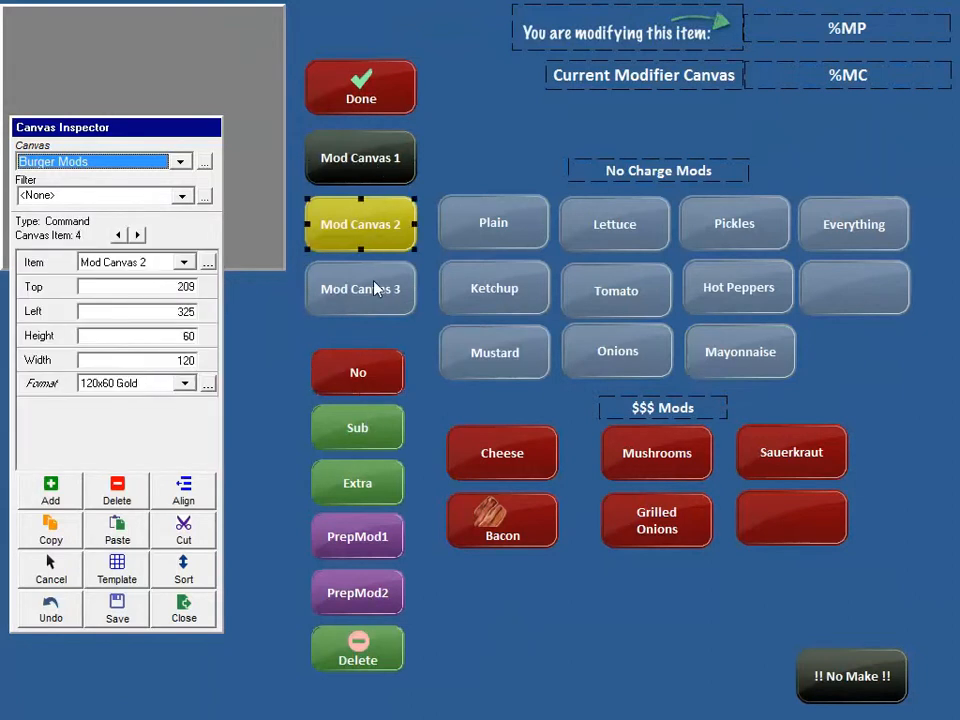
left_click(360, 288)
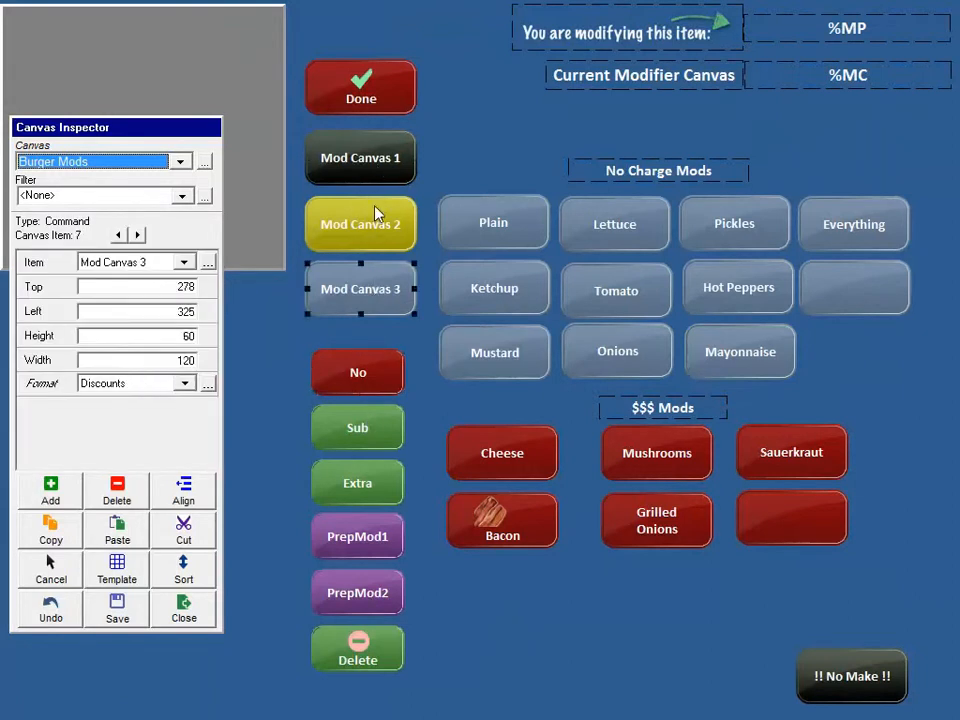
mouse_move(377, 190)
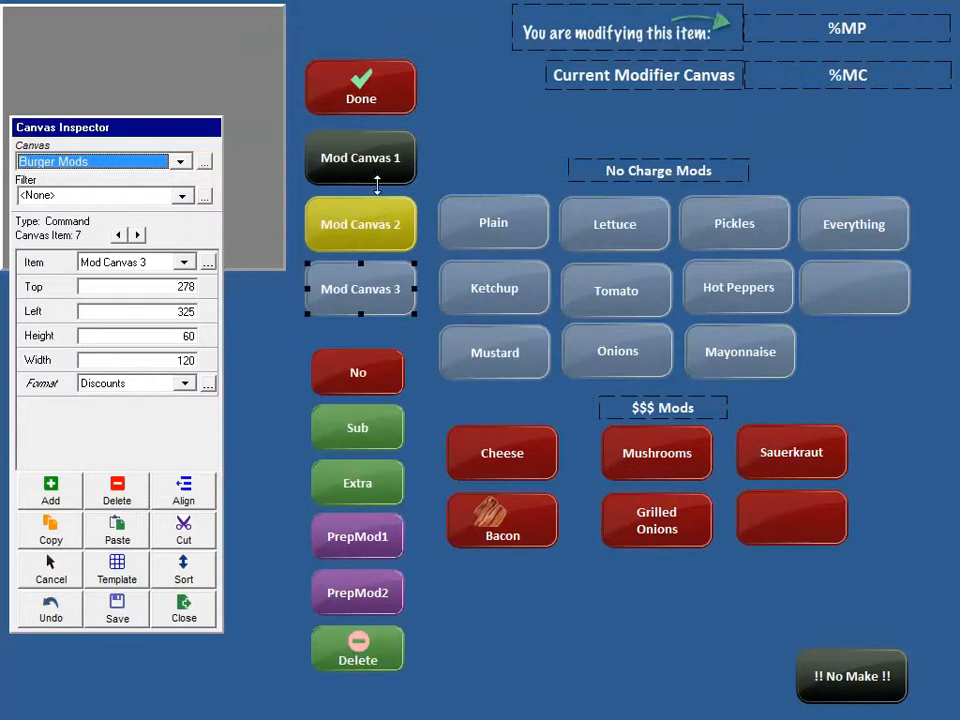
left_click(361, 87)
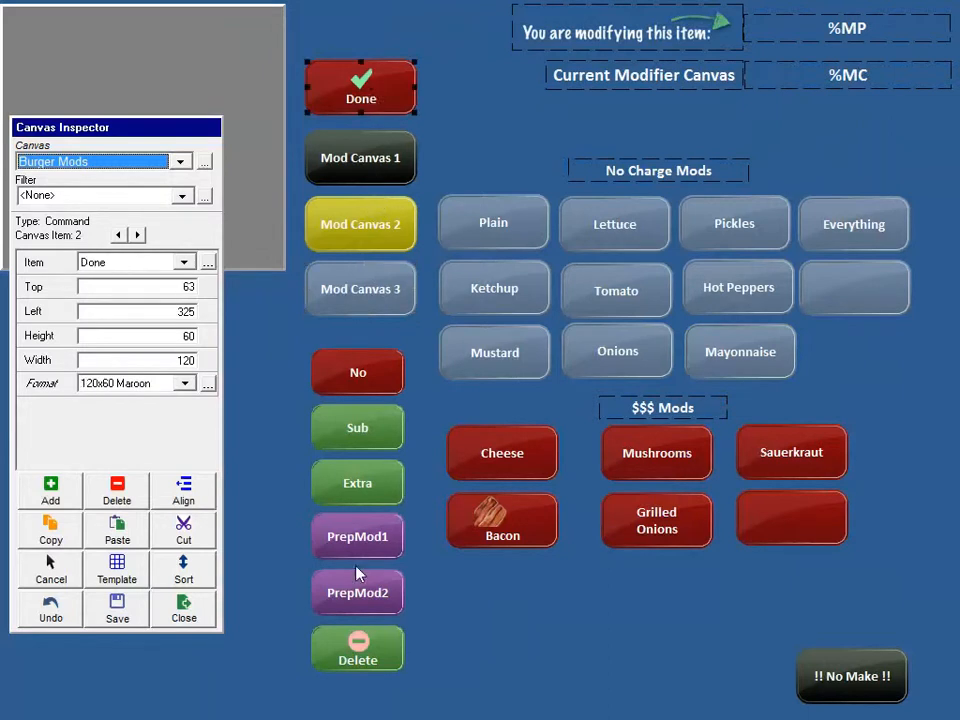
left_click(357, 648)
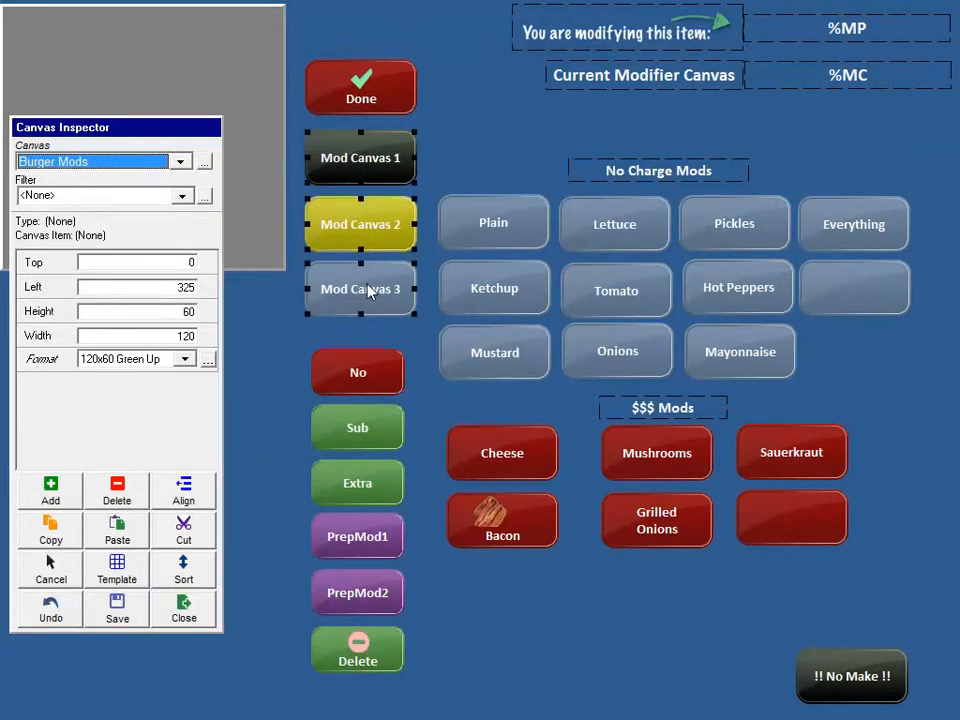
mouse_move(369, 147)
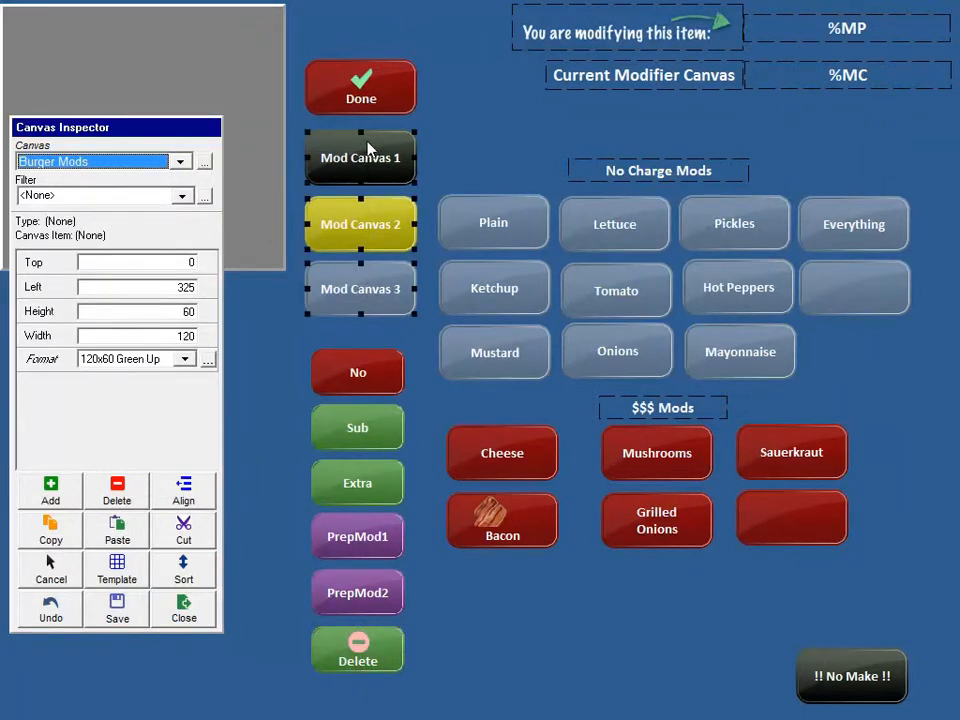
mouse_move(920, 145)
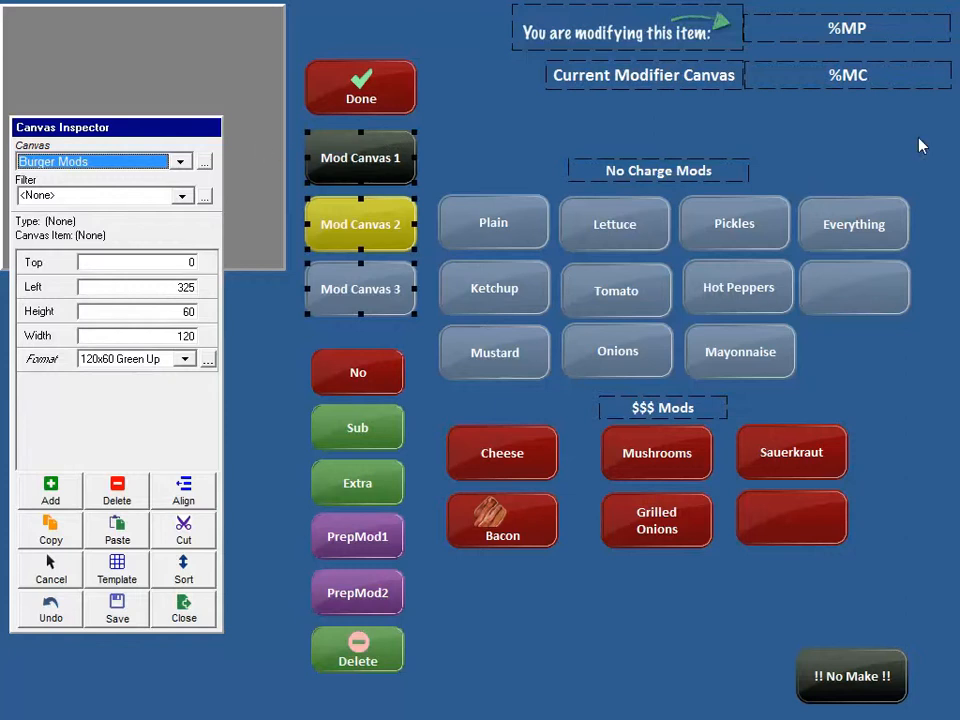
mouse_move(870, 146)
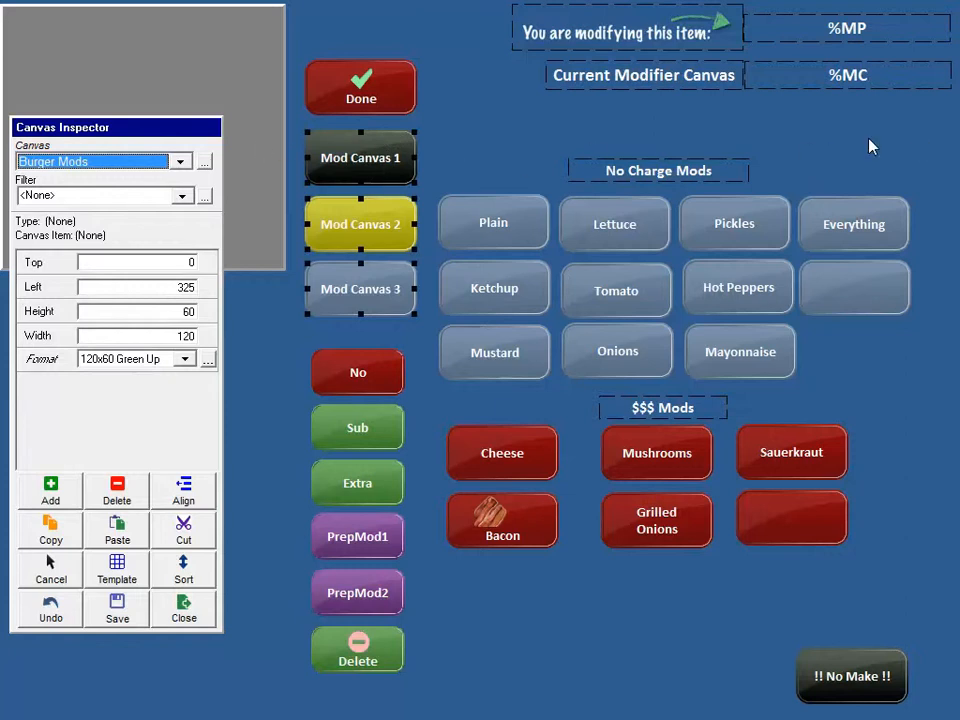
mouse_move(456, 175)
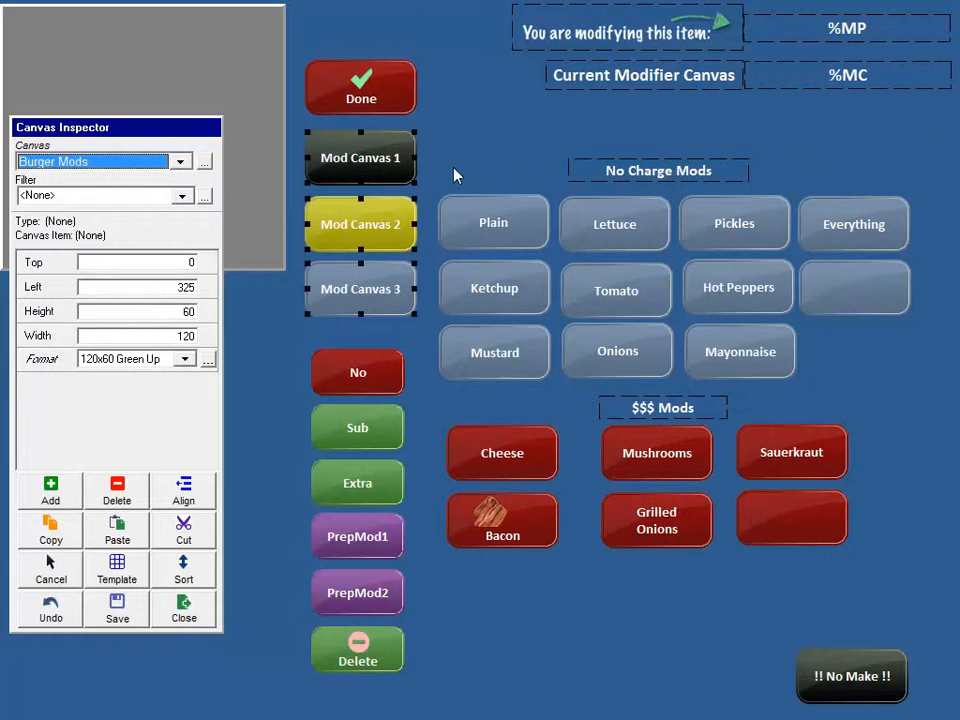
Inspect the No, Sub, PrepMod1, PrepMod2 items and label, then select the command column
left_click(357, 372)
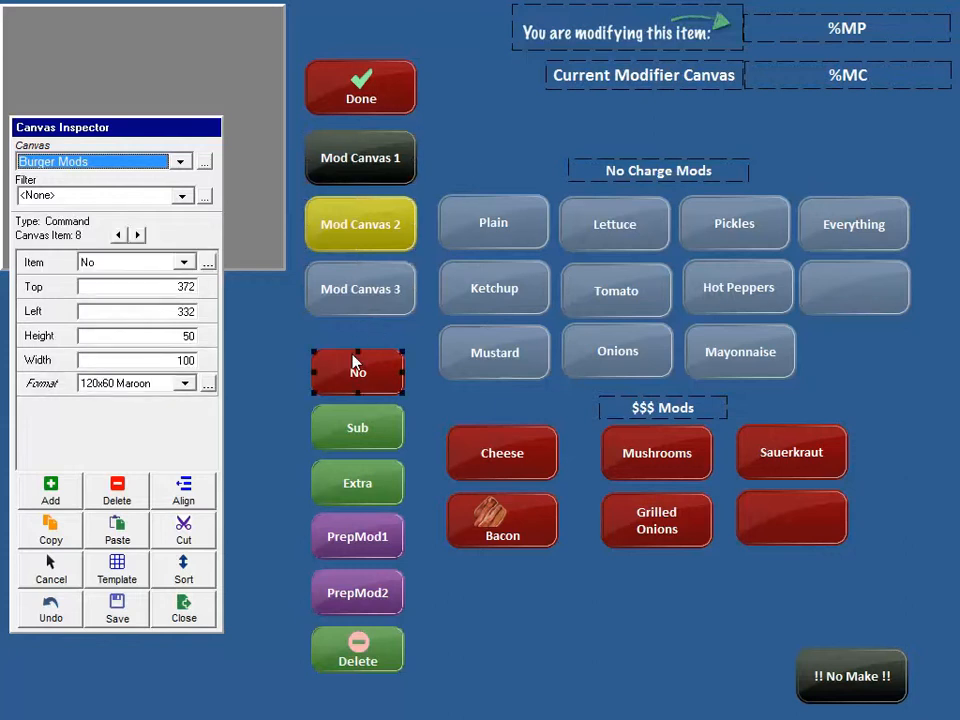
left_click(357, 427)
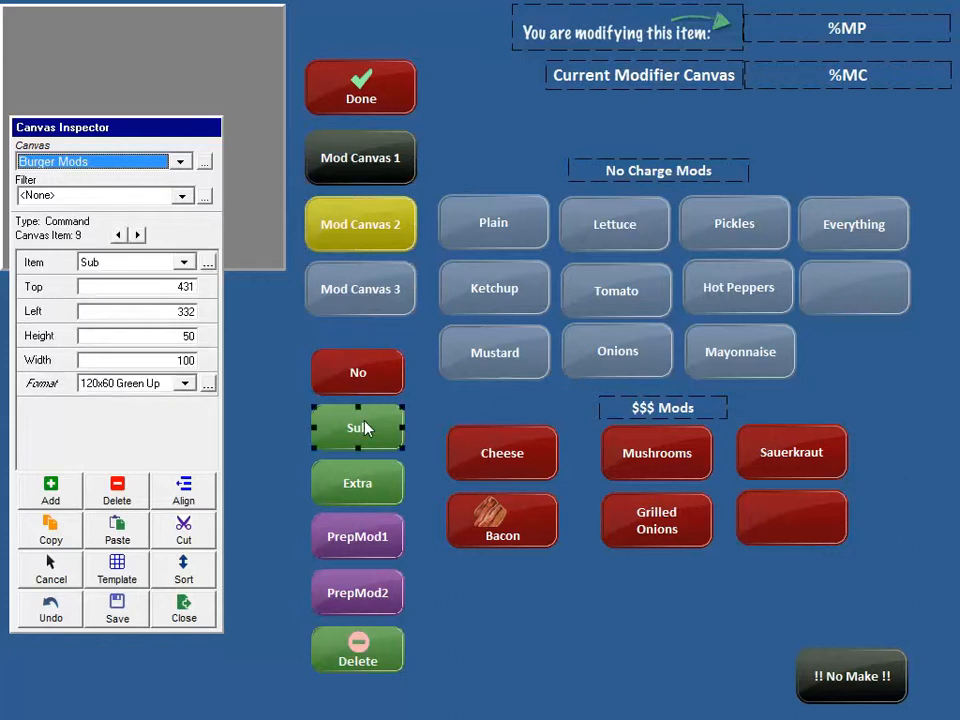
left_click(357, 536)
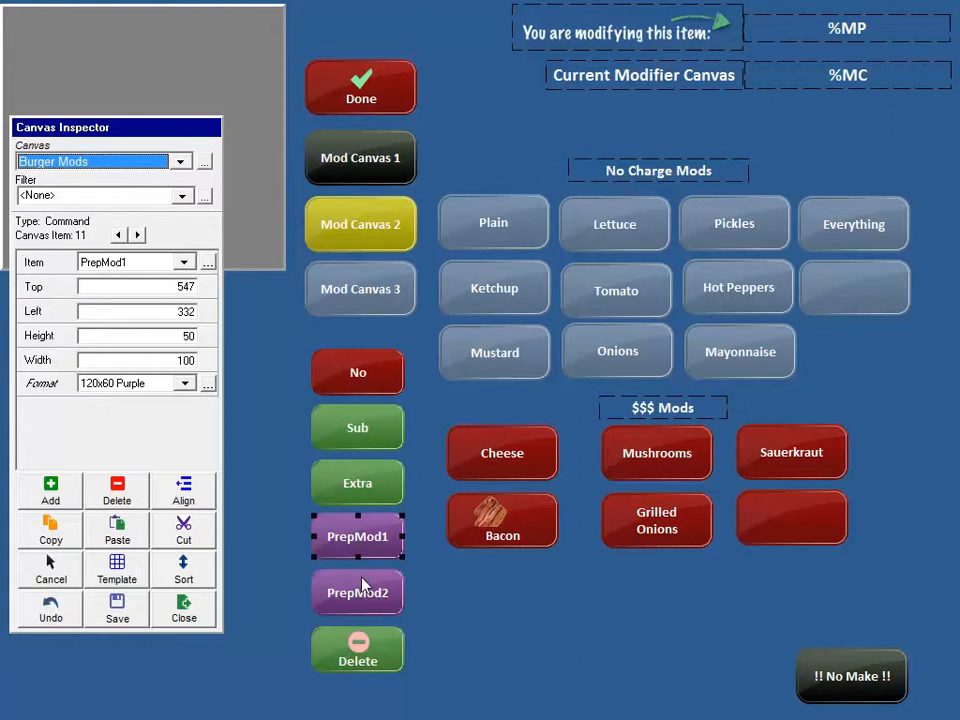
left_click(357, 427)
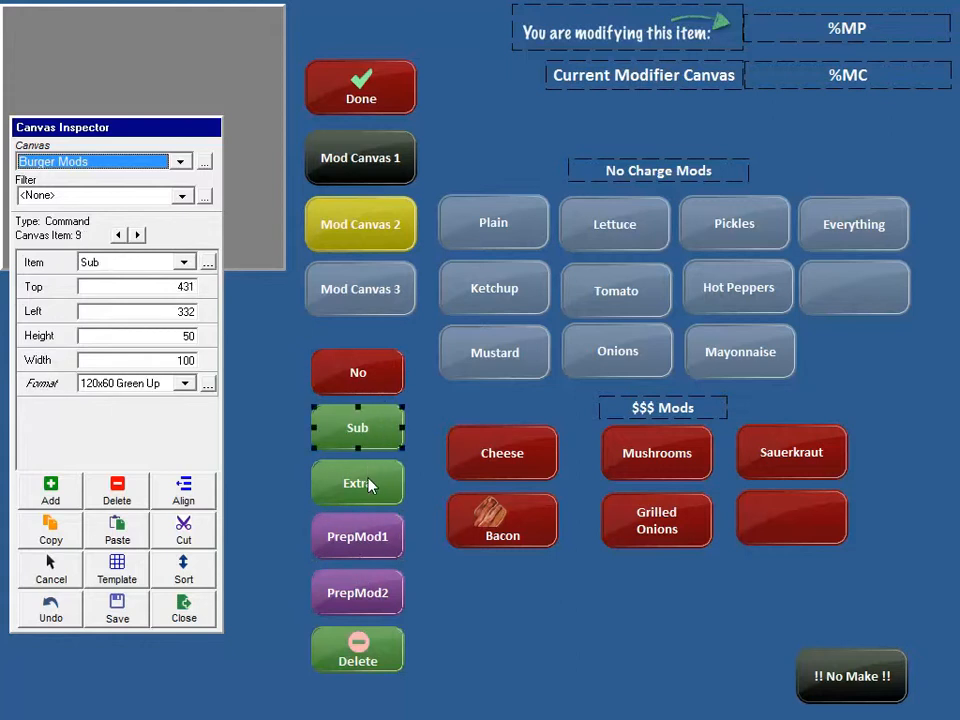
left_click(357, 536)
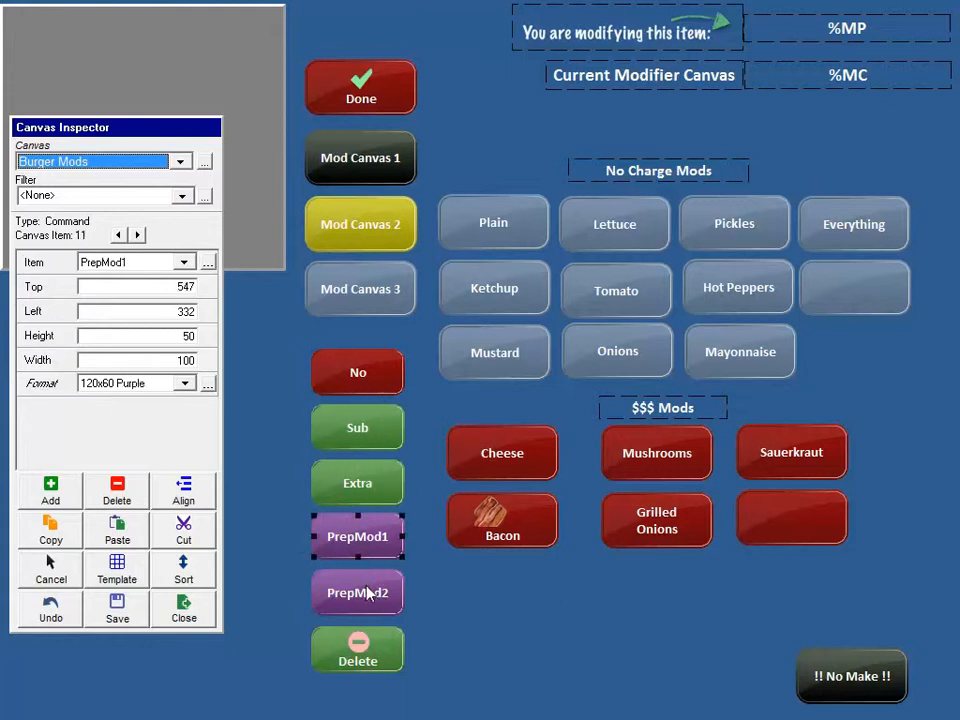
left_click(357, 592)
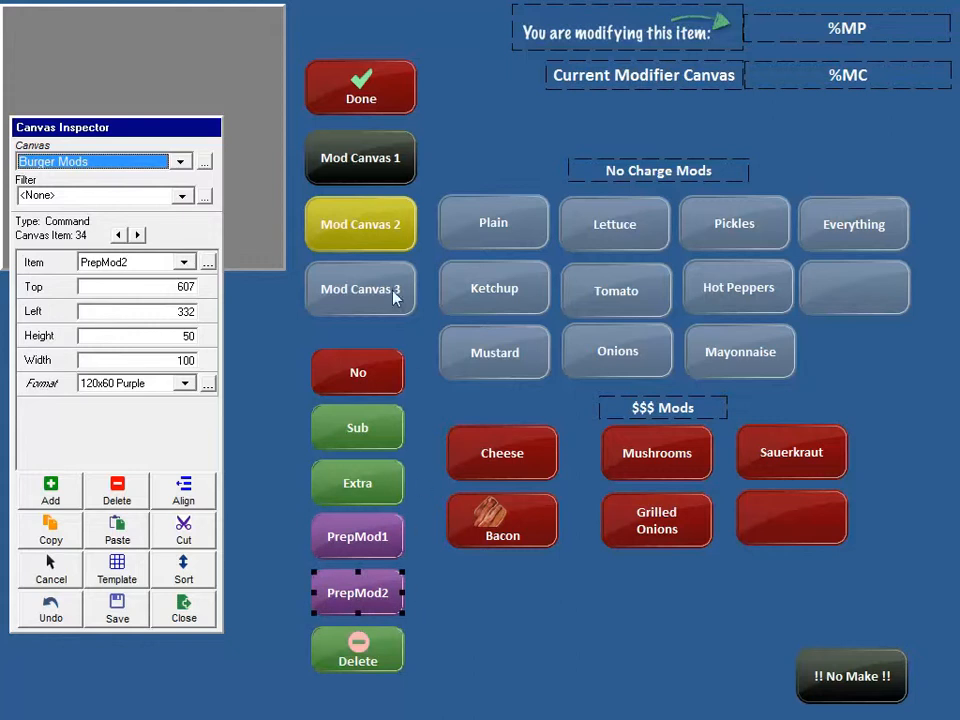
mouse_move(350, 512)
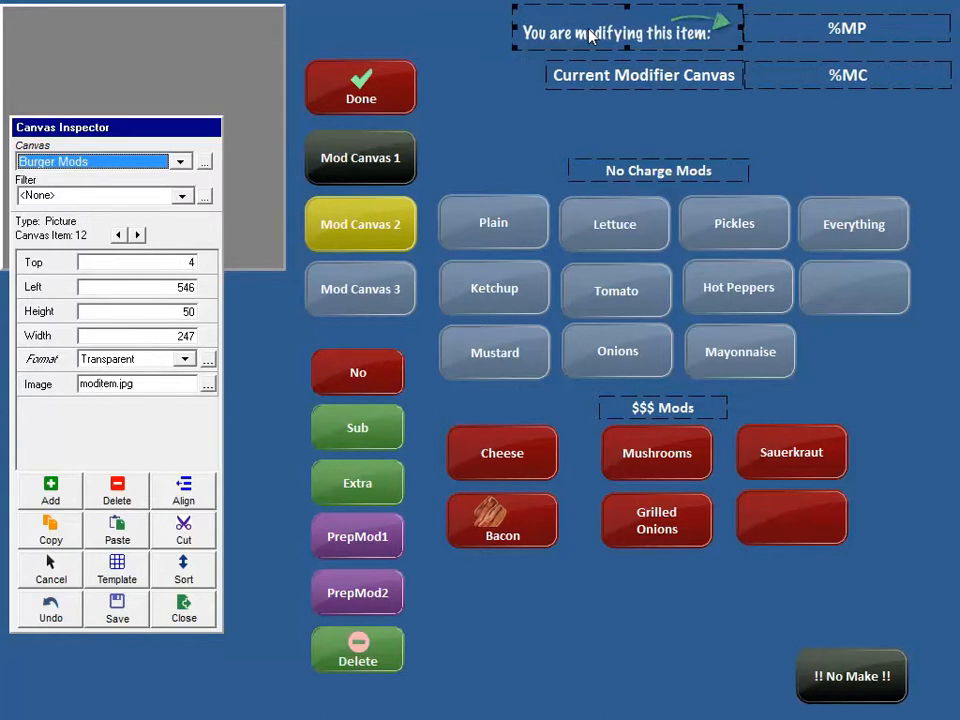
left_click(643, 75)
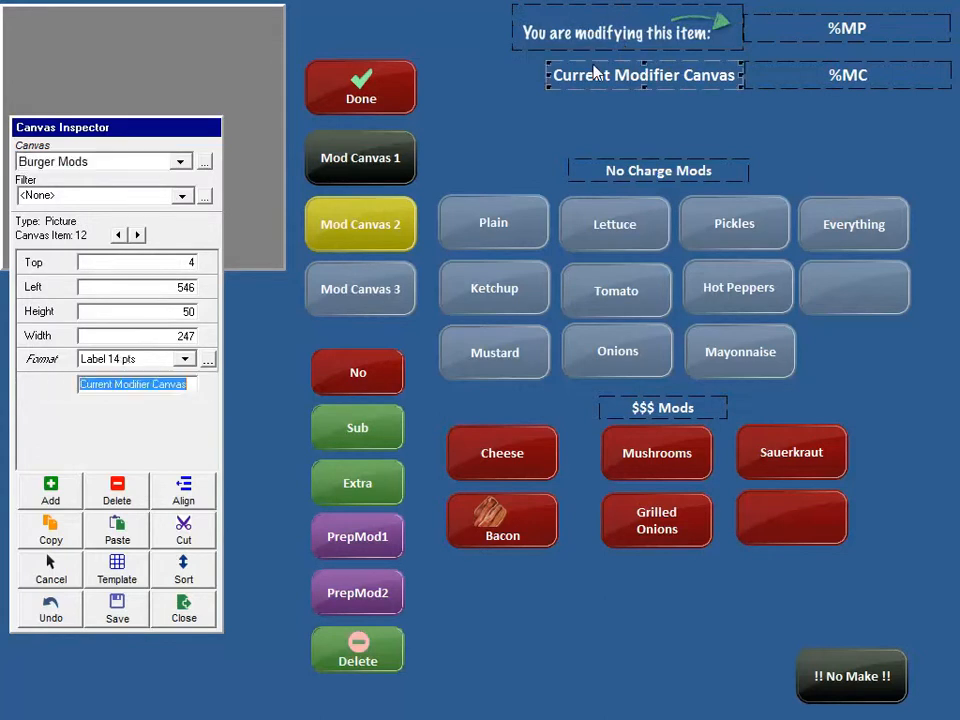
left_click(848, 75)
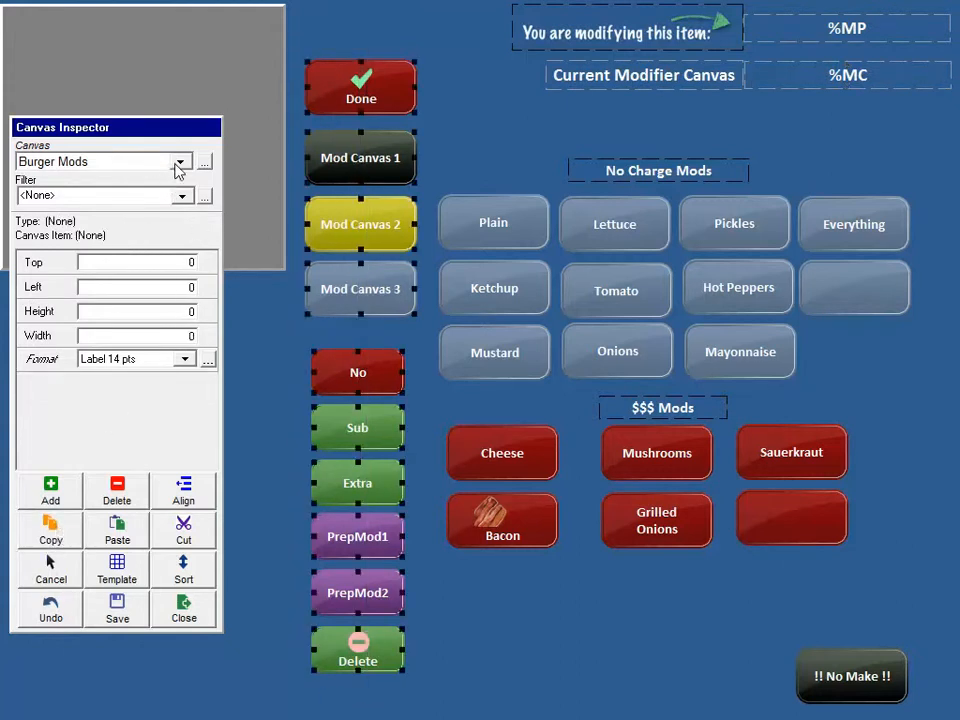
Replace Temp's old buttons with Burger Mods' commands and delete No through PrepMod2
left_click(204, 161)
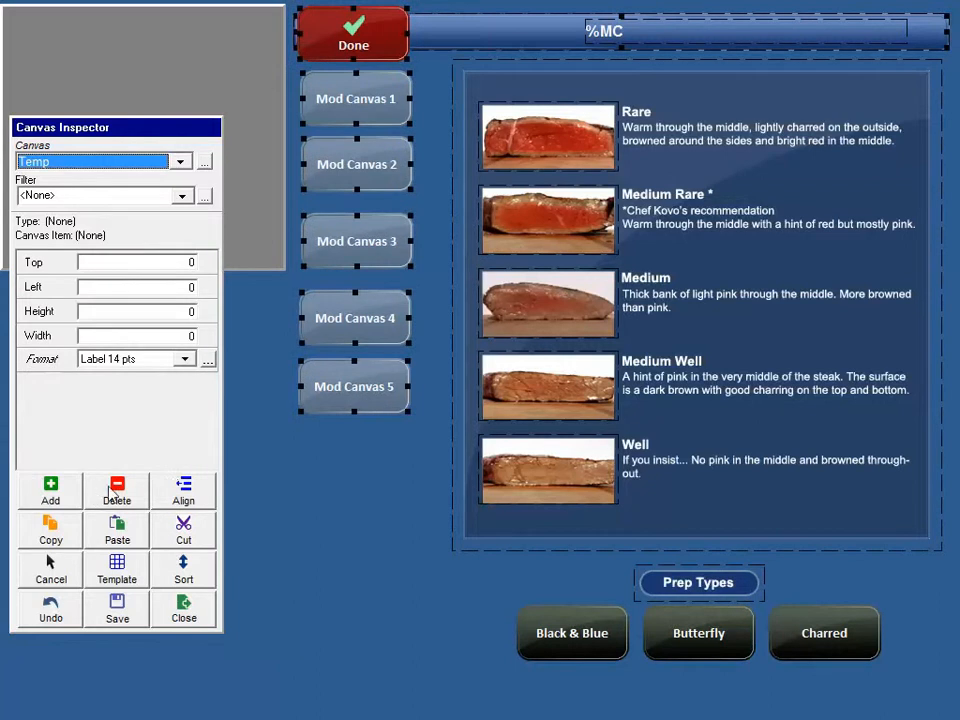
left_click(354, 33)
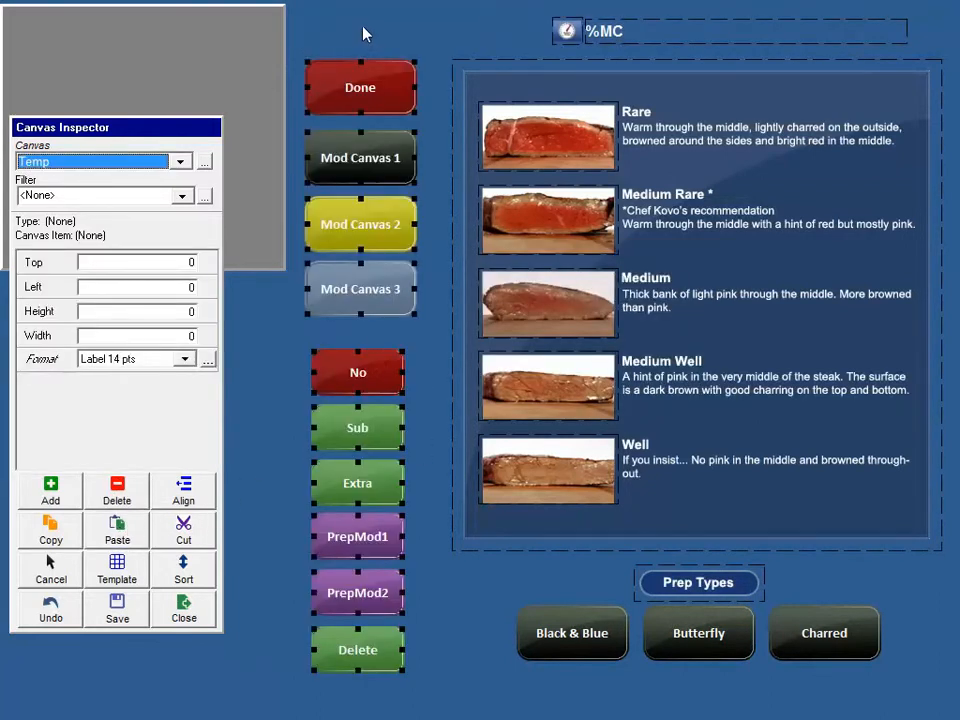
left_click(360, 158)
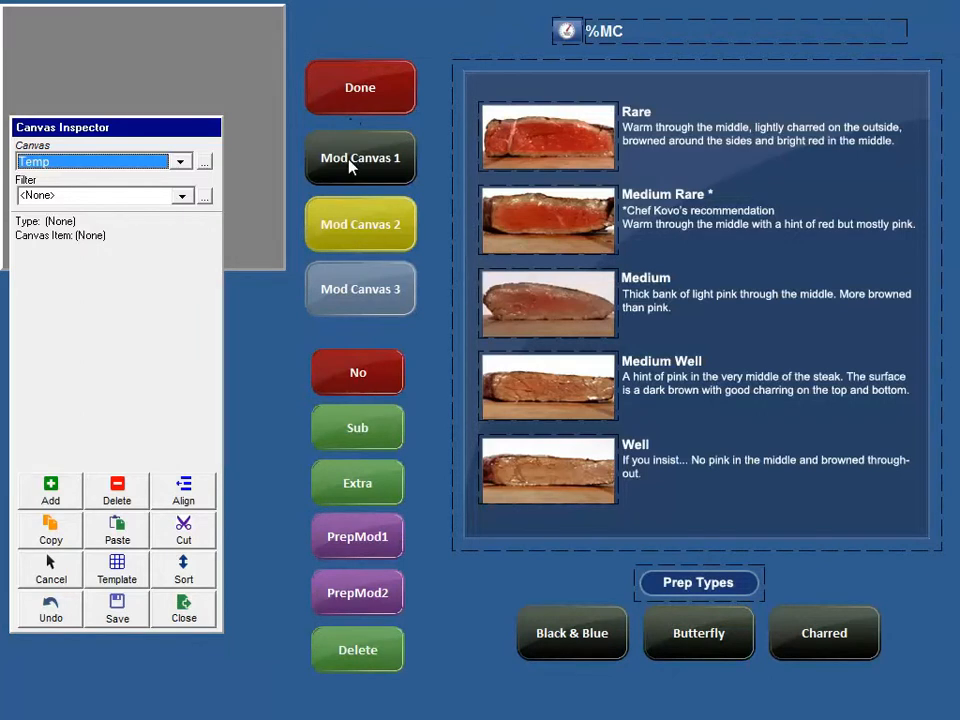
left_click(357, 372)
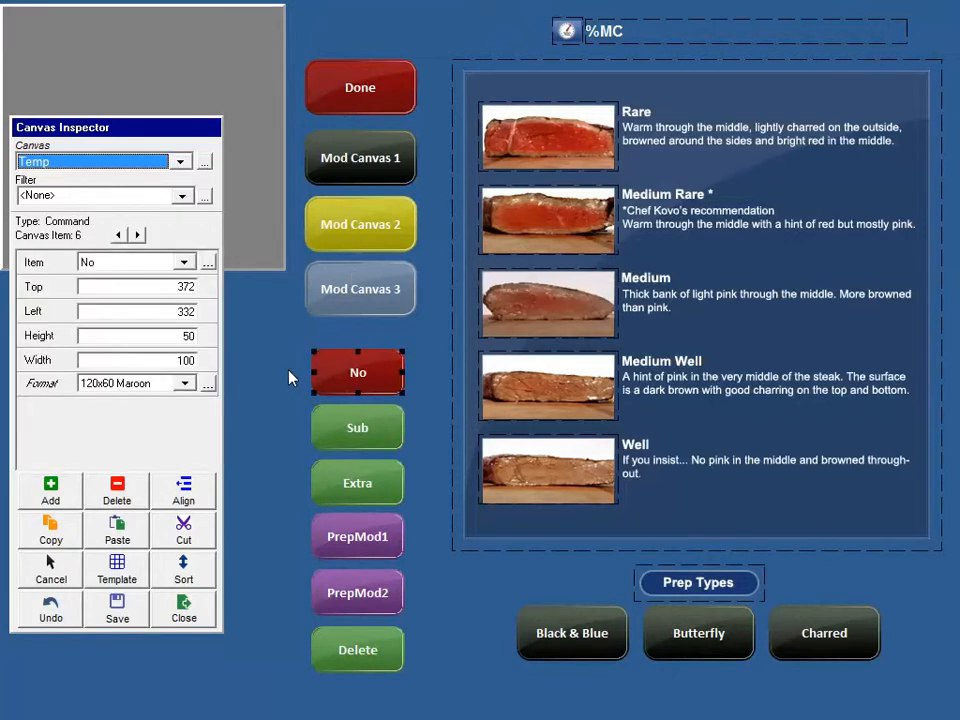
left_click_drag(357, 372, 370, 600)
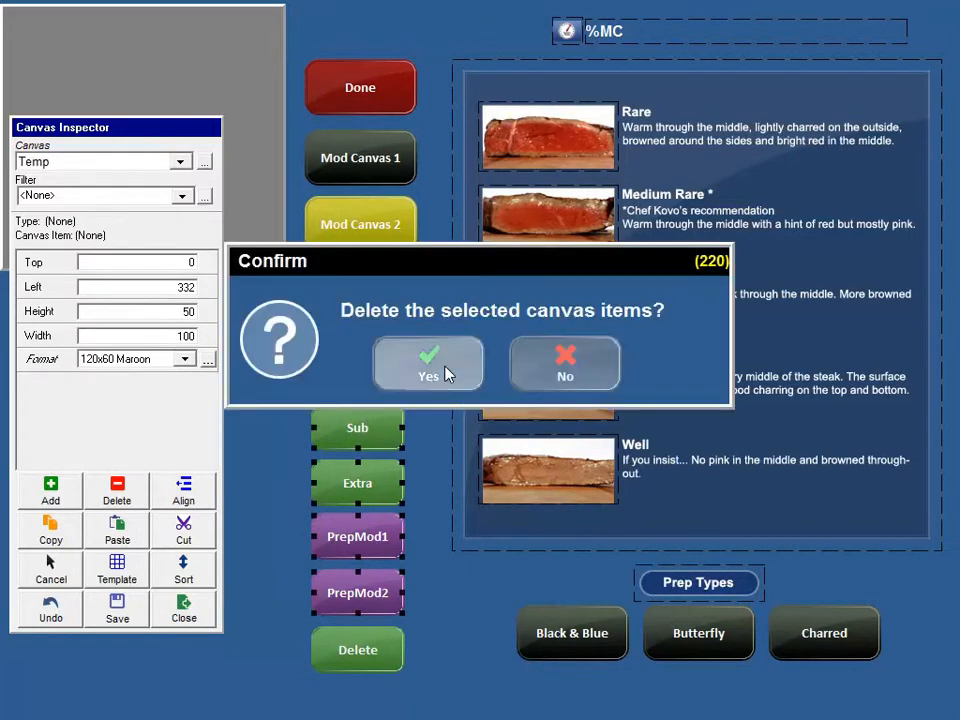
left_click(428, 363)
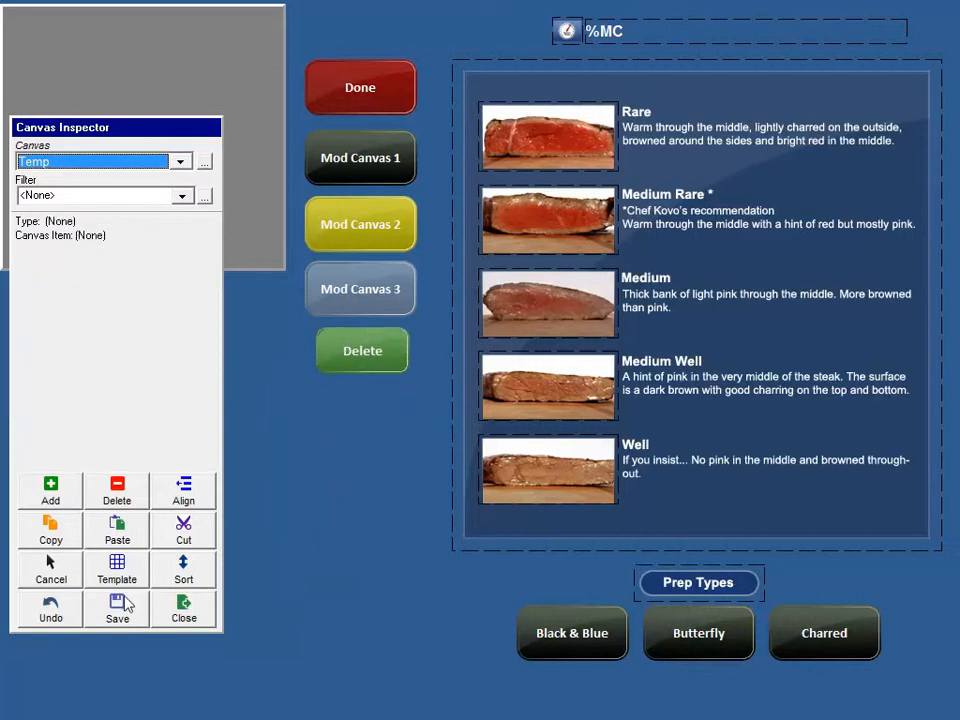
mouse_move(191, 178)
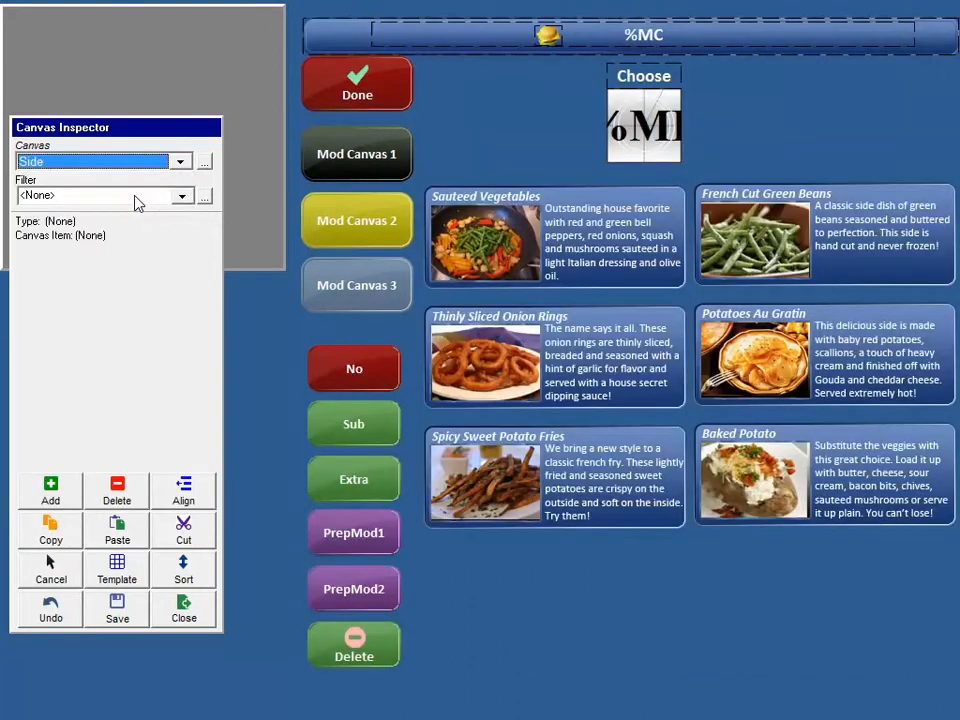
mouse_move(340, 125)
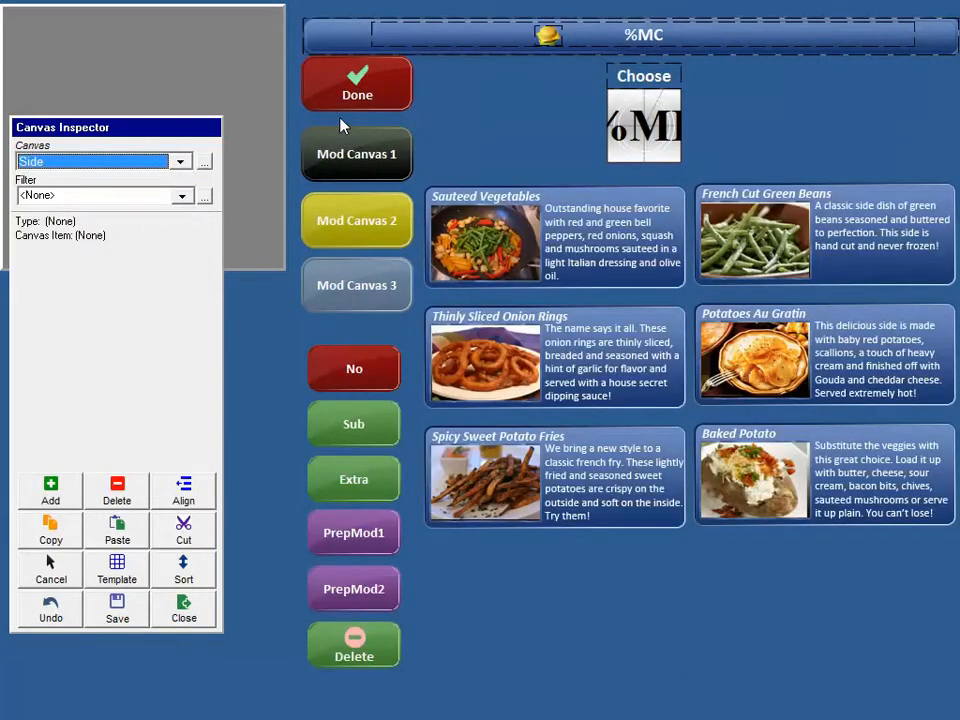
mouse_move(375, 60)
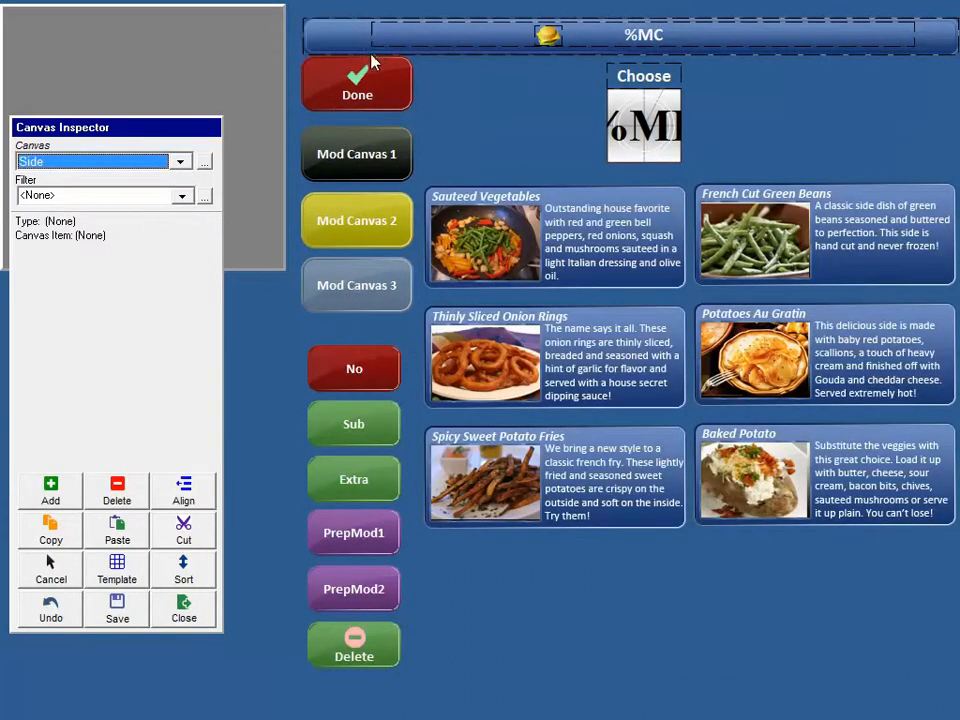
mouse_move(298, 400)
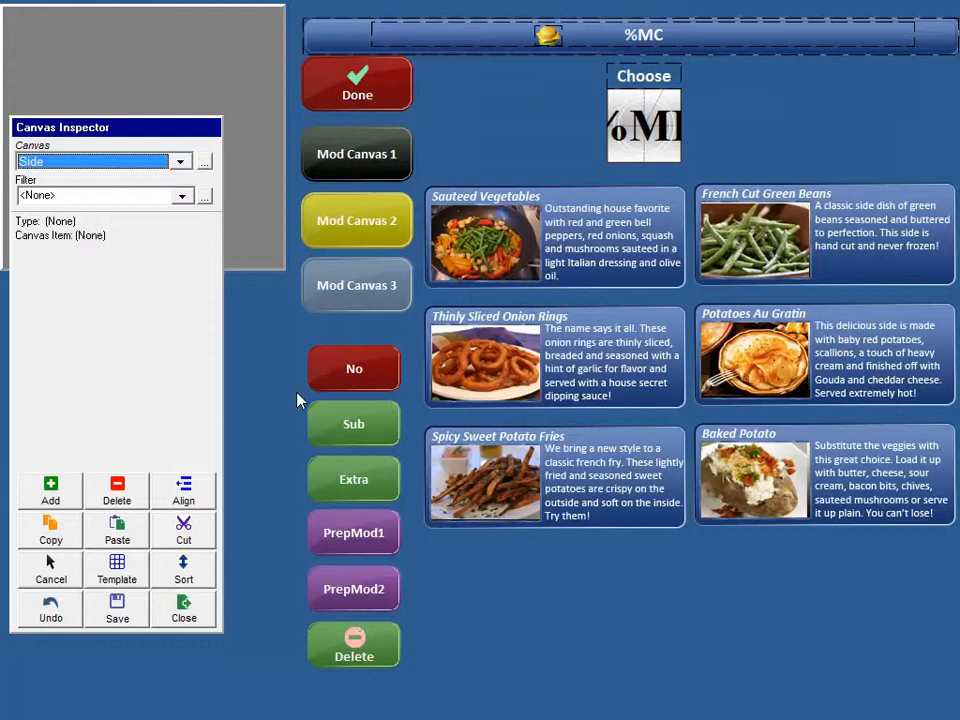
mouse_move(735, 715)
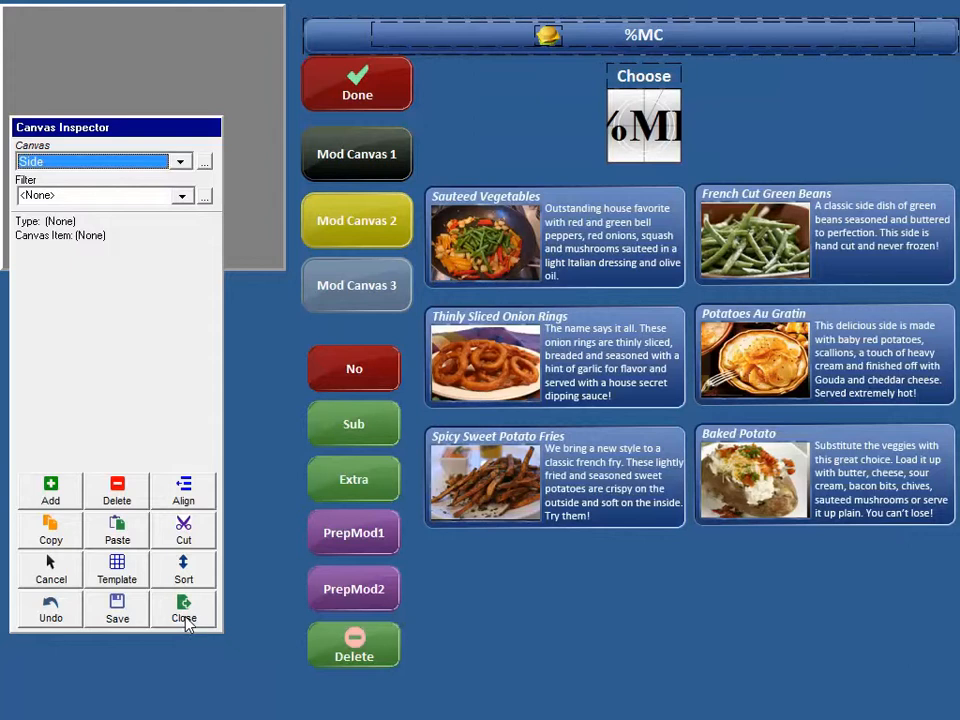
mouse_move(192, 620)
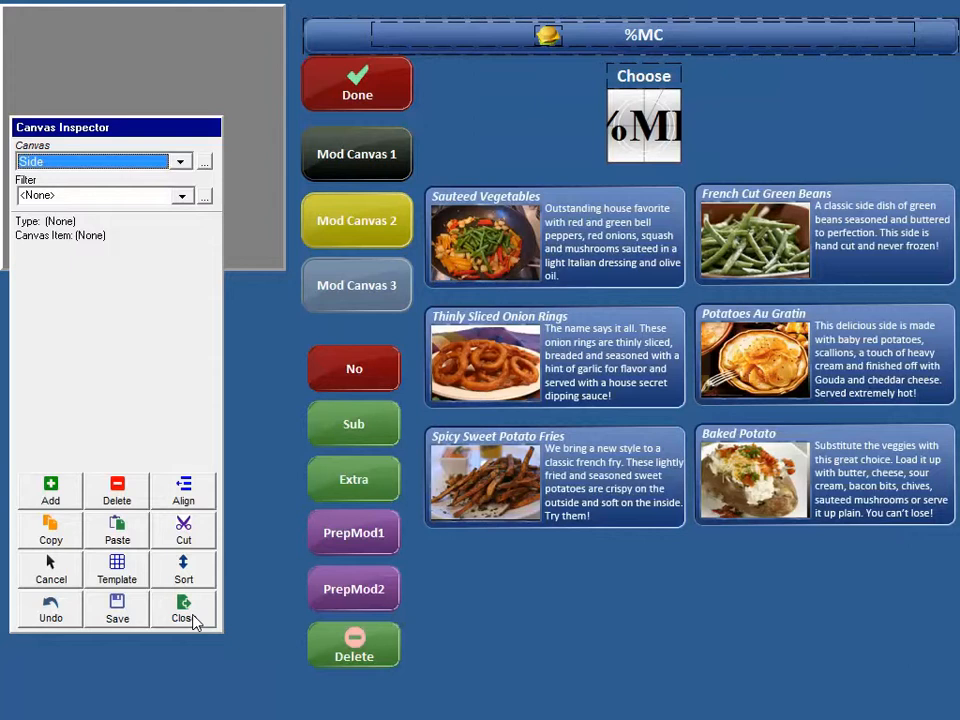
Close the Side canvas layout editor
left_click(204, 161)
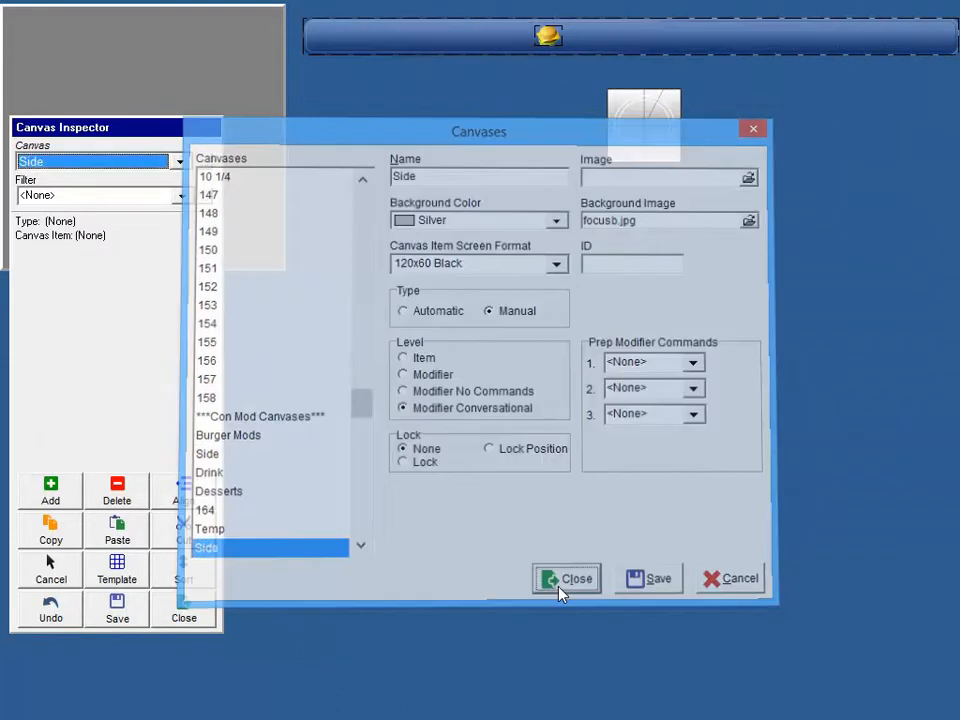
Close the canvas and menu item settings and open the Fast Food ordering screen
left_click(566, 578)
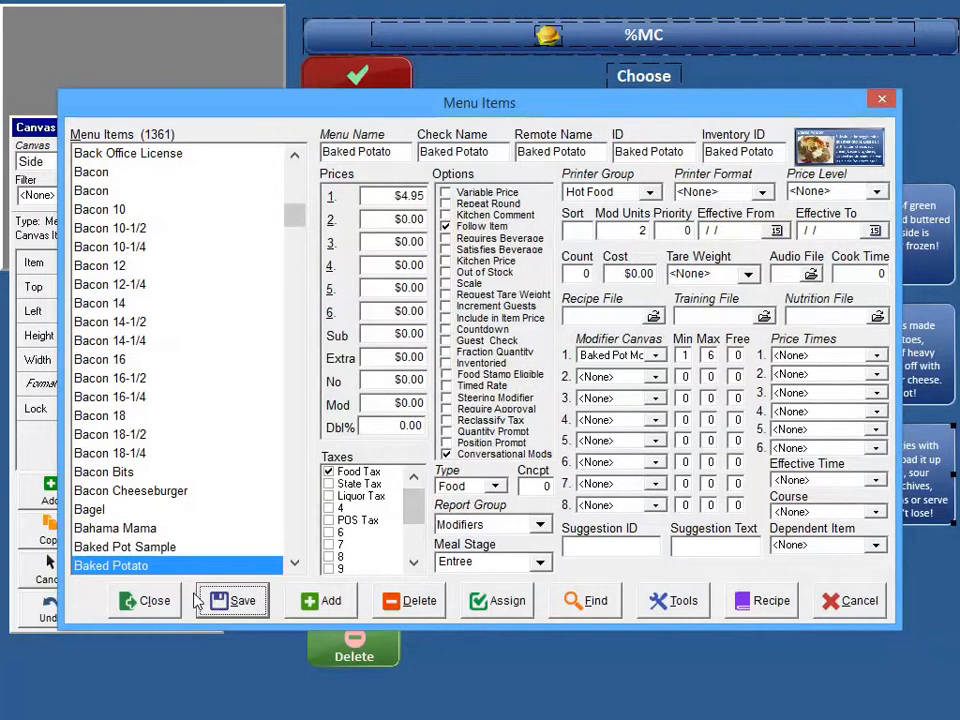
left_click(143, 600)
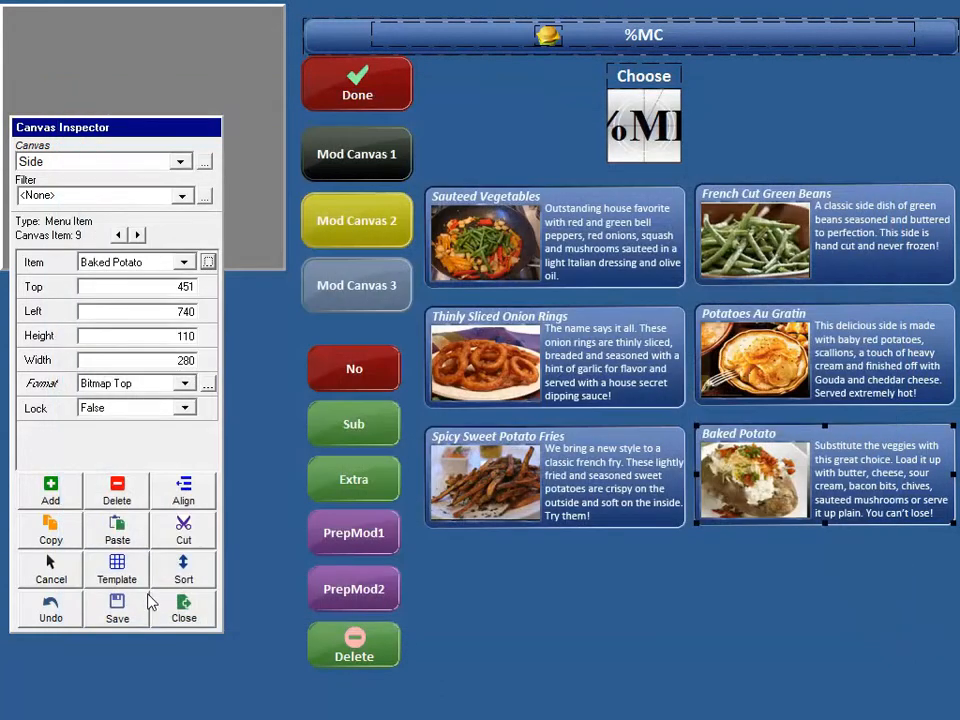
mouse_move(353, 57)
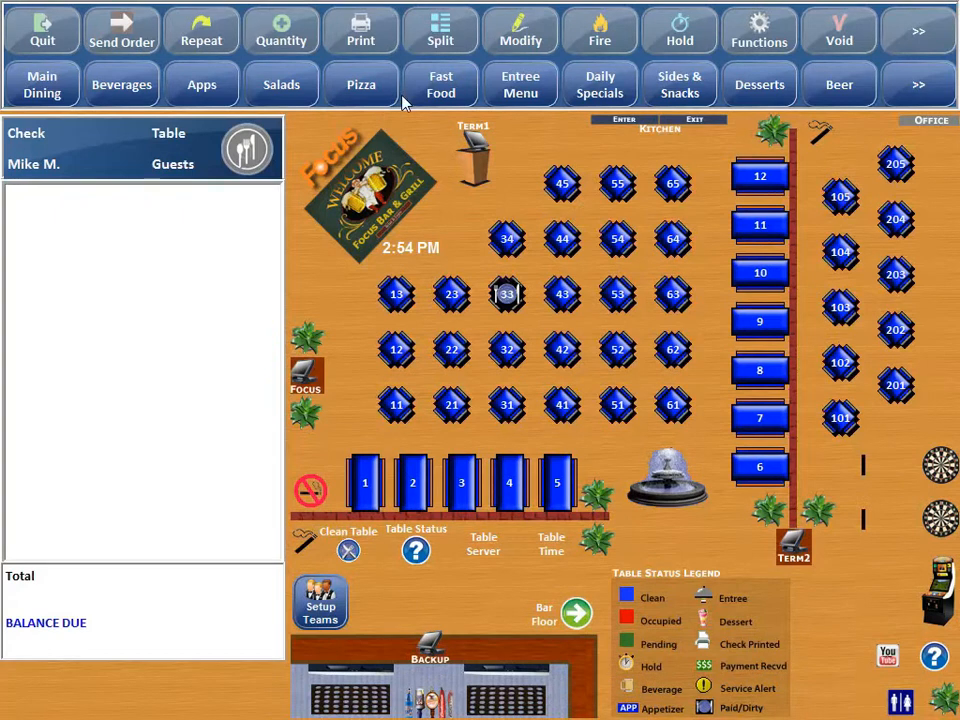
left_click(440, 84)
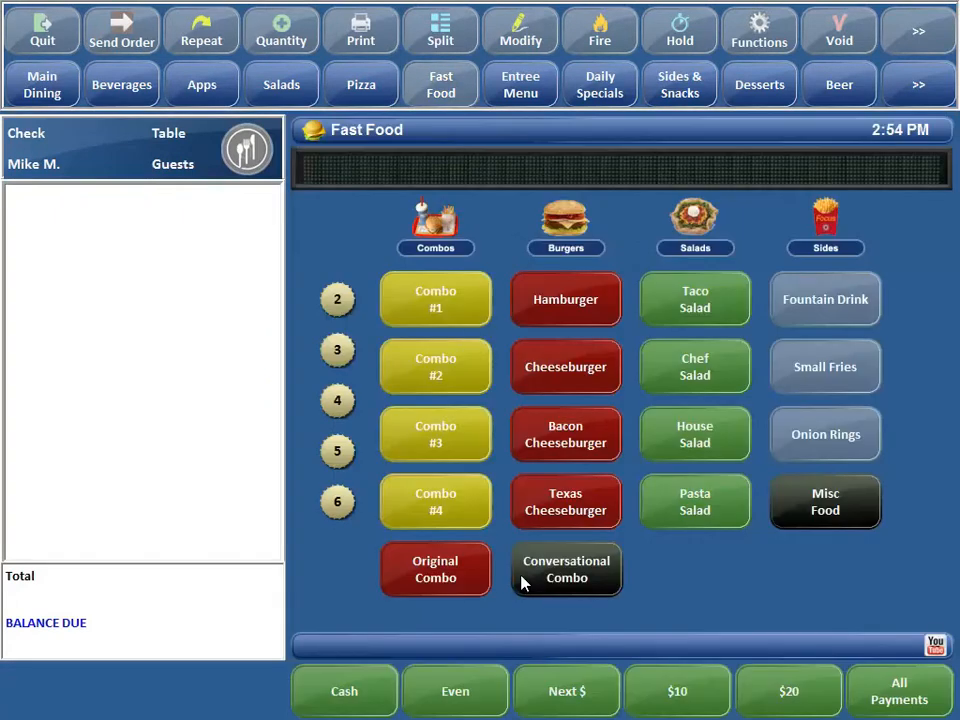
Add a Conversational Combo with No Lettuce, Medium Fries and Small Dr Pepper
left_click(566, 569)
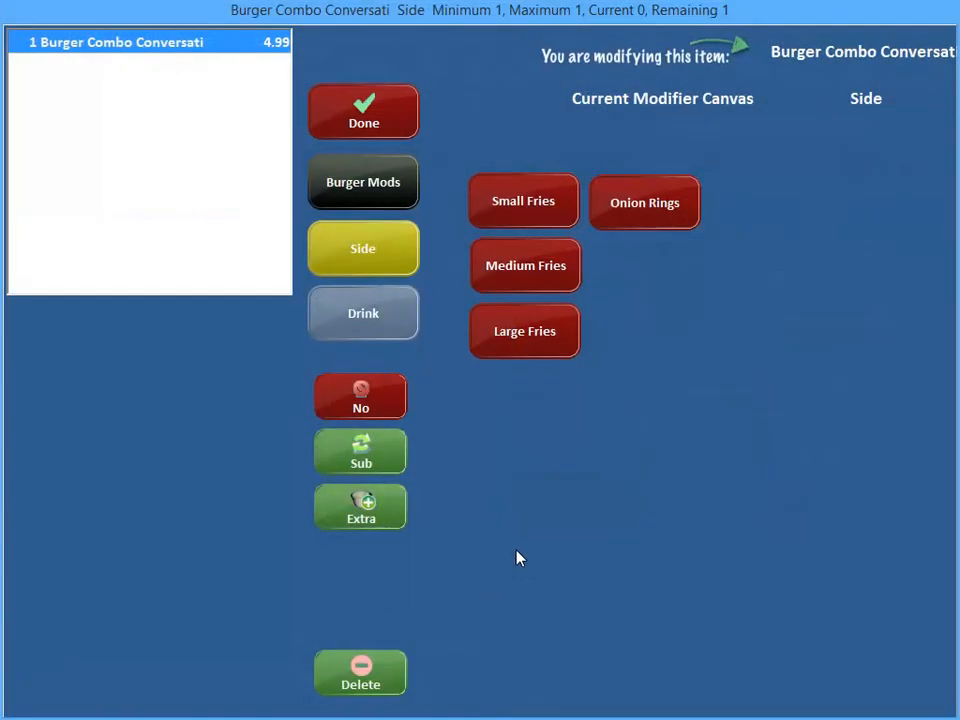
mouse_move(68, 127)
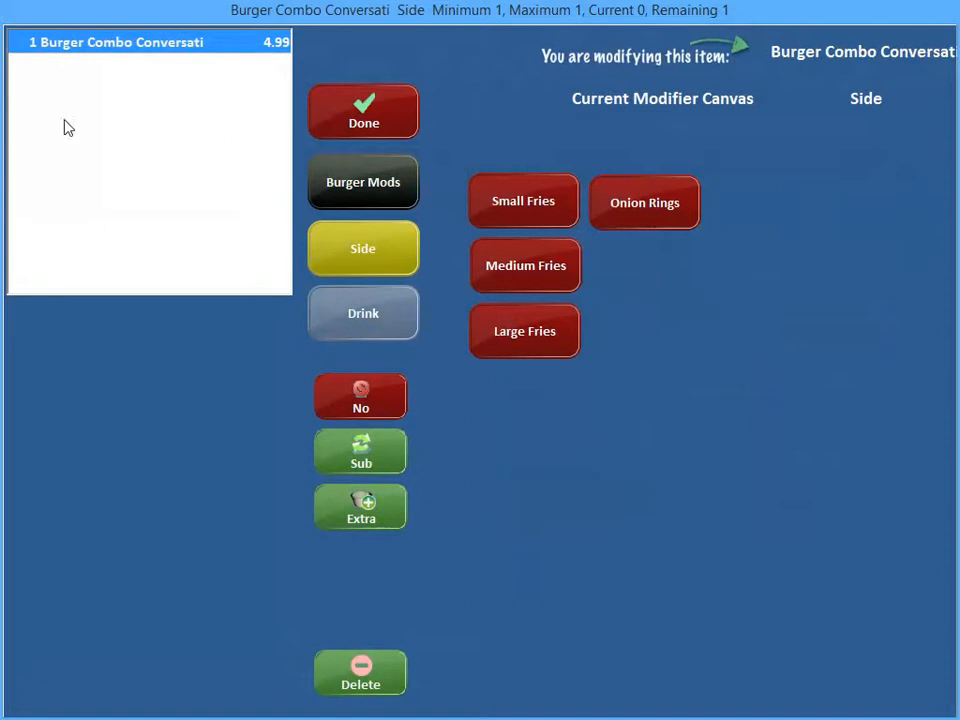
mouse_move(230, 127)
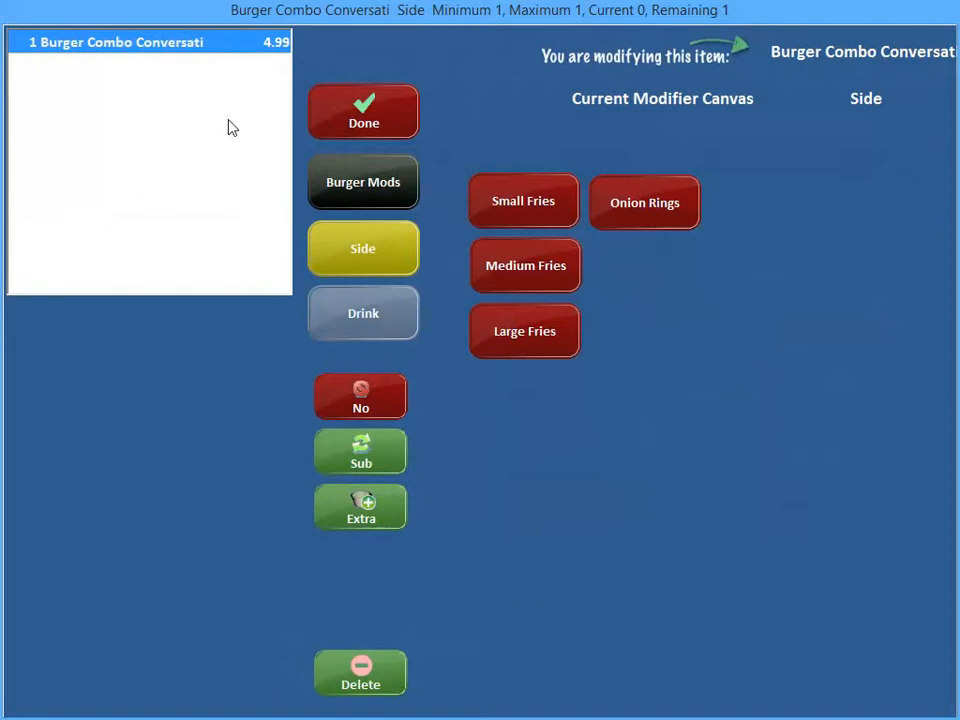
mouse_move(517, 198)
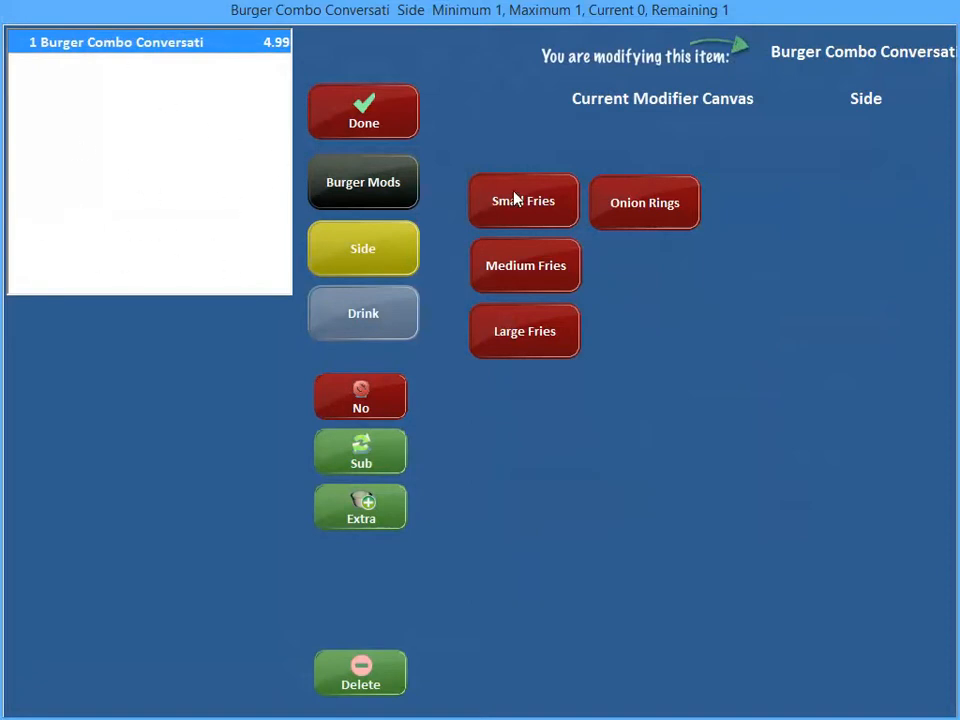
left_click(523, 200)
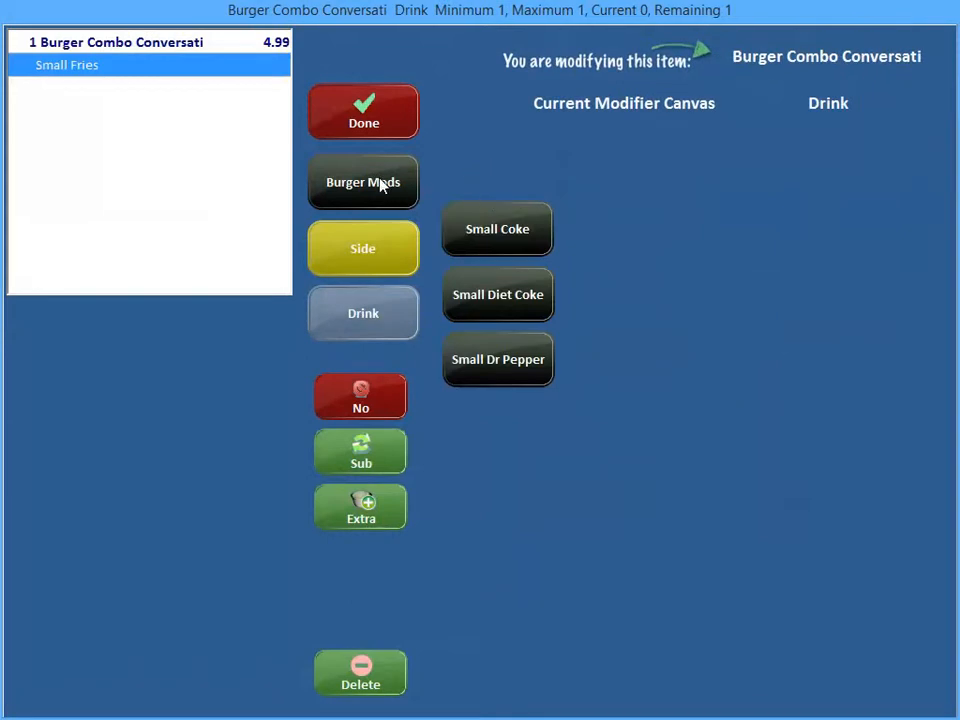
left_click(362, 182)
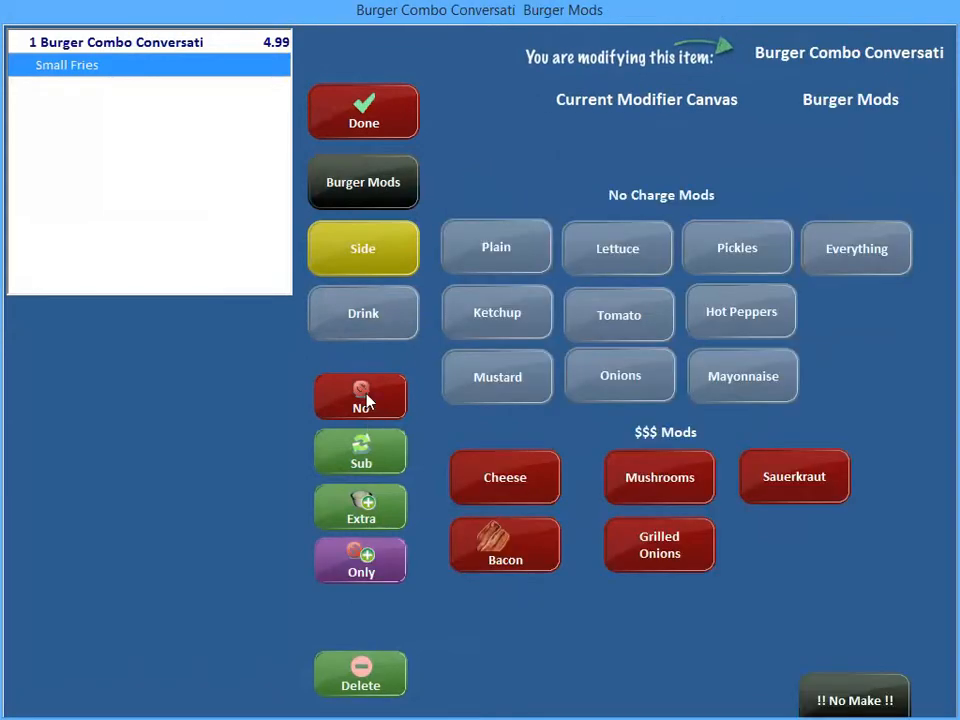
left_click(617, 247)
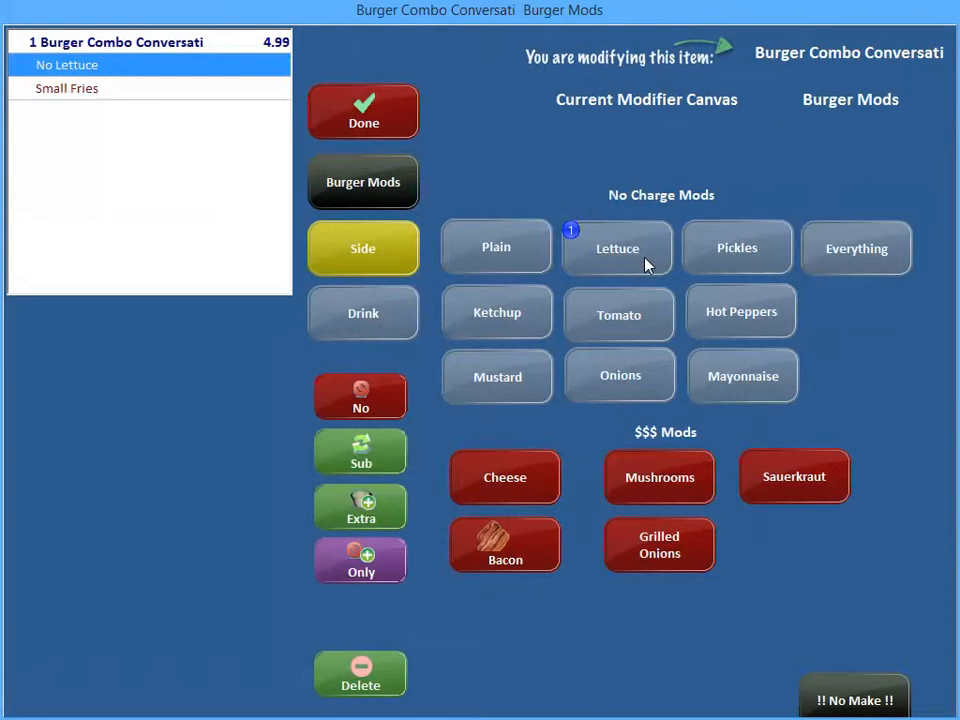
mouse_move(375, 253)
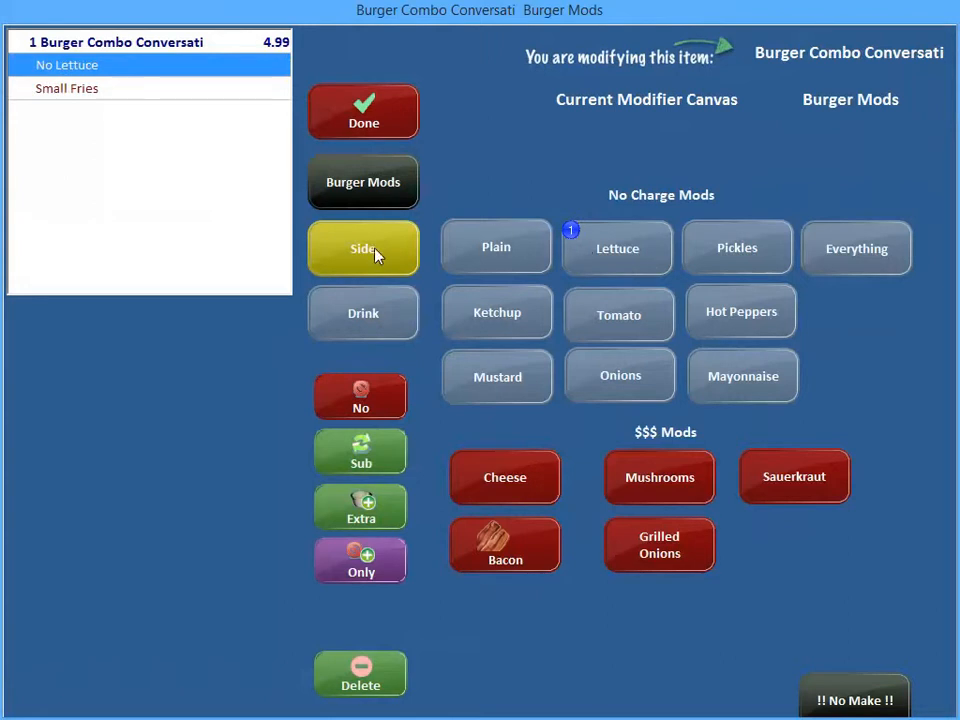
left_click(363, 248)
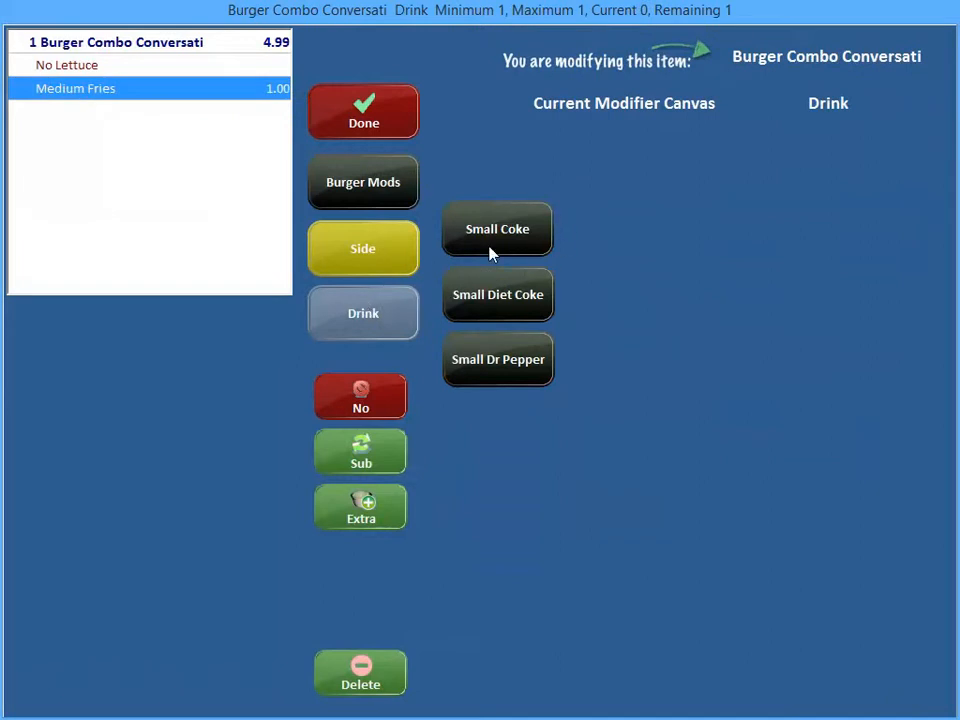
left_click(498, 294)
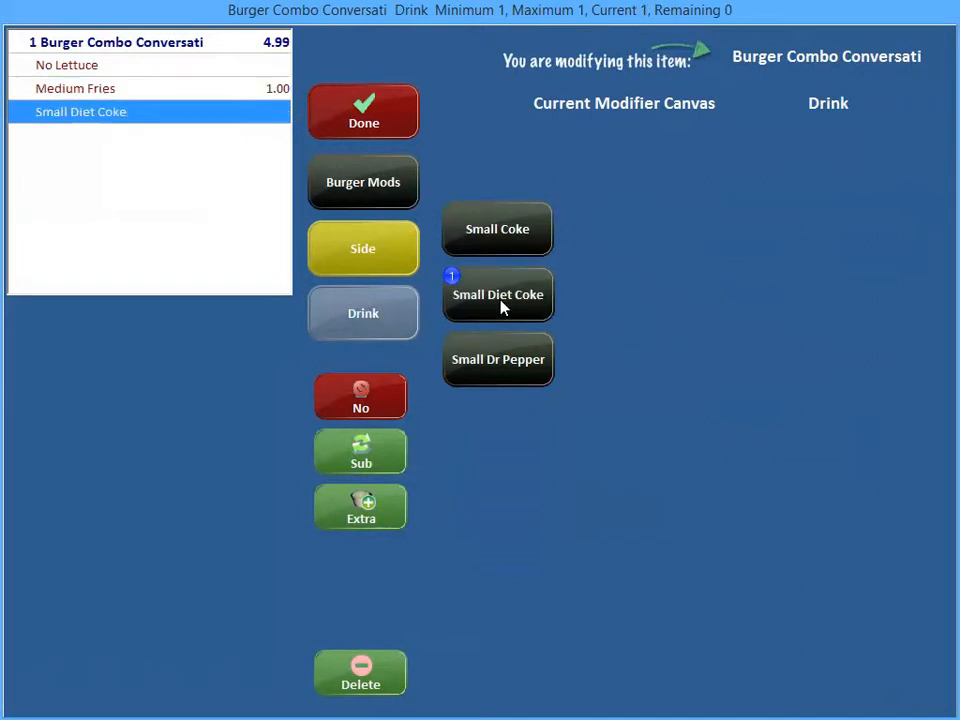
left_click(497, 359)
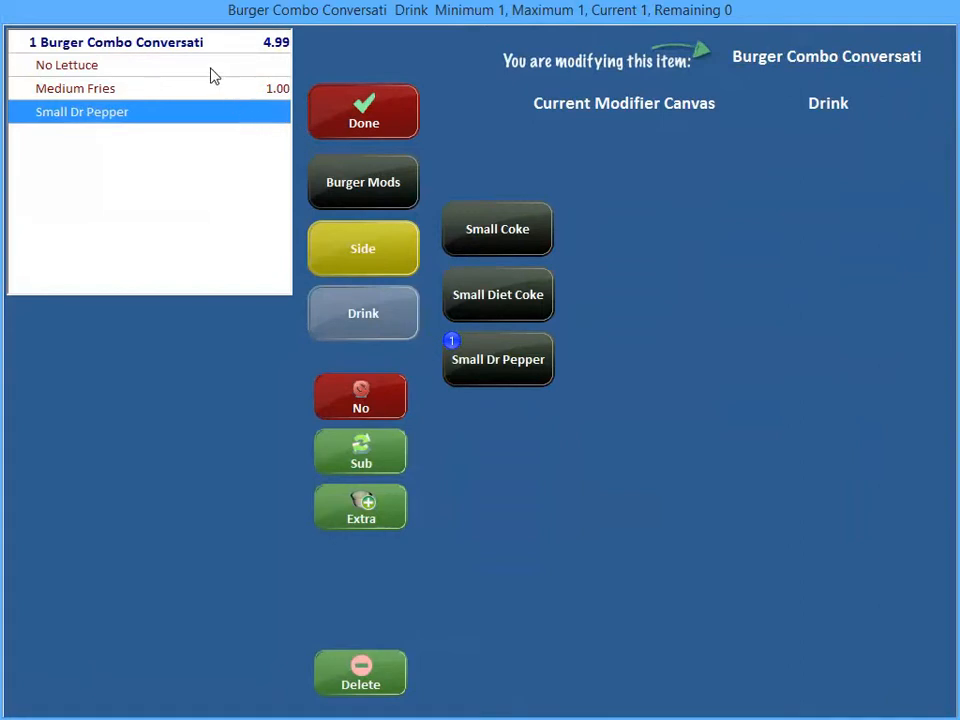
Add Extra Pickles to the burger and finish the combo
left_click(363, 181)
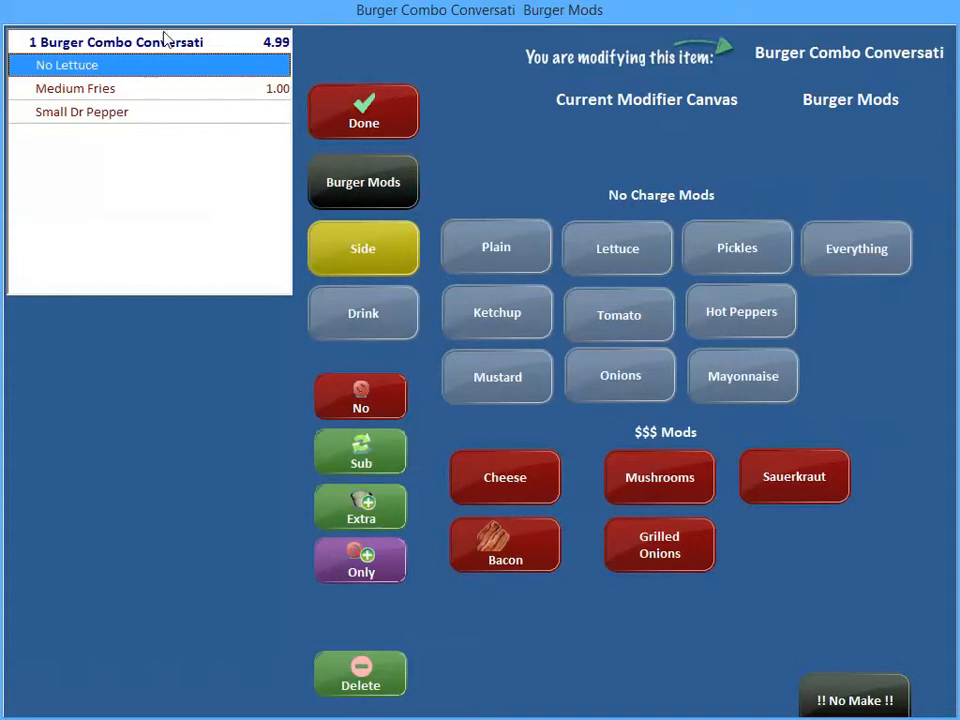
left_click(145, 88)
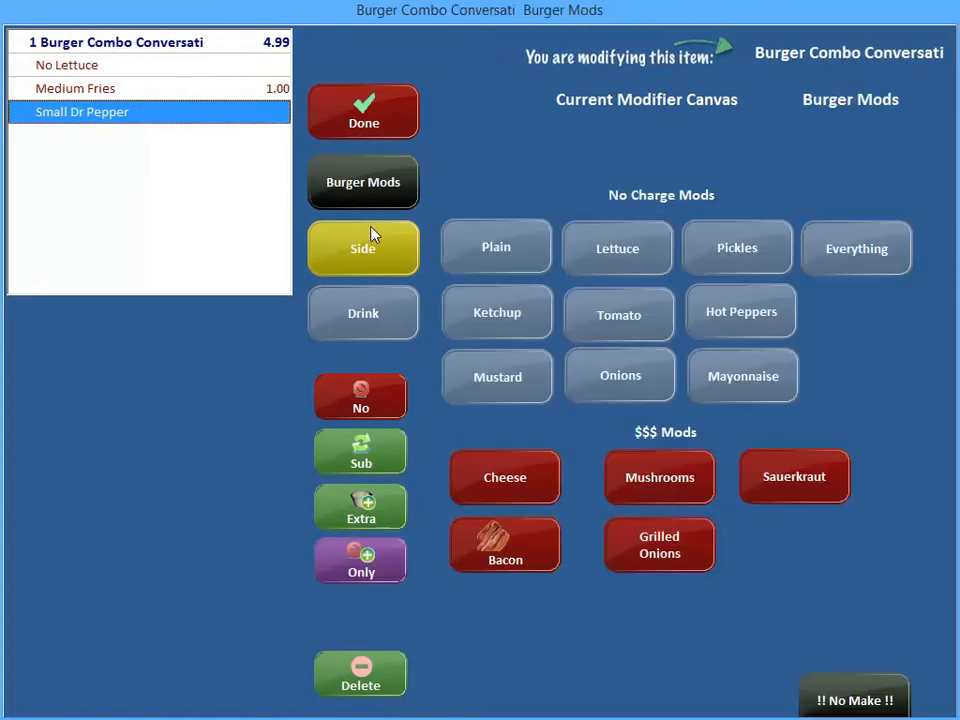
left_click(362, 247)
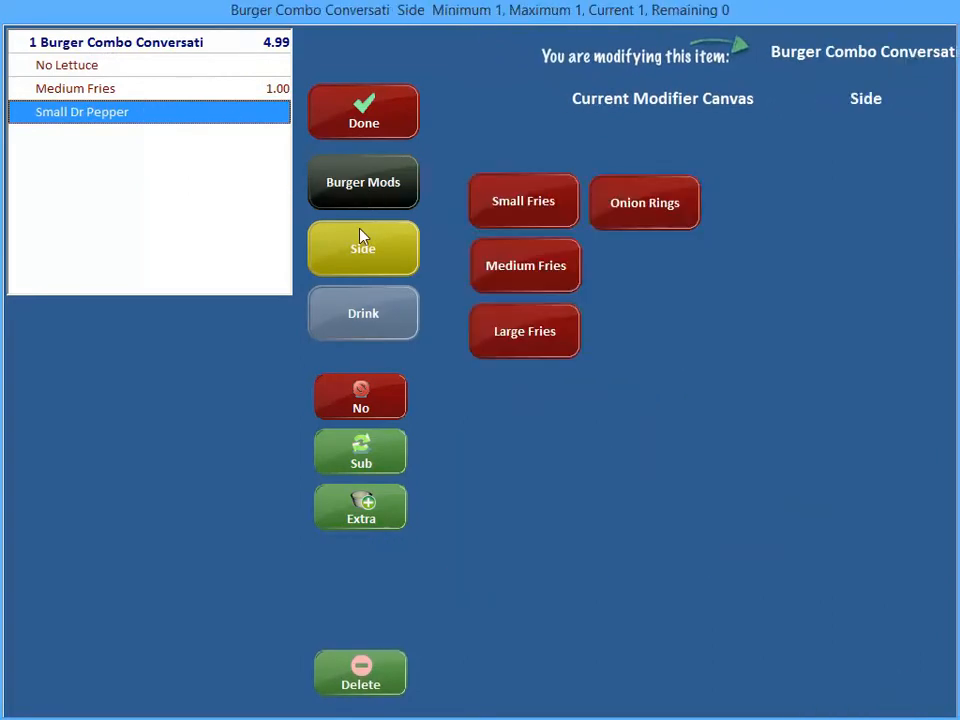
left_click(67, 64)
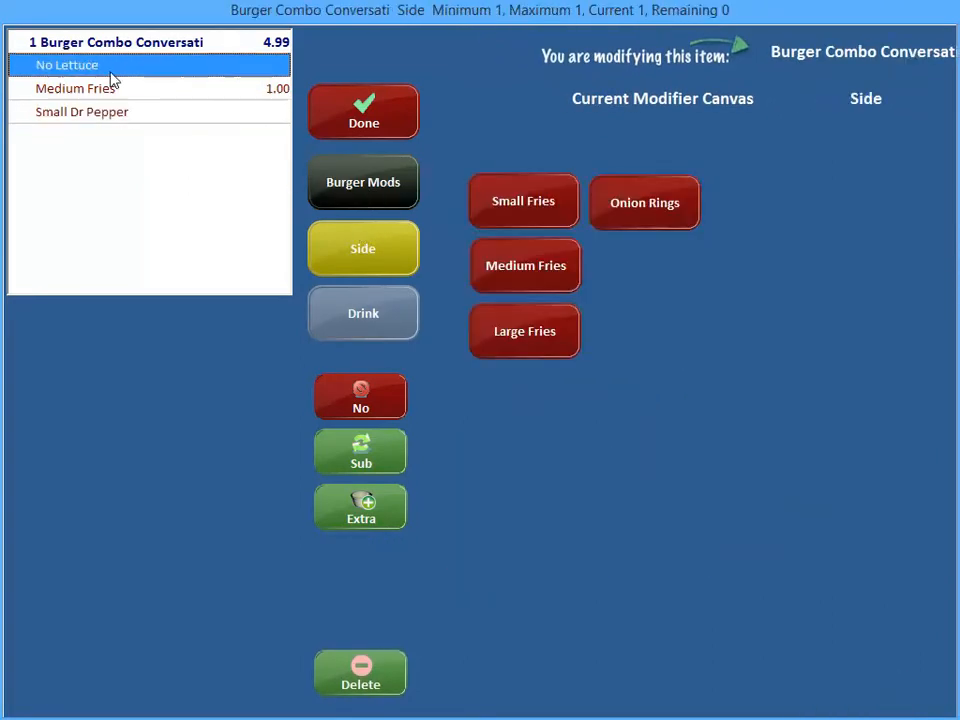
left_click(362, 182)
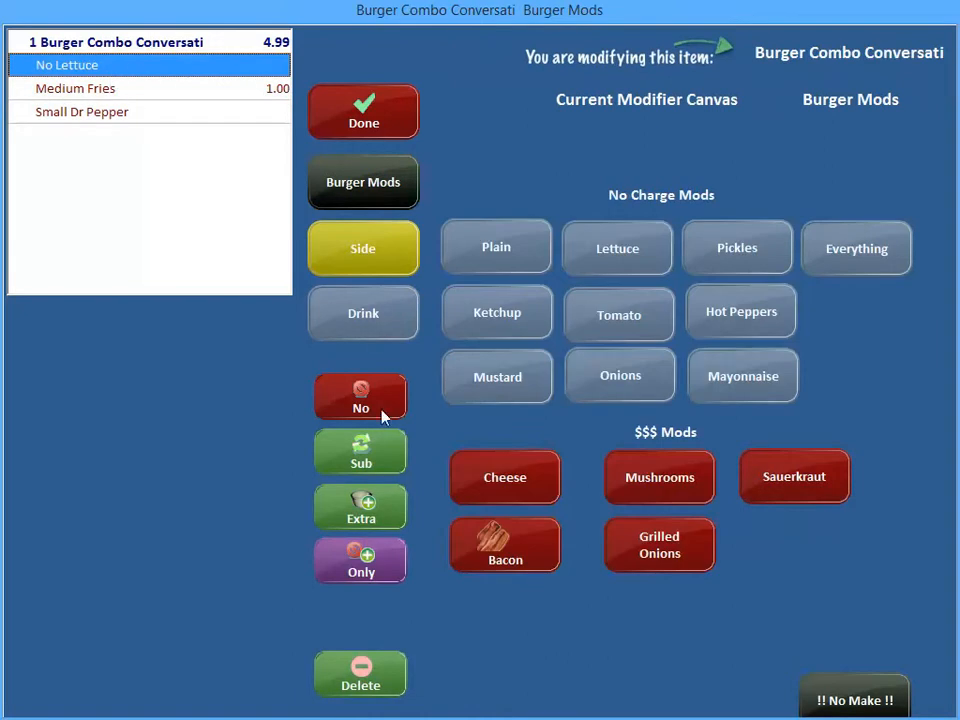
left_click(737, 247)
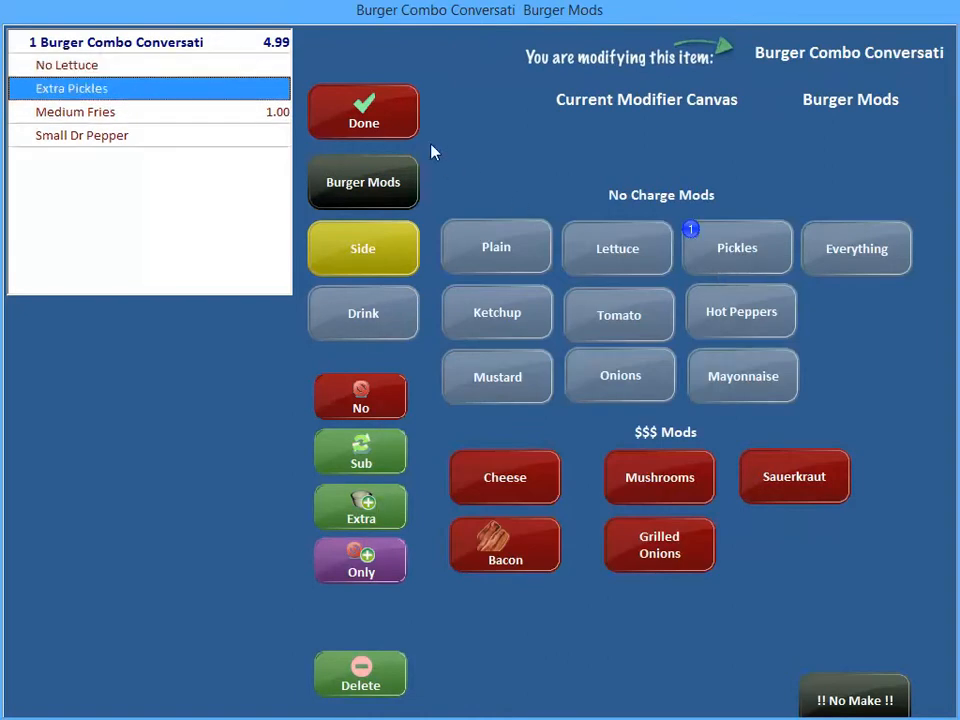
left_click(363, 112)
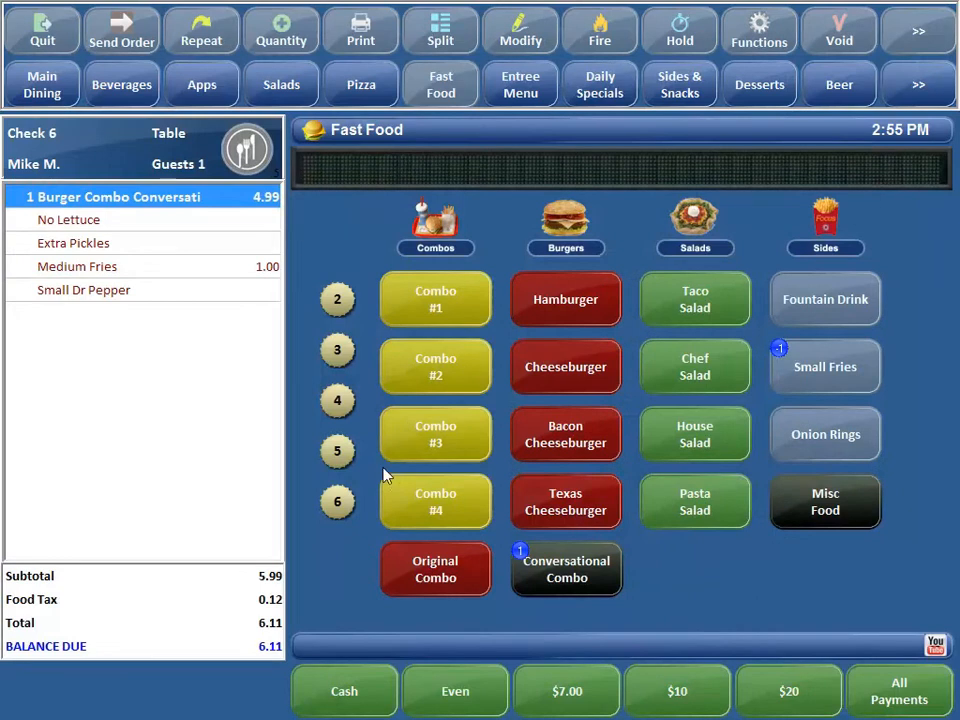
mouse_move(557, 332)
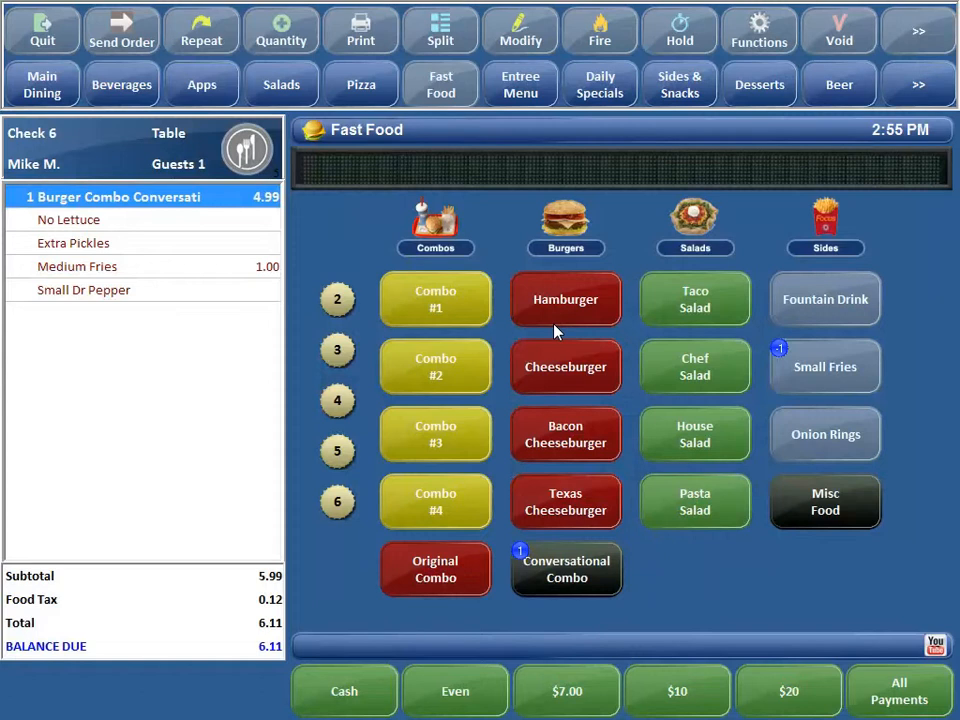
mouse_move(550, 570)
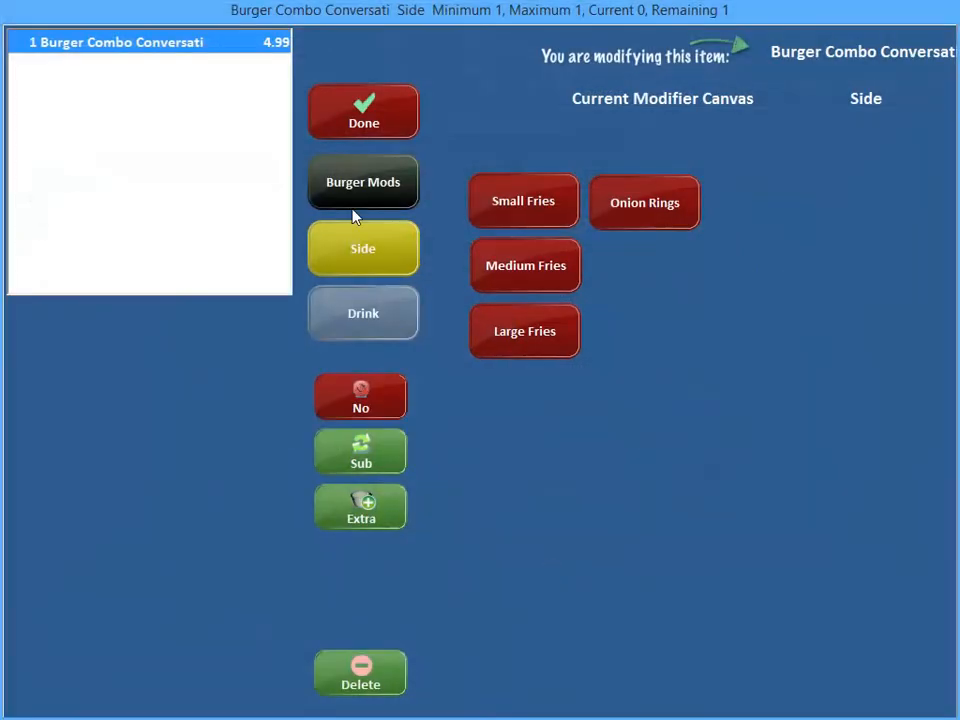
Choose Small Coke and Small Onion Rings for the second Burger Combo, dismissing the minimum-requirements warning
left_click(362, 313)
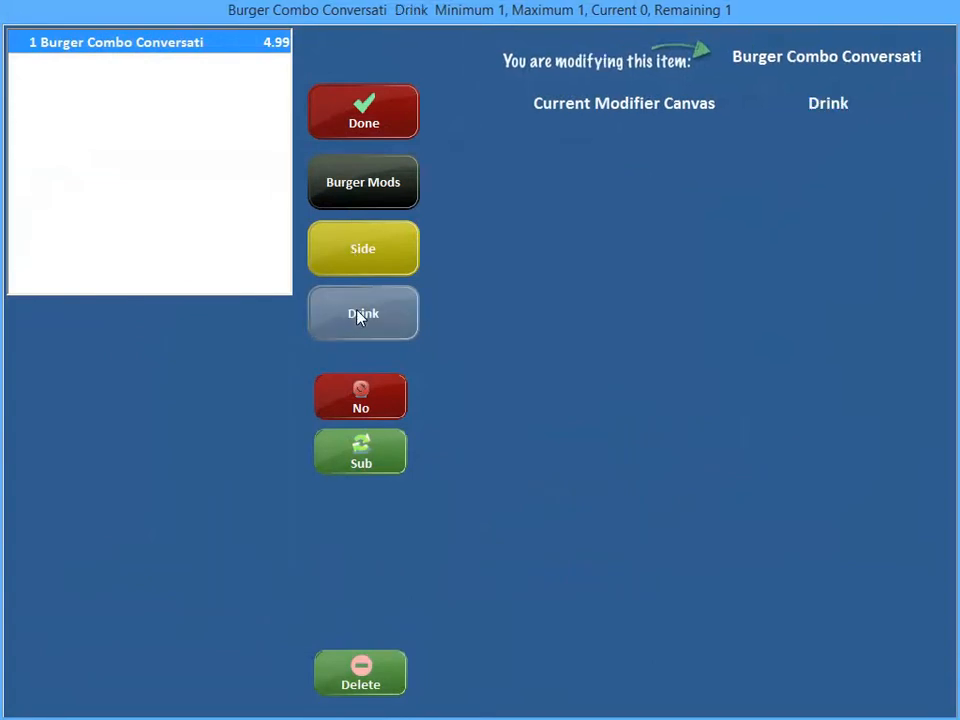
left_click(362, 313)
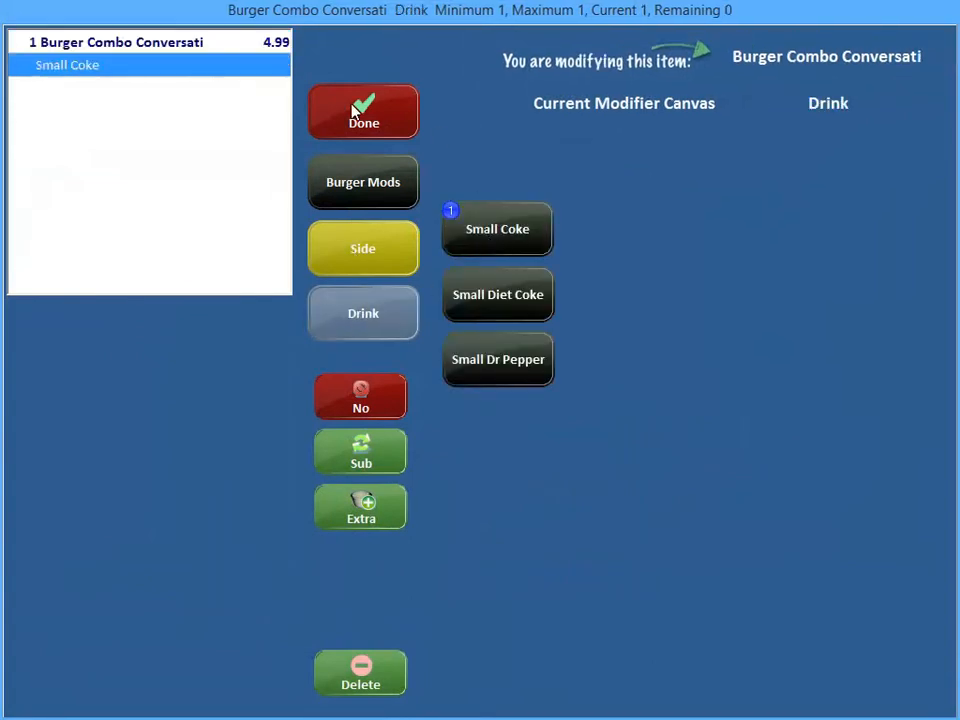
left_click(363, 112)
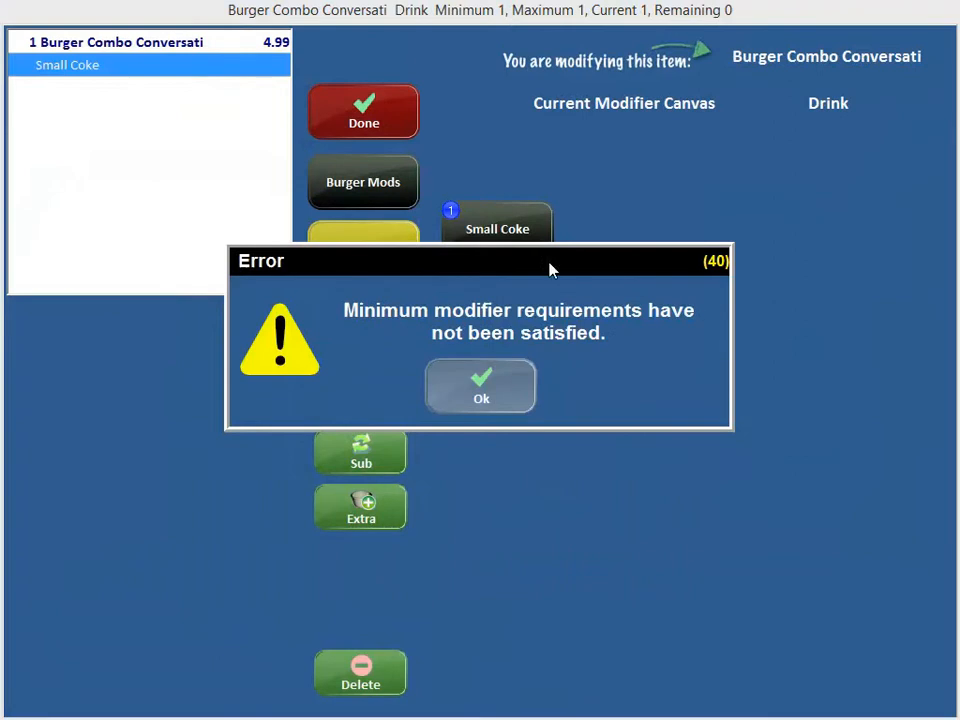
left_click(481, 387)
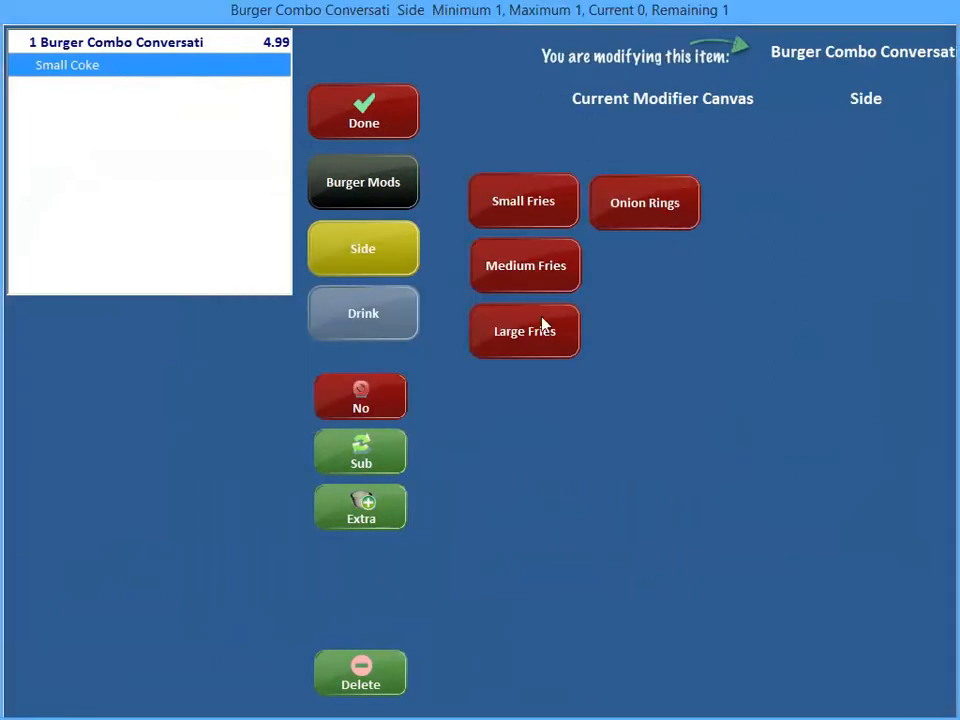
mouse_move(593, 231)
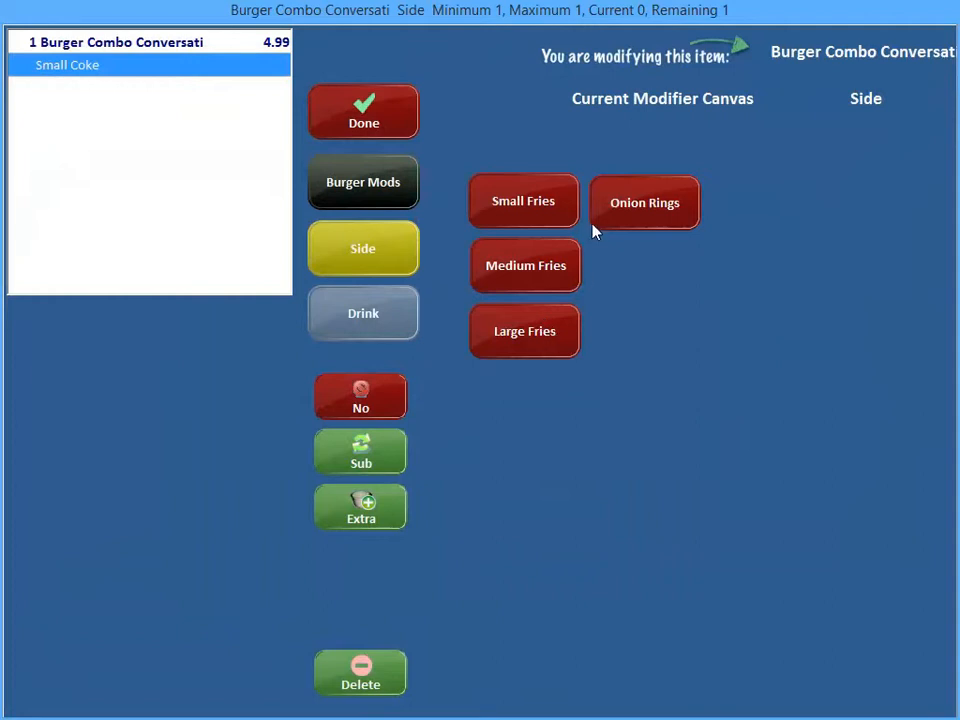
left_click(644, 202)
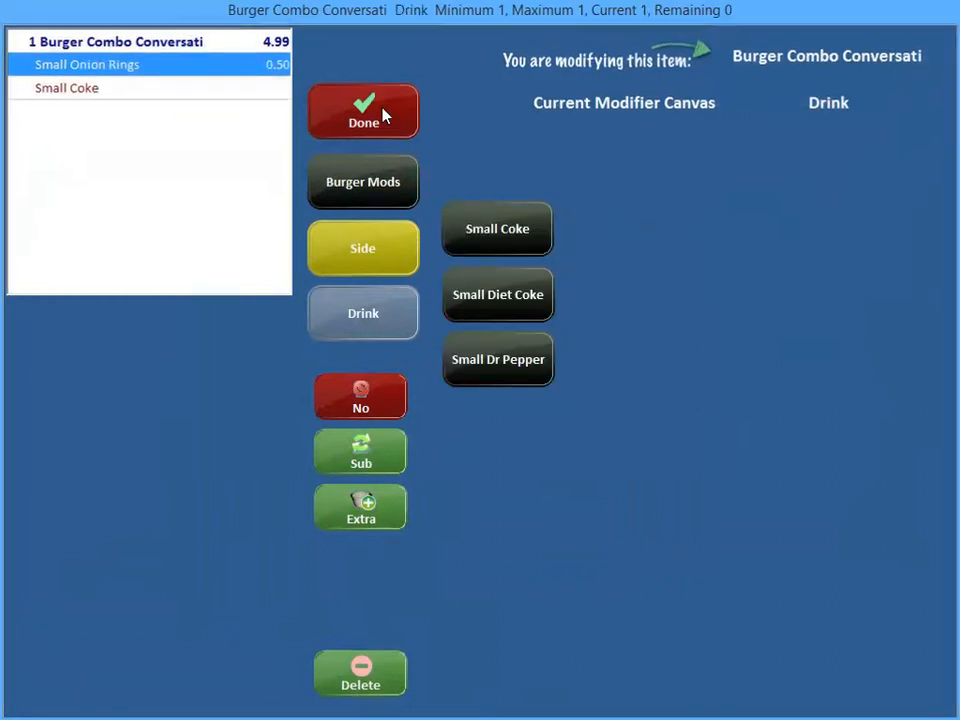
left_click(362, 110)
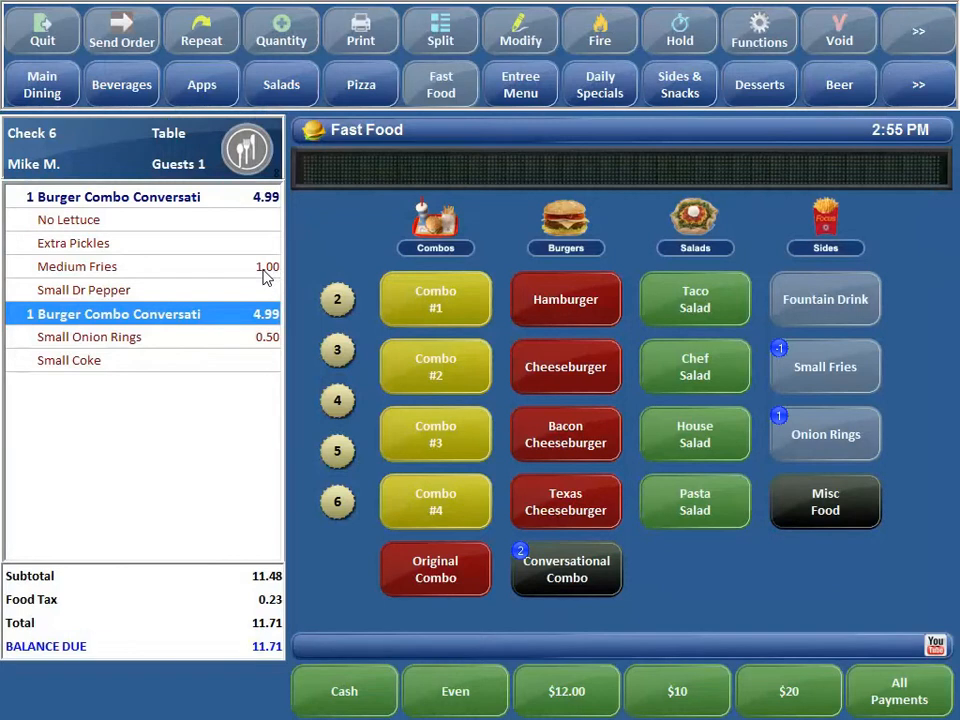
mouse_move(95, 310)
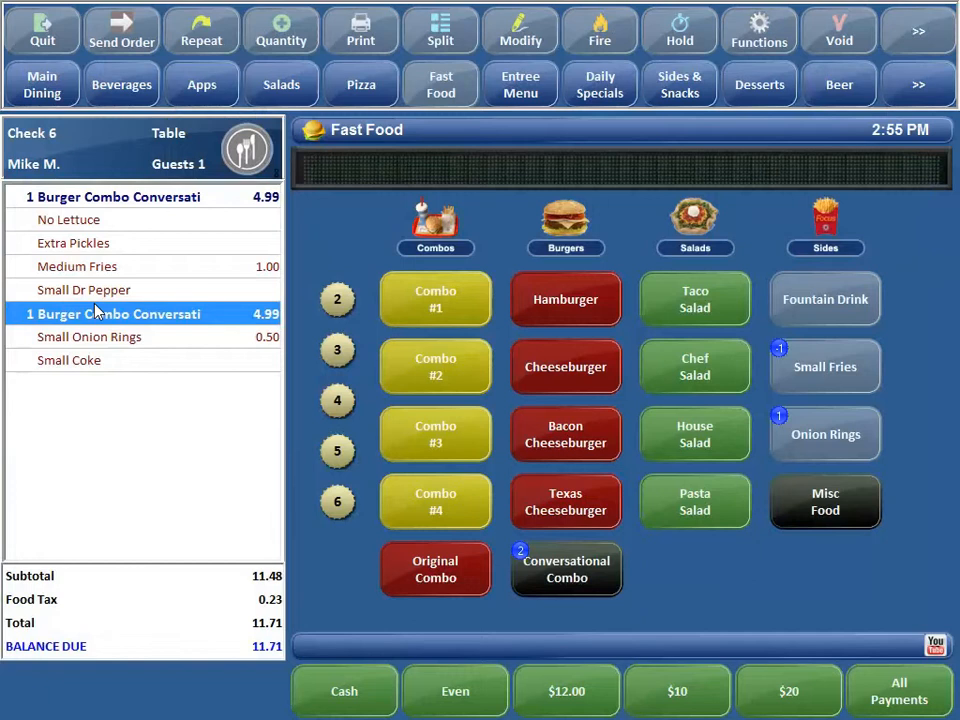
mouse_move(582, 78)
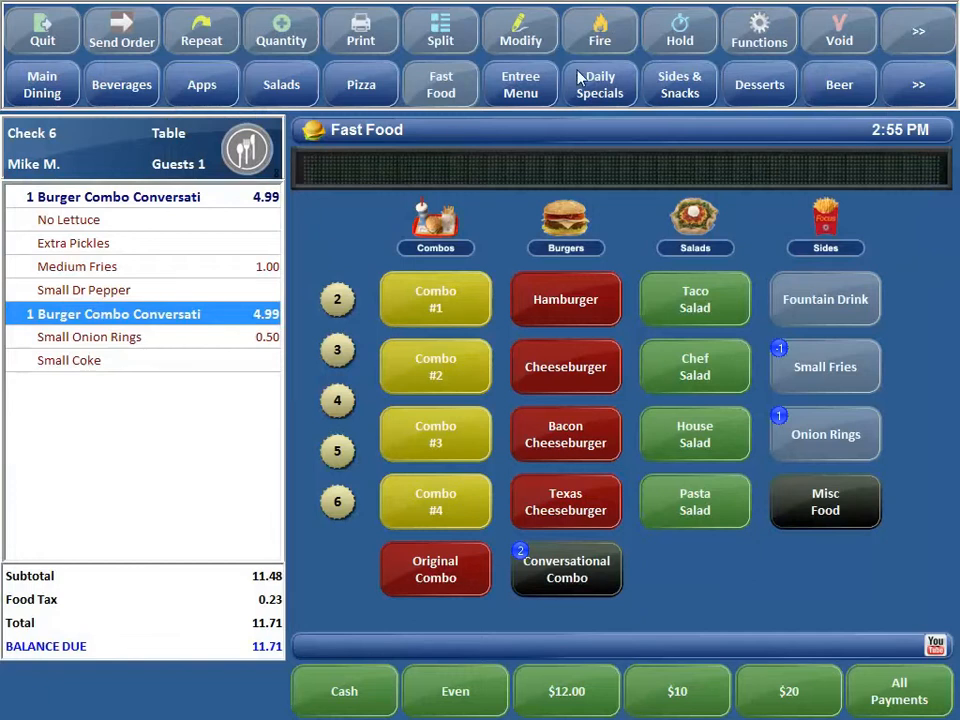
Switch to the Entrees menu page
left_click(519, 84)
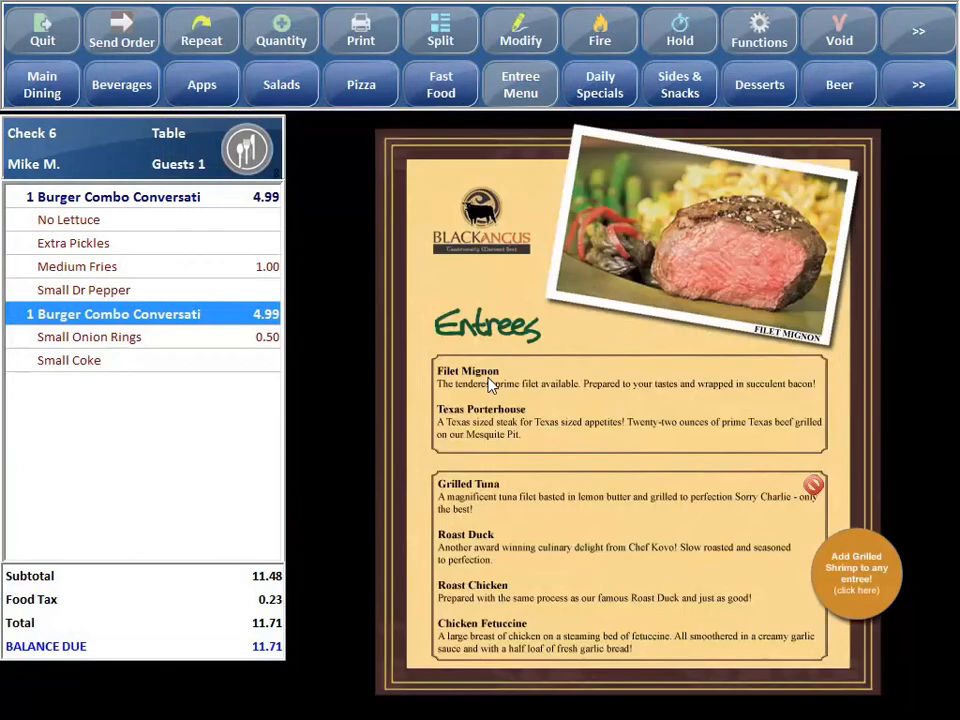
Add a Filet Mignon, change its temperature from Rare to Medium Rare, and add Sauteed Veggies and Onion Rings
left_click(467, 377)
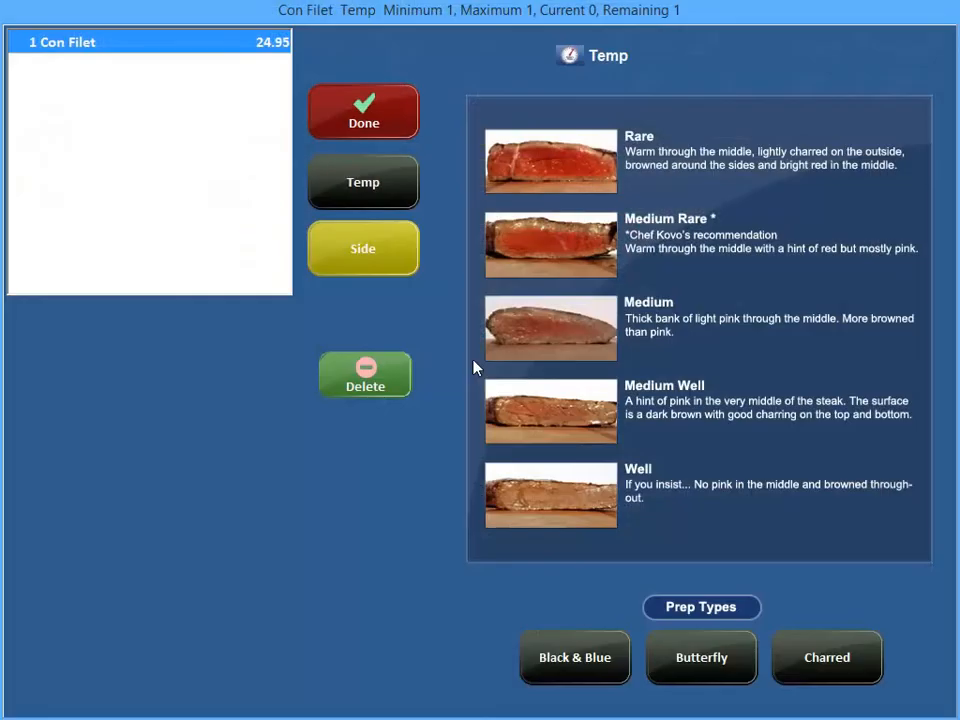
mouse_move(535, 175)
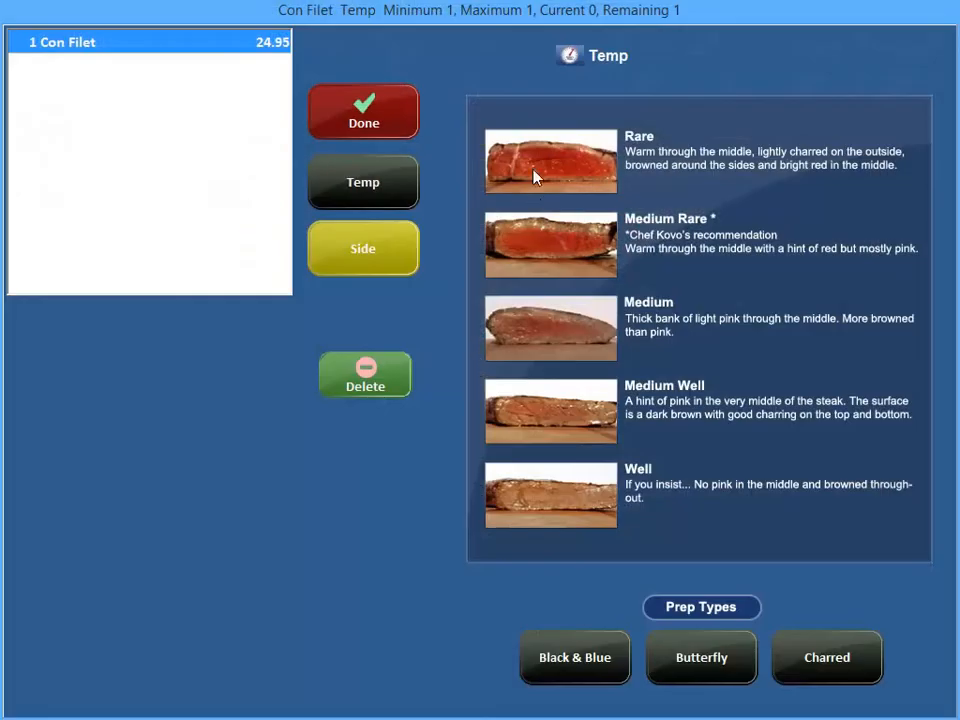
left_click(550, 160)
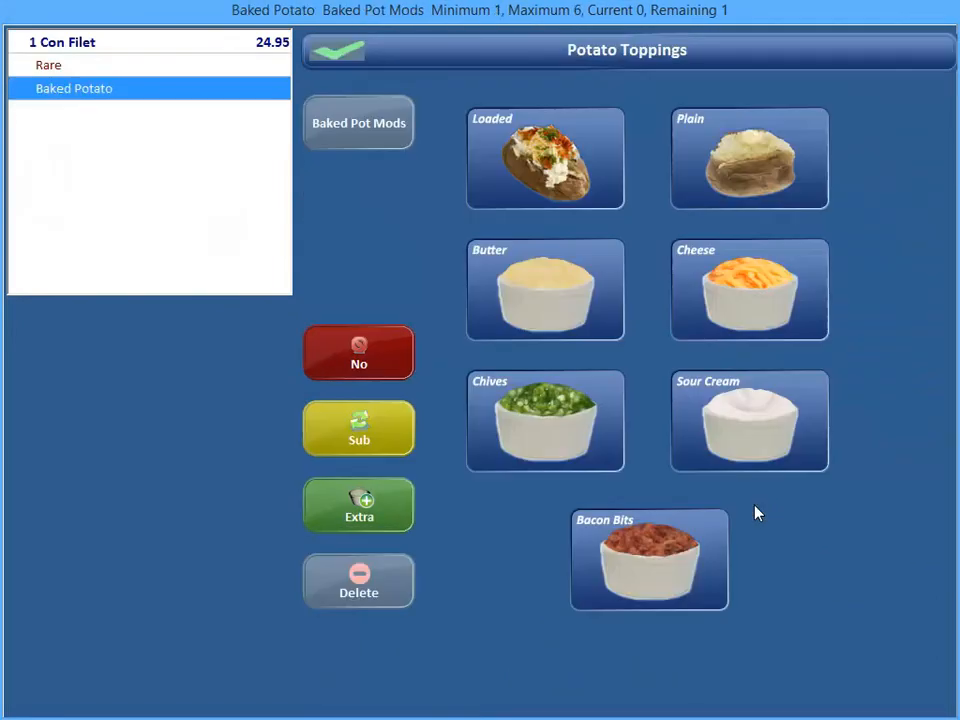
left_click(749, 290)
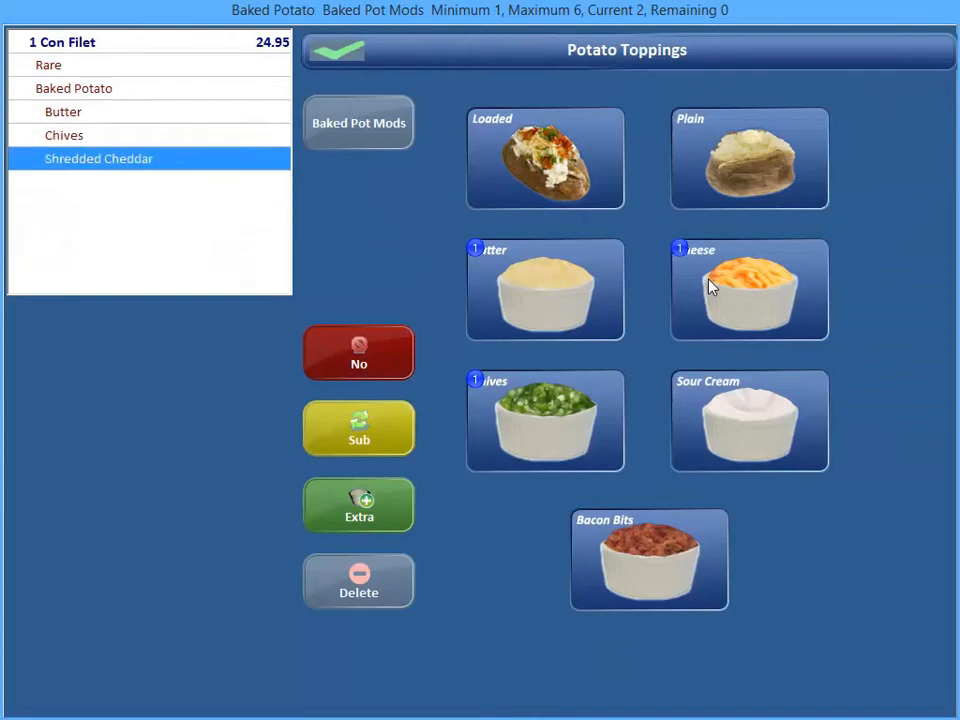
left_click(748, 290)
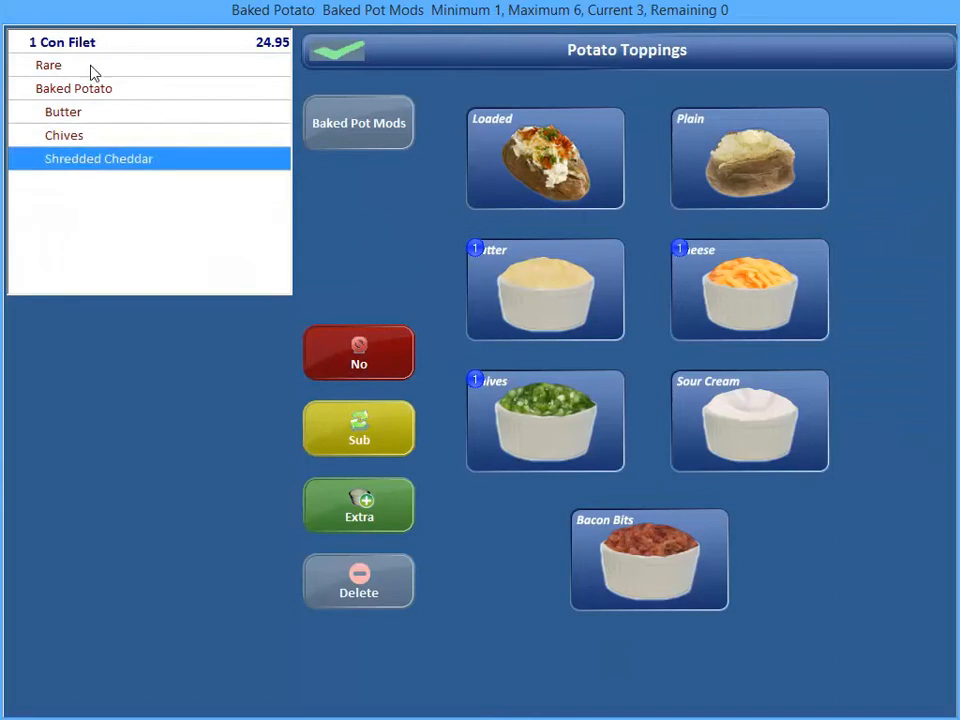
left_click(48, 64)
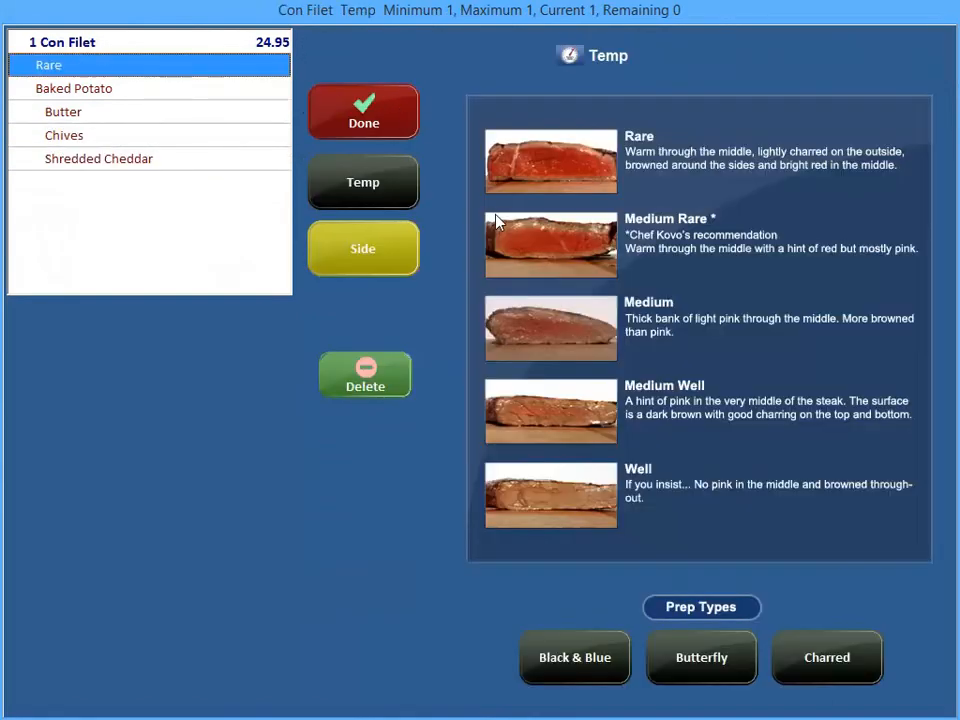
left_click(363, 247)
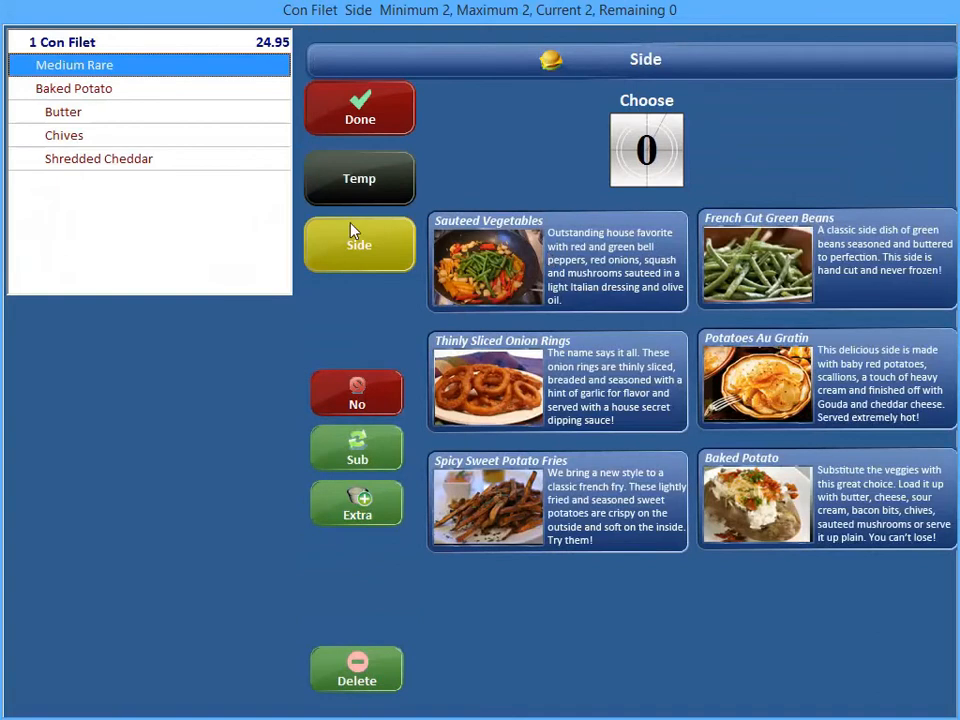
mouse_move(170, 110)
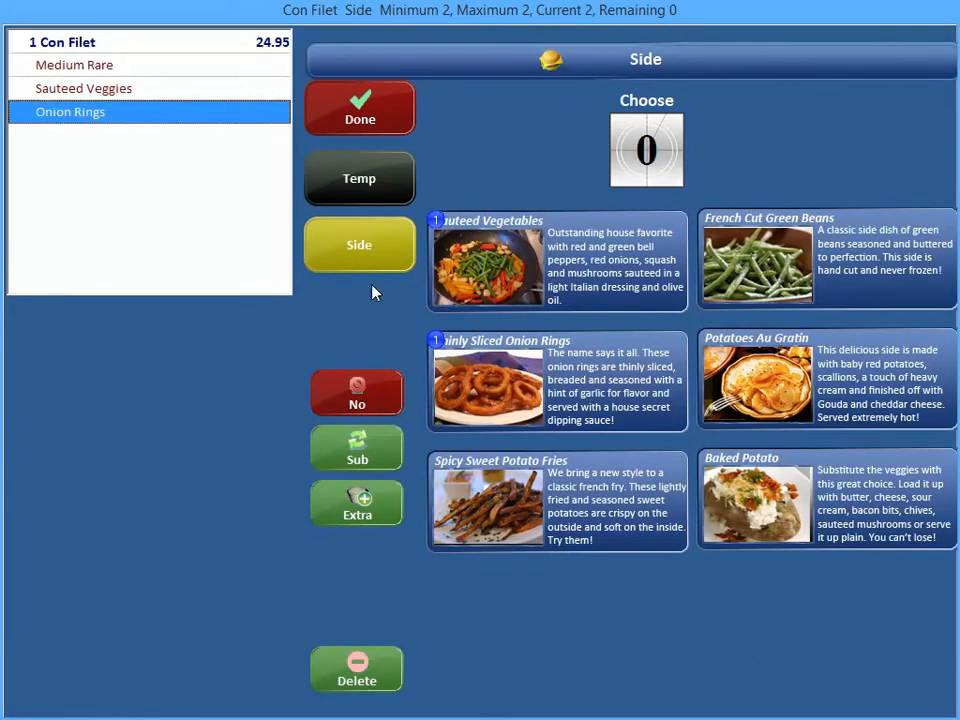
left_click(359, 108)
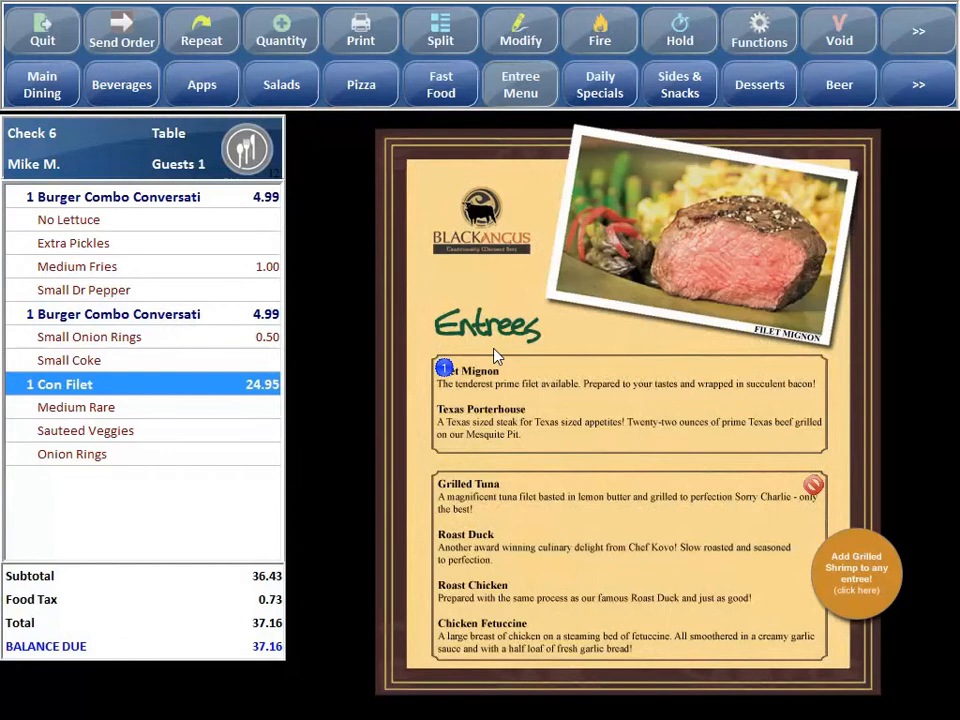
mouse_move(276, 450)
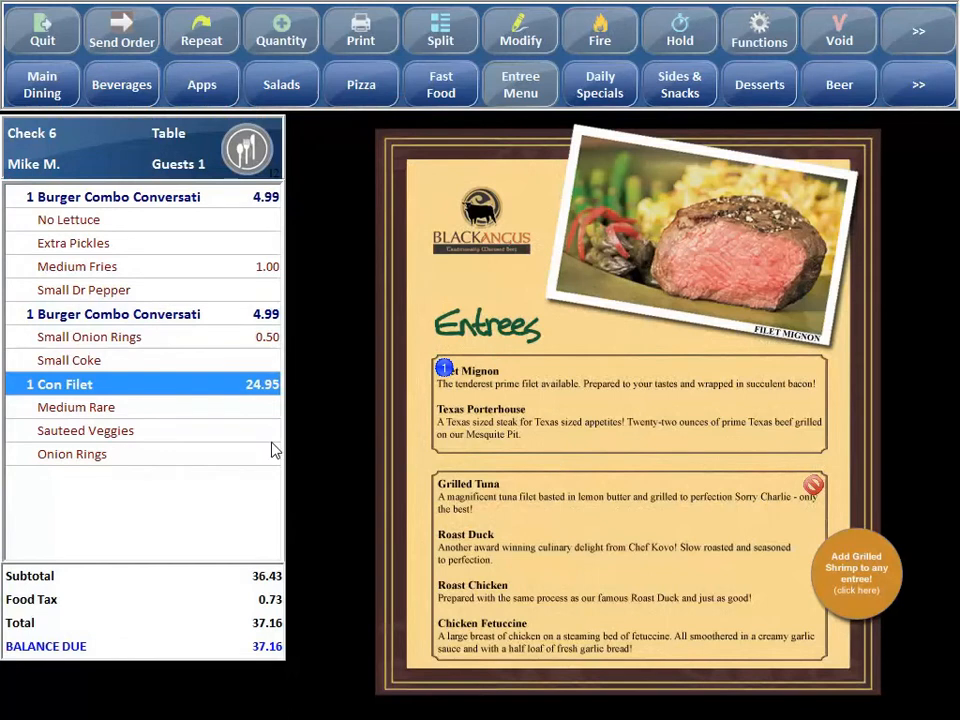
Select the second Burger Combo line on Check 6, then quit to the access code screen
left_click(140, 313)
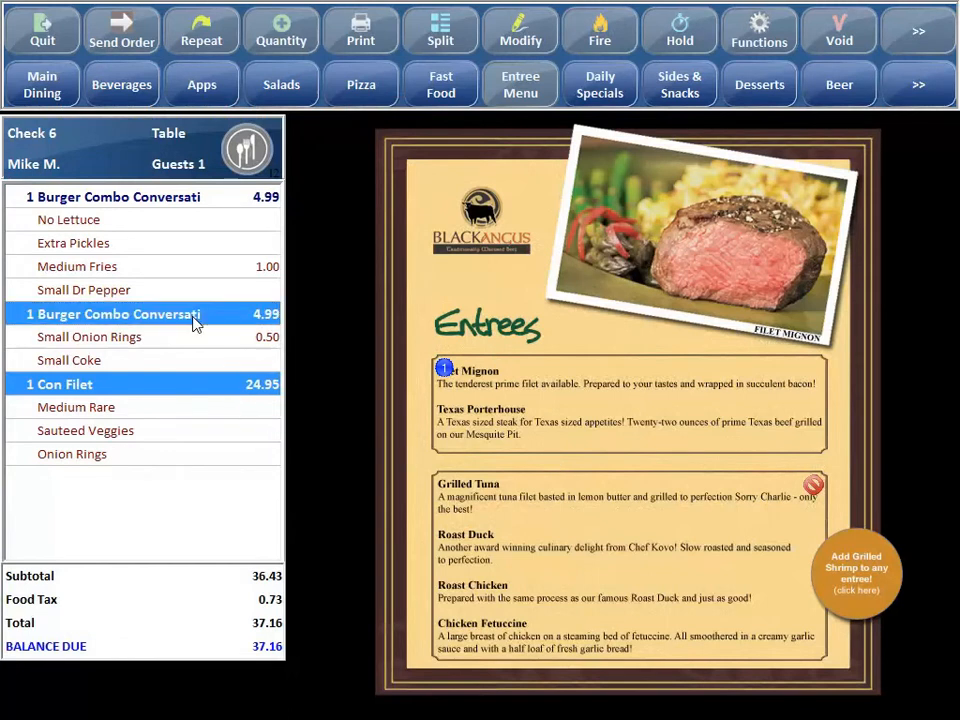
left_click(115, 196)
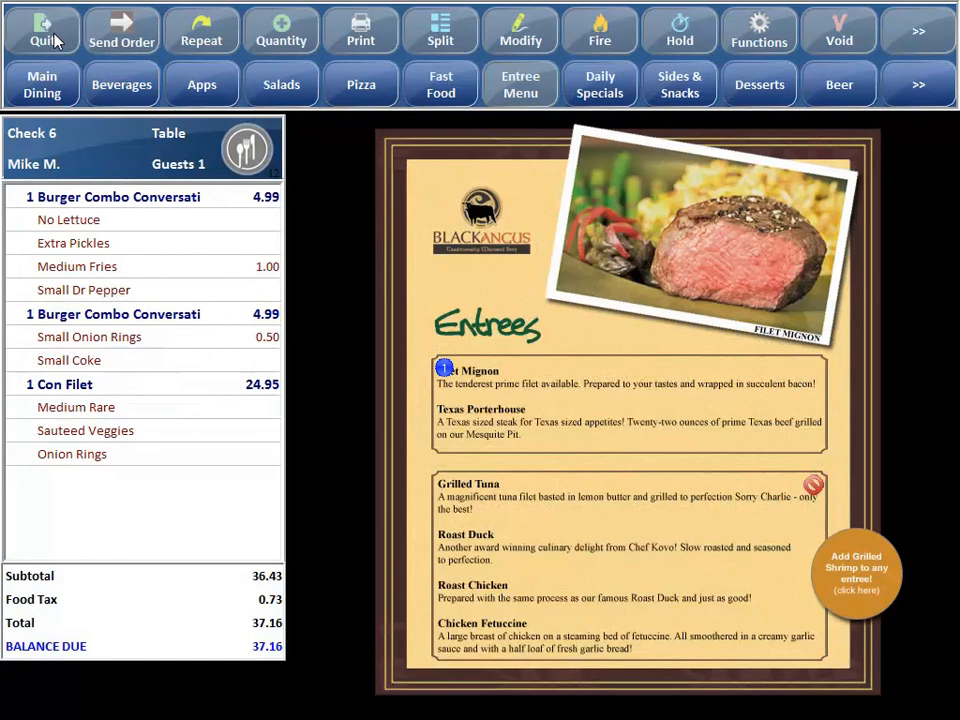
left_click(42, 30)
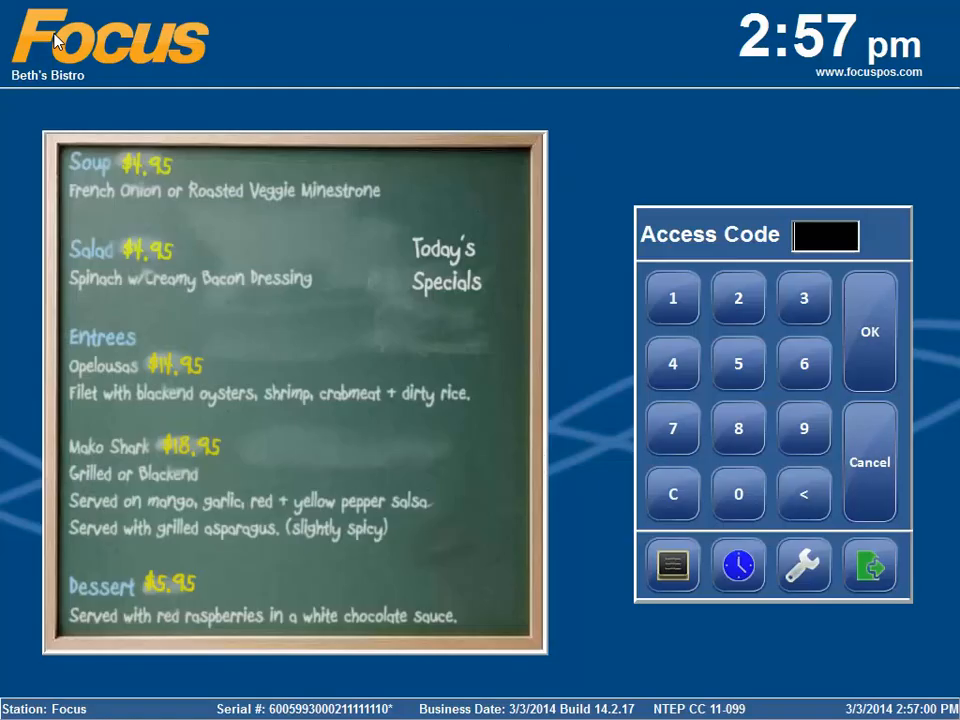